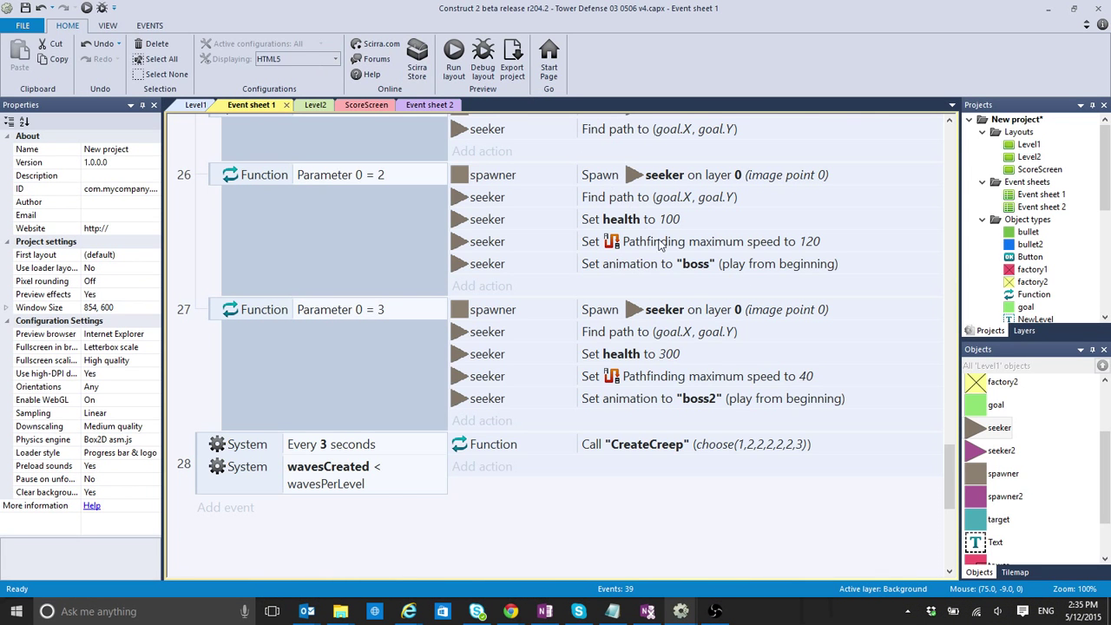
Read through the forum thread on 8-direction movement
scroll(up, 3)
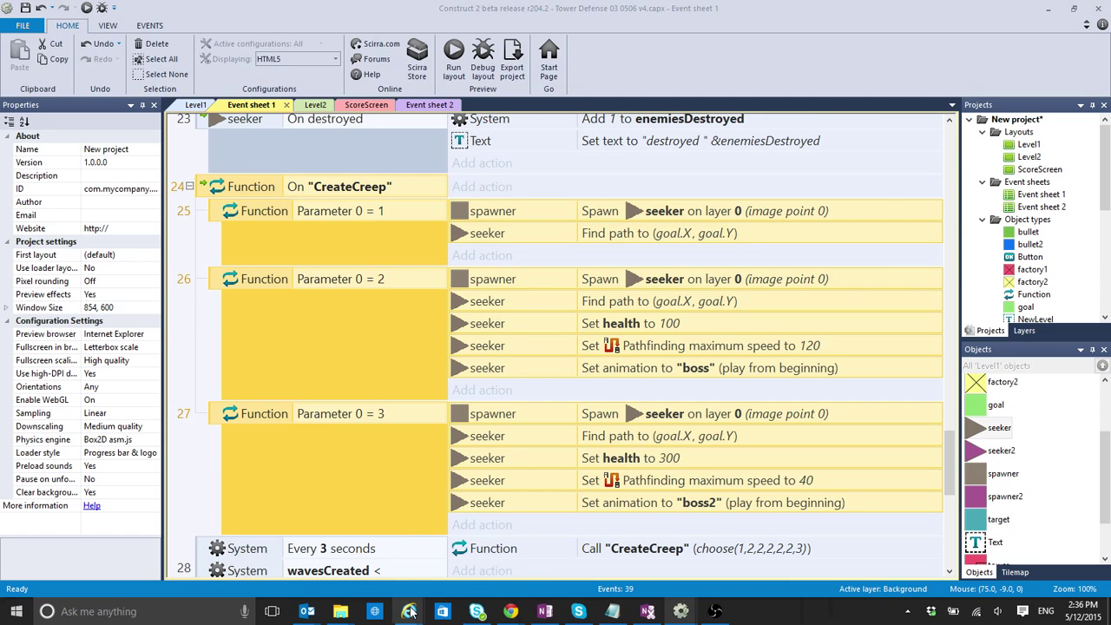
click(410, 611)
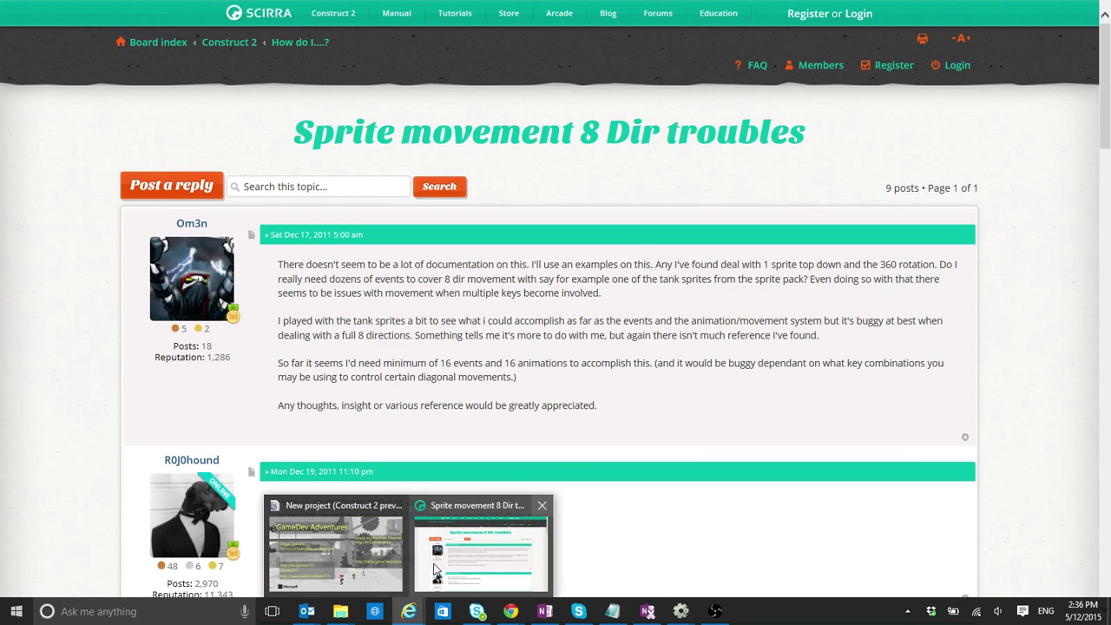
scroll(down, 3)
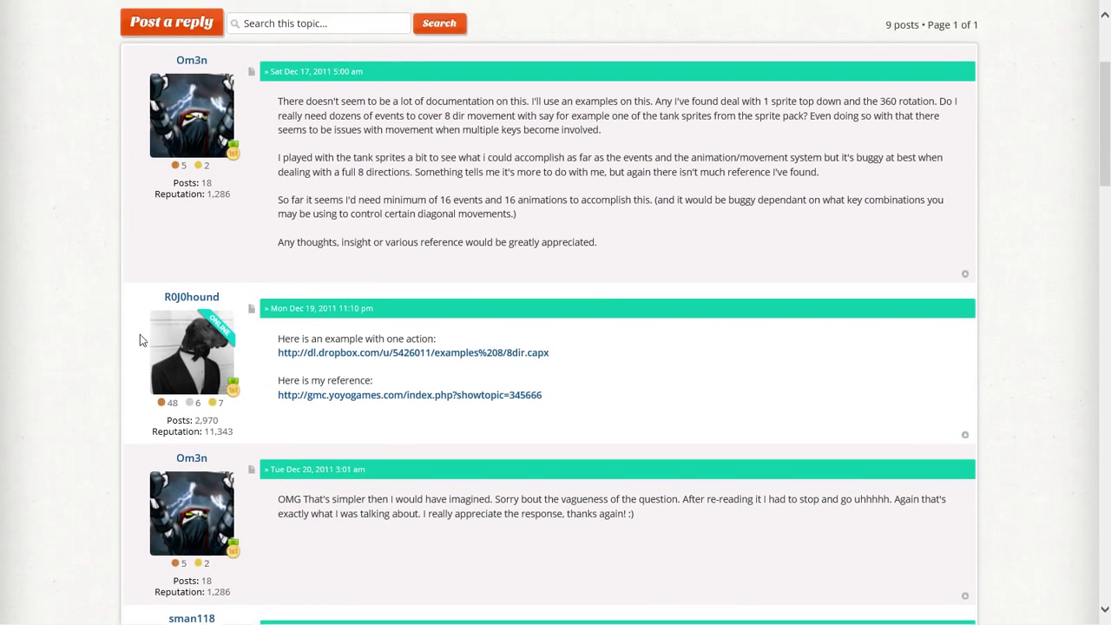
scroll(down, 3)
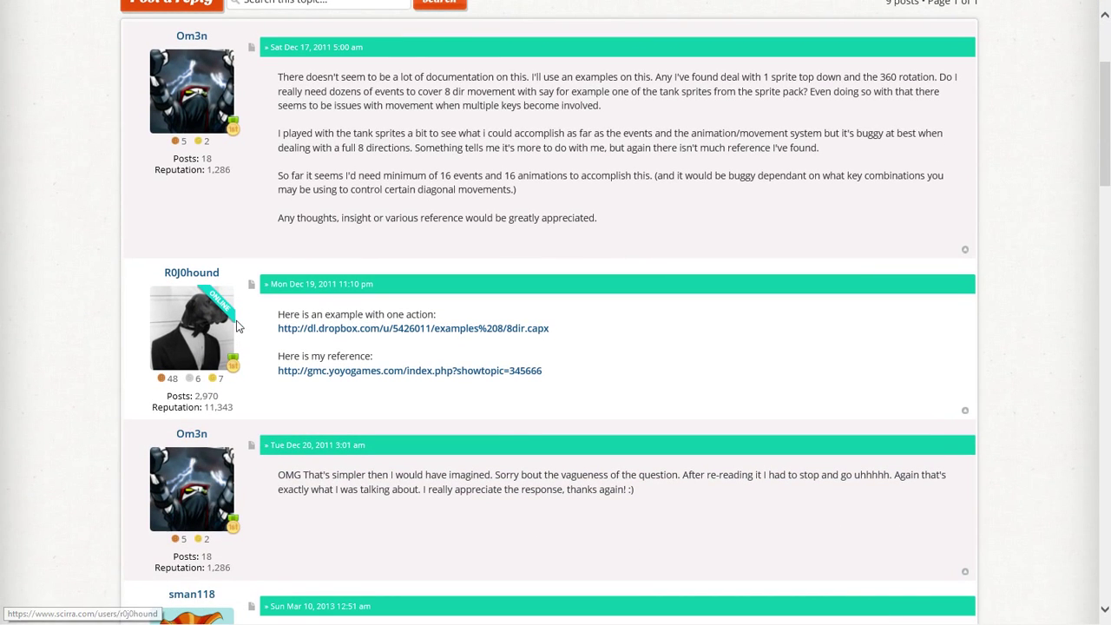
mouse_move(177, 309)
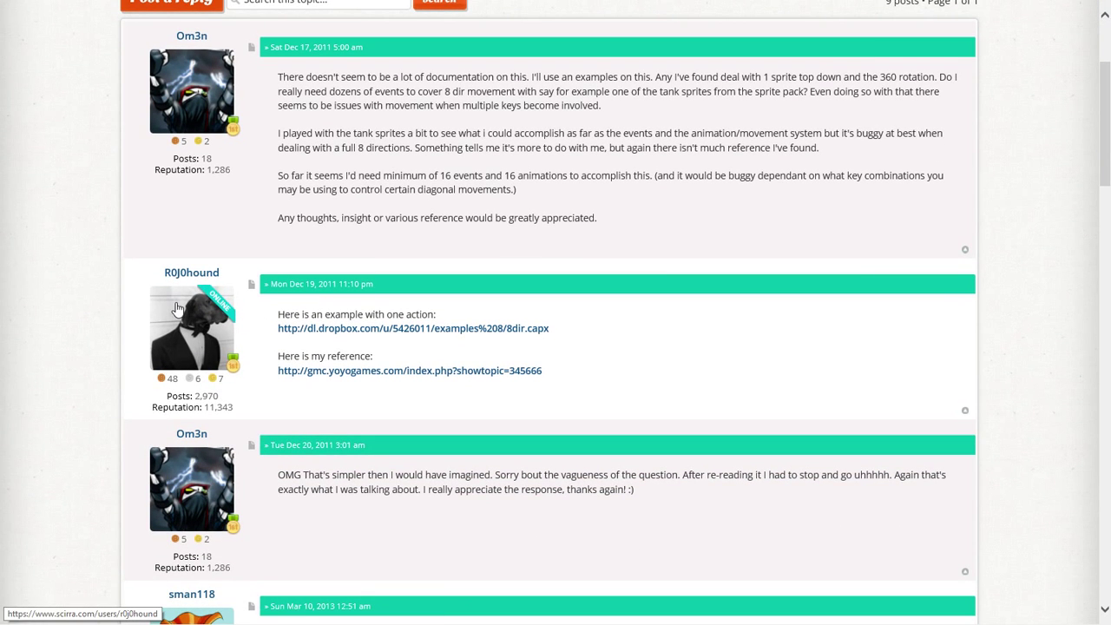
mouse_move(400, 316)
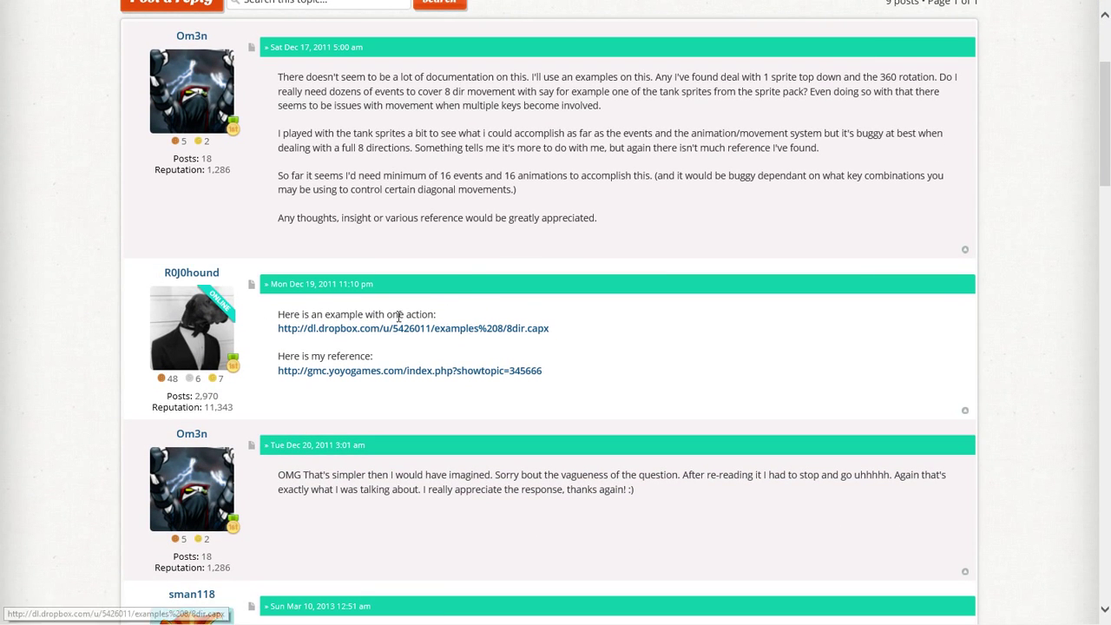
scroll(up, 3)
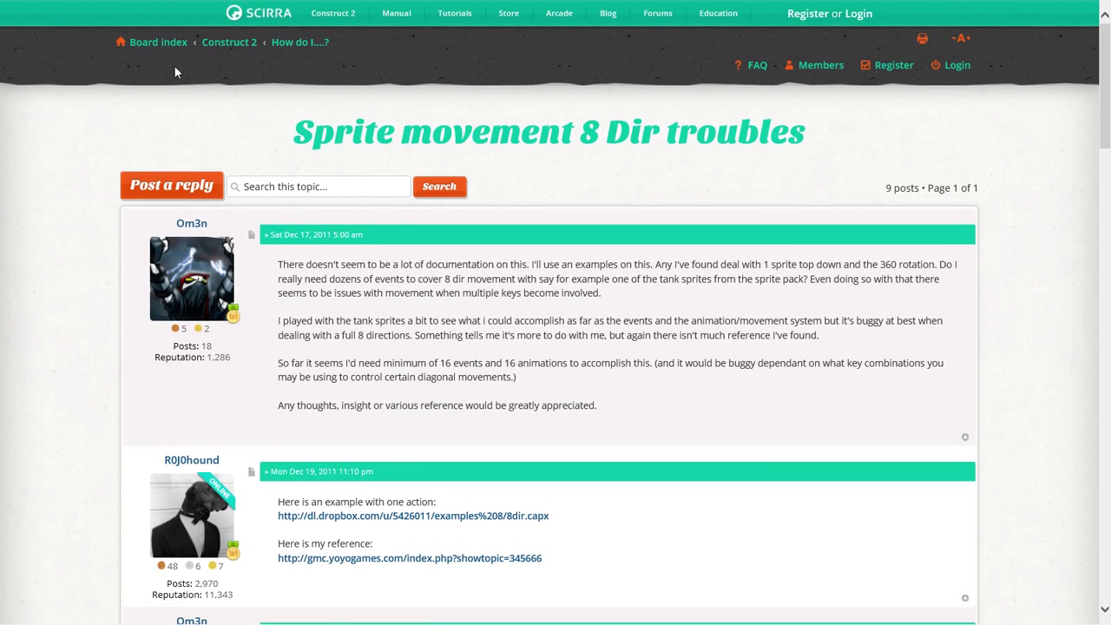
mouse_move(330, 132)
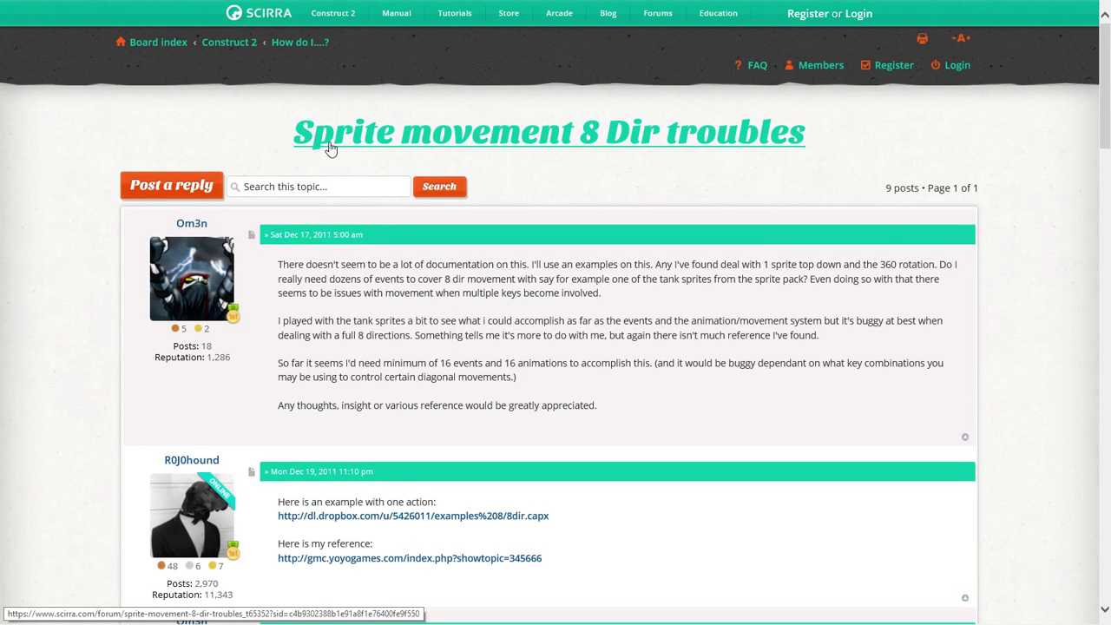
mouse_move(816, 154)
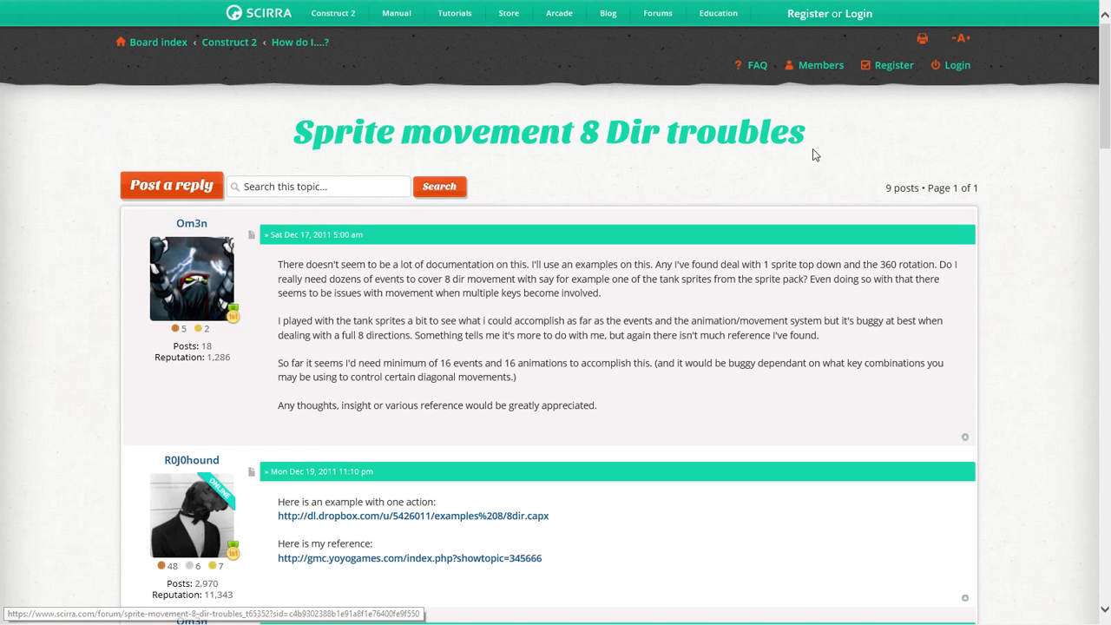
scroll(down, 3)
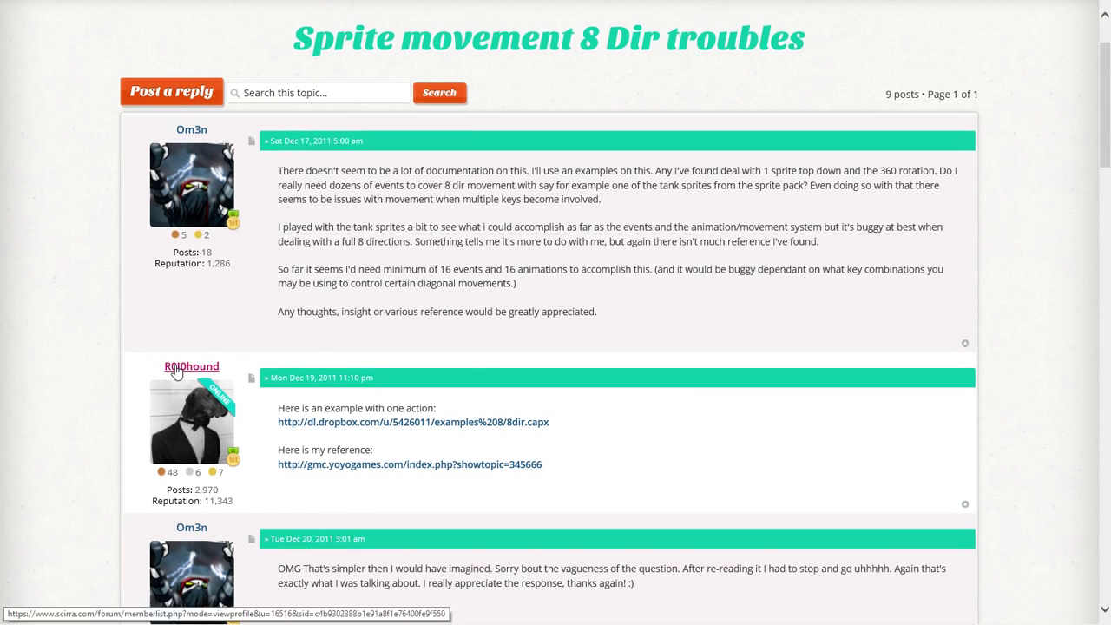
mouse_move(38, 397)
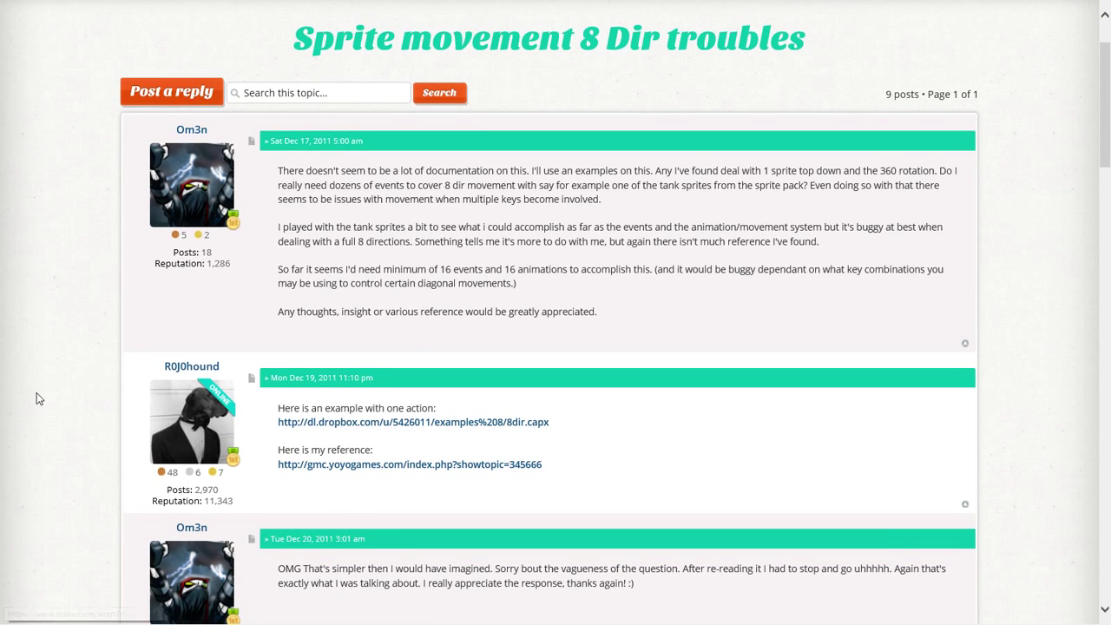
mouse_move(524, 330)
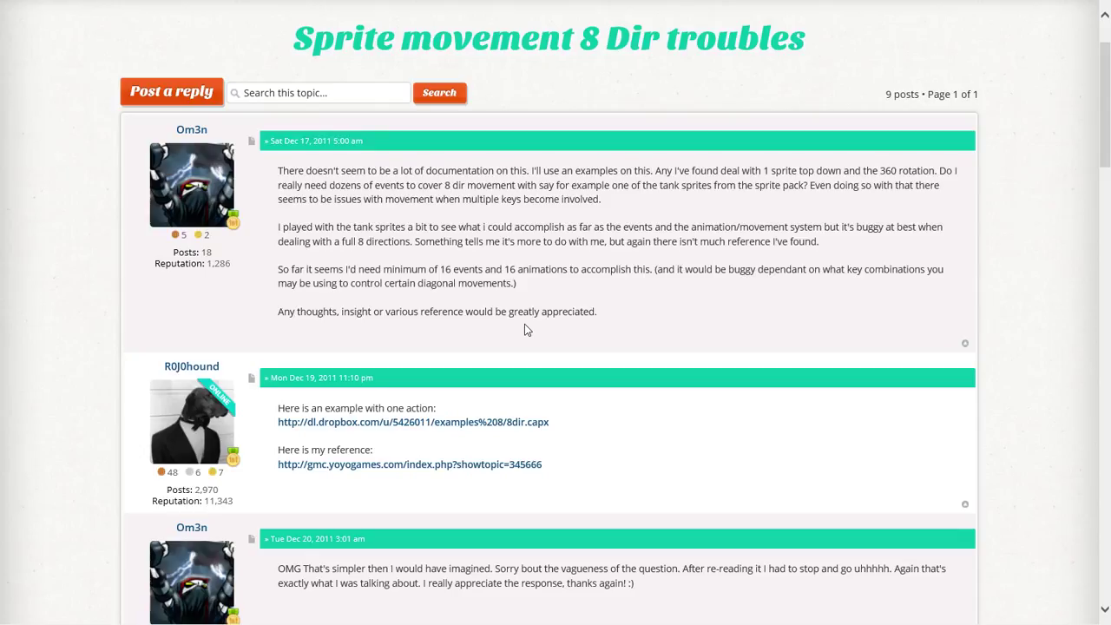
mouse_move(563, 431)
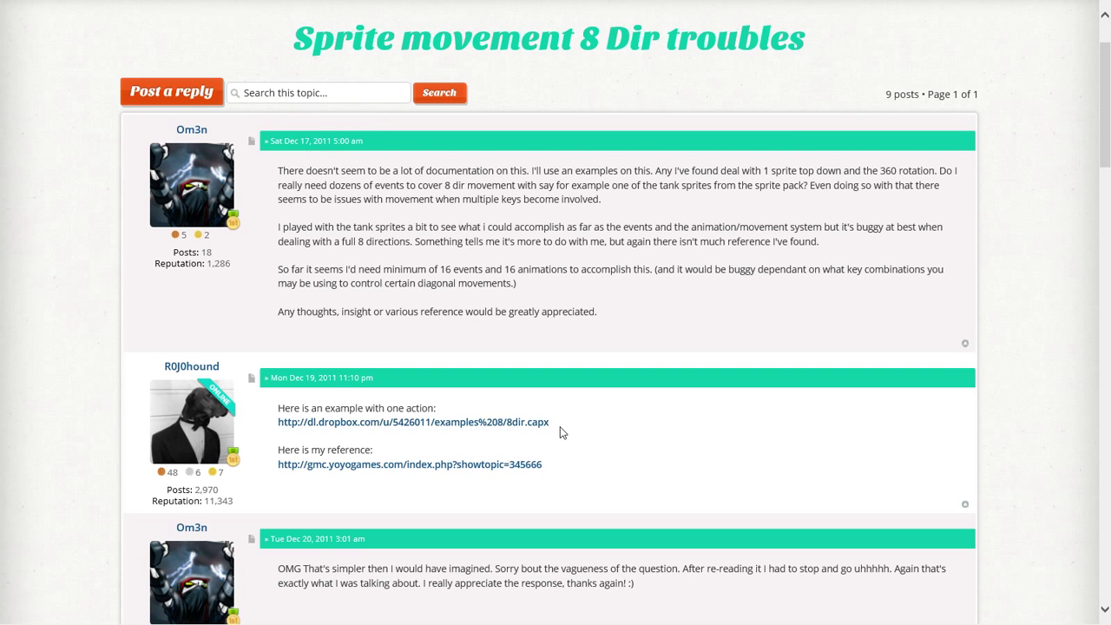
mouse_move(688, 482)
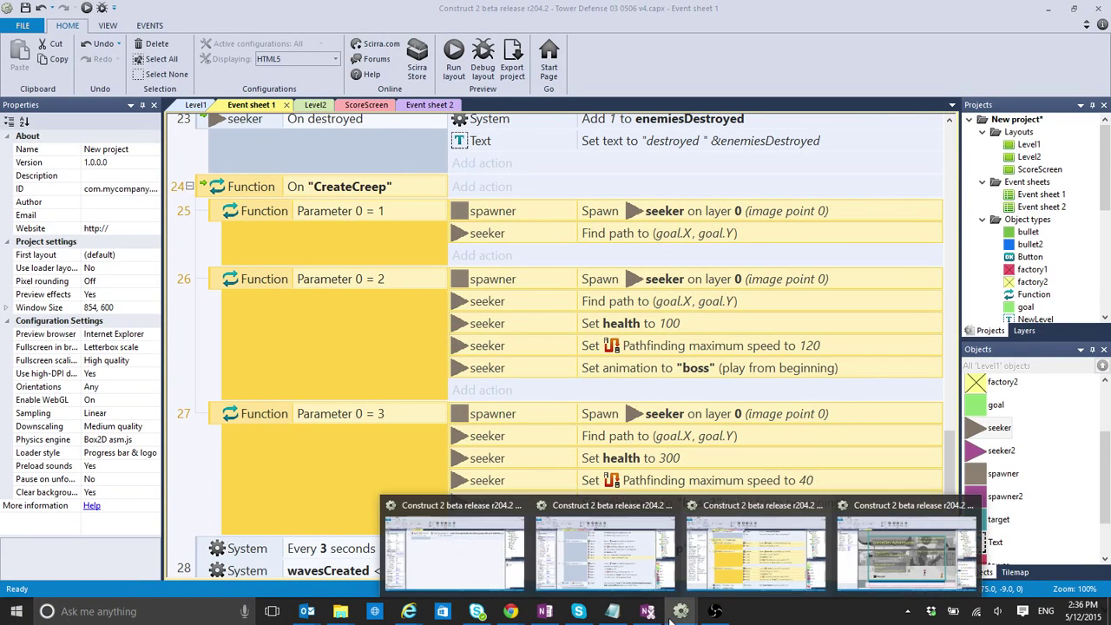
Switch to the 8Direction animation example and set its project Preview browser to Internet Explorer
click(906, 552)
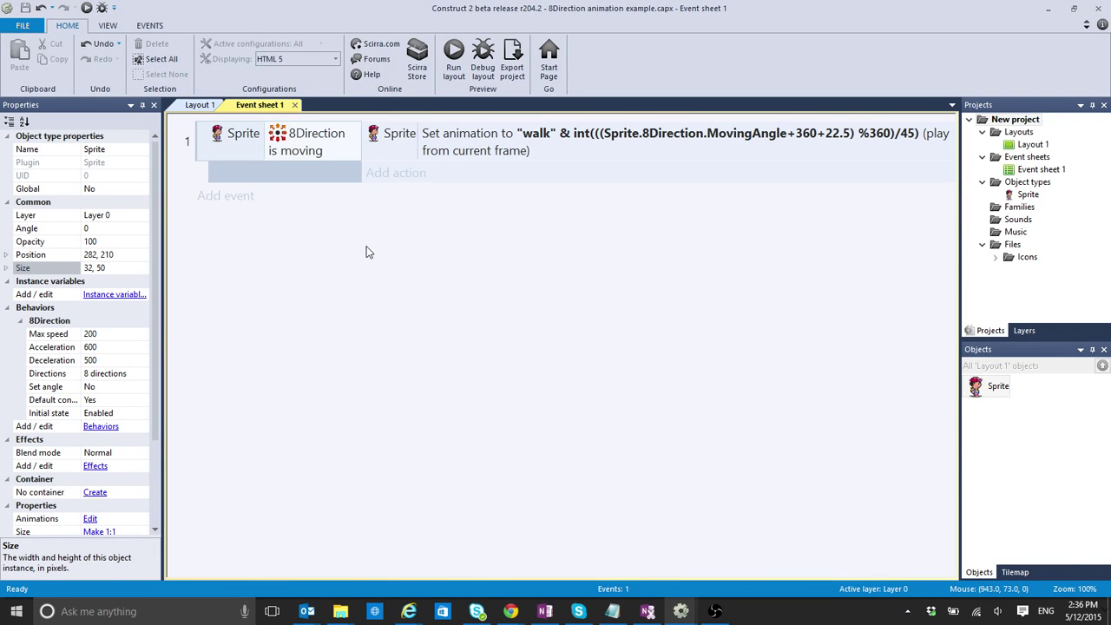
mouse_move(425, 127)
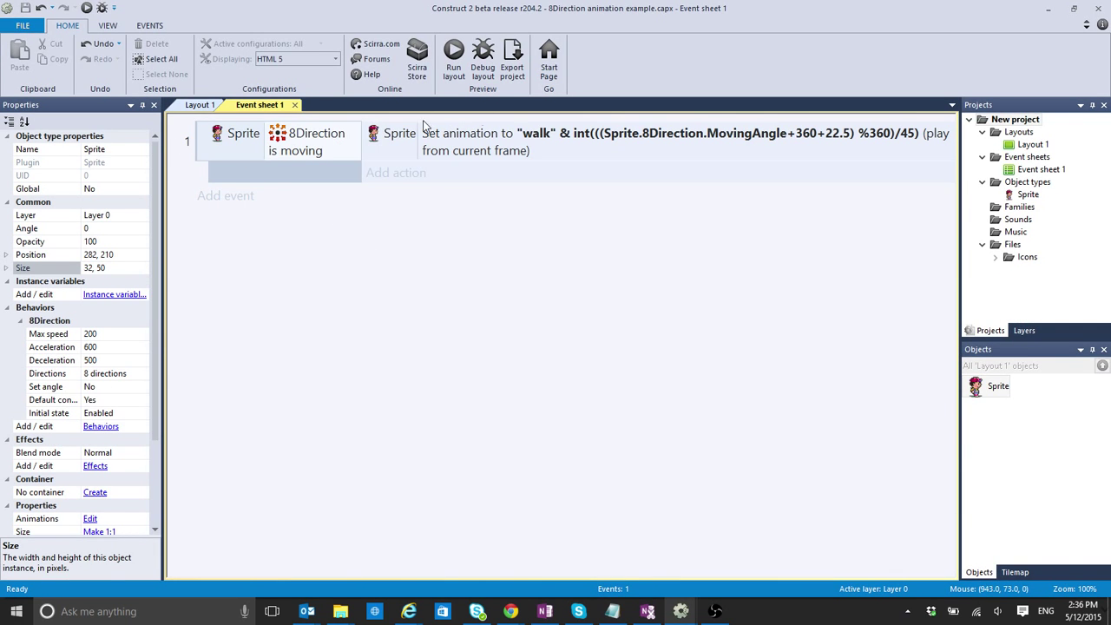
mouse_move(453, 59)
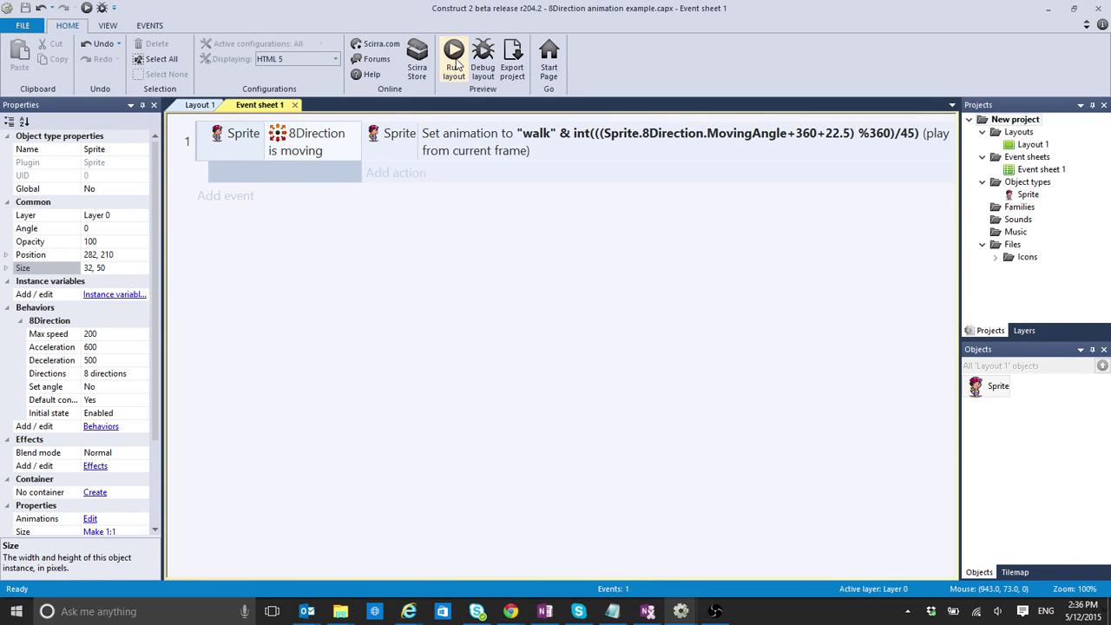
click(1016, 118)
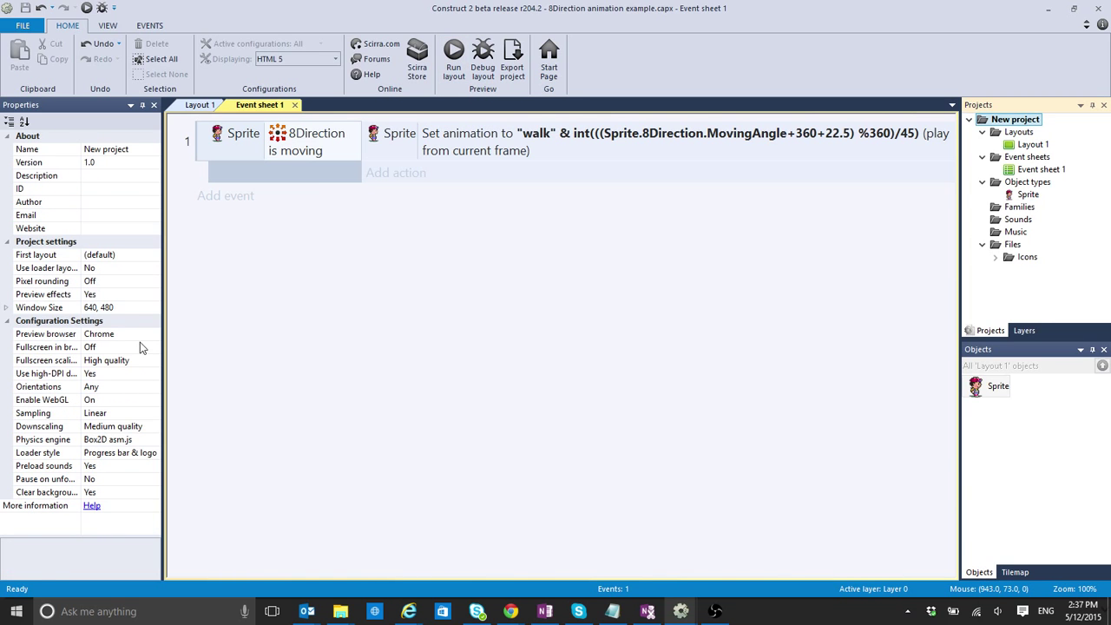
click(97, 333)
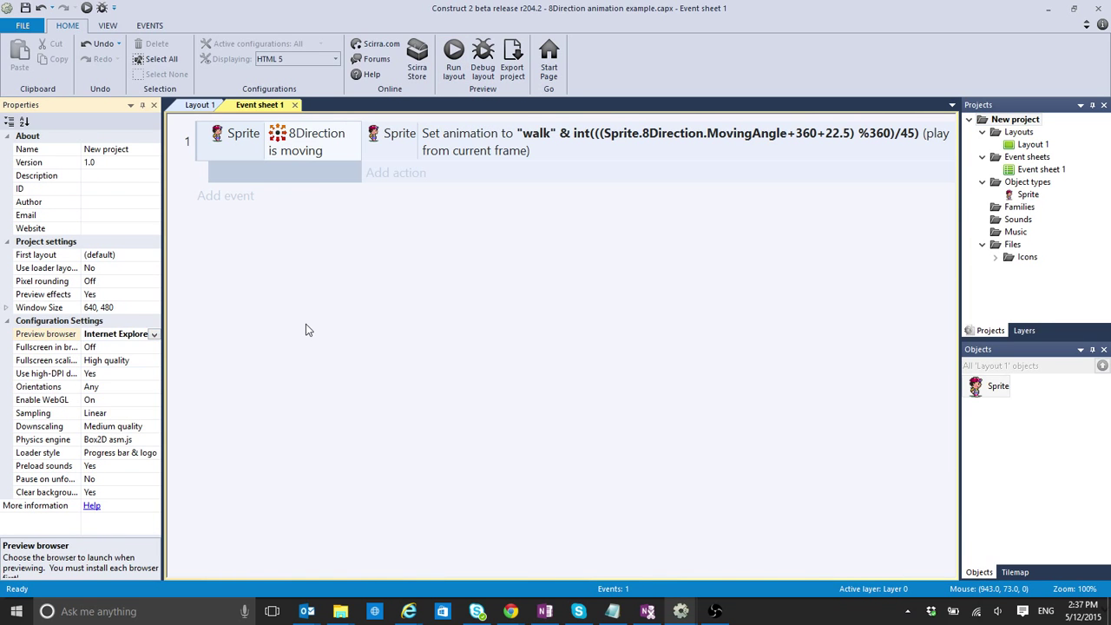
click(453, 56)
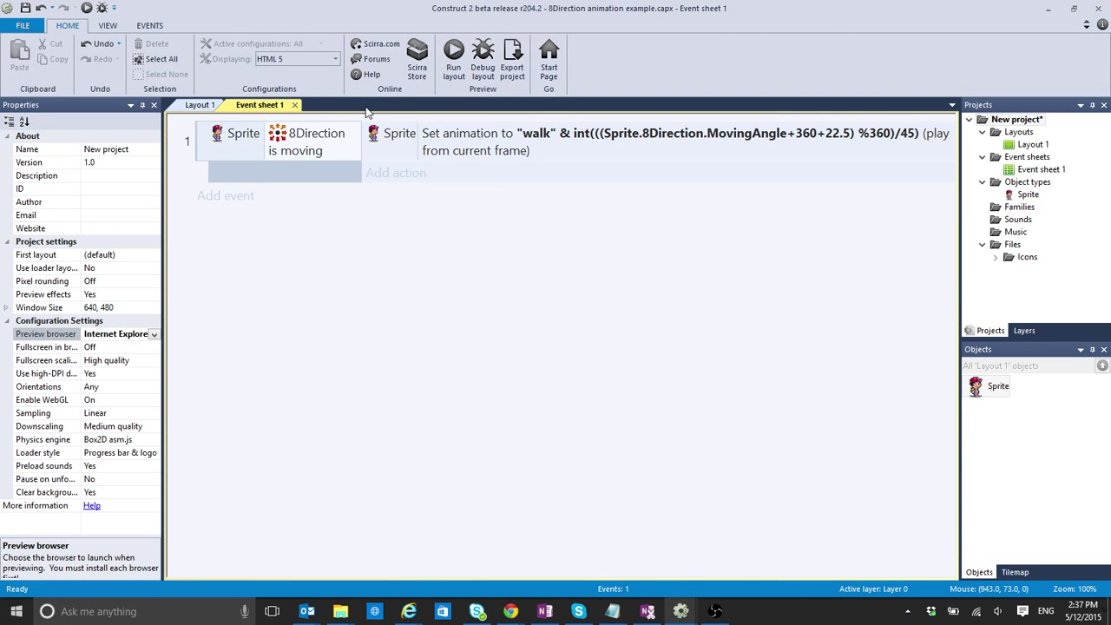
mouse_move(927, 56)
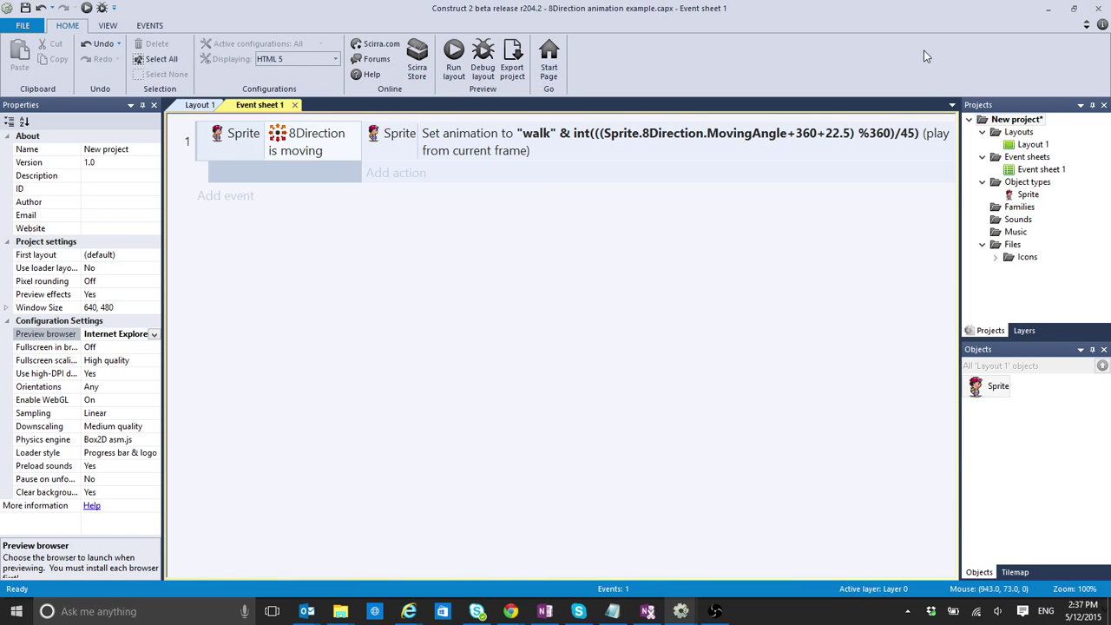
mouse_move(693, 21)
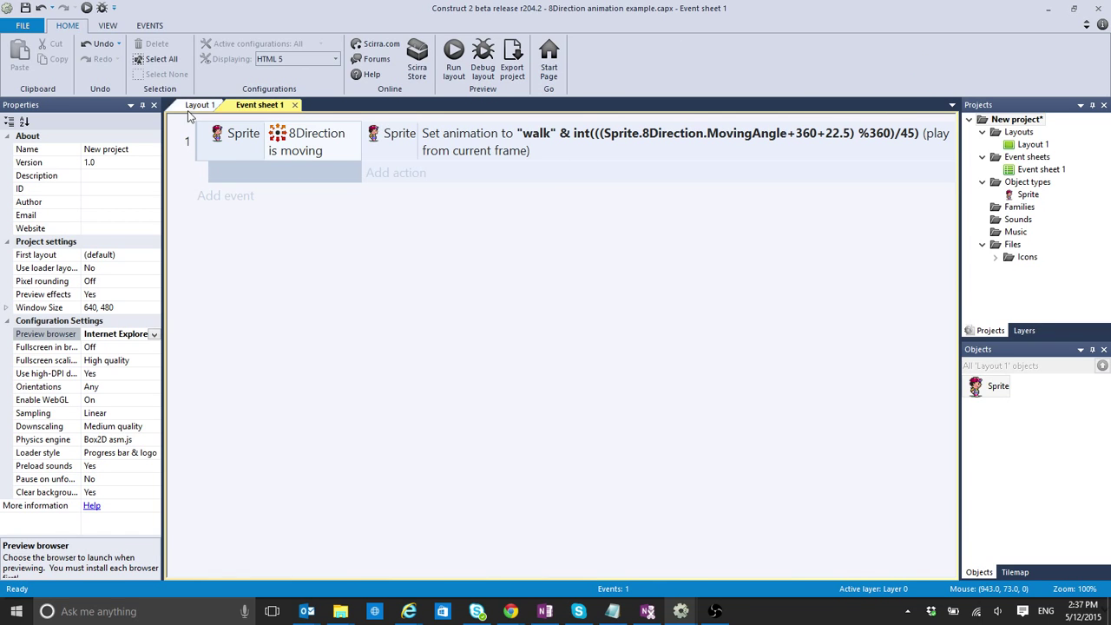
click(201, 104)
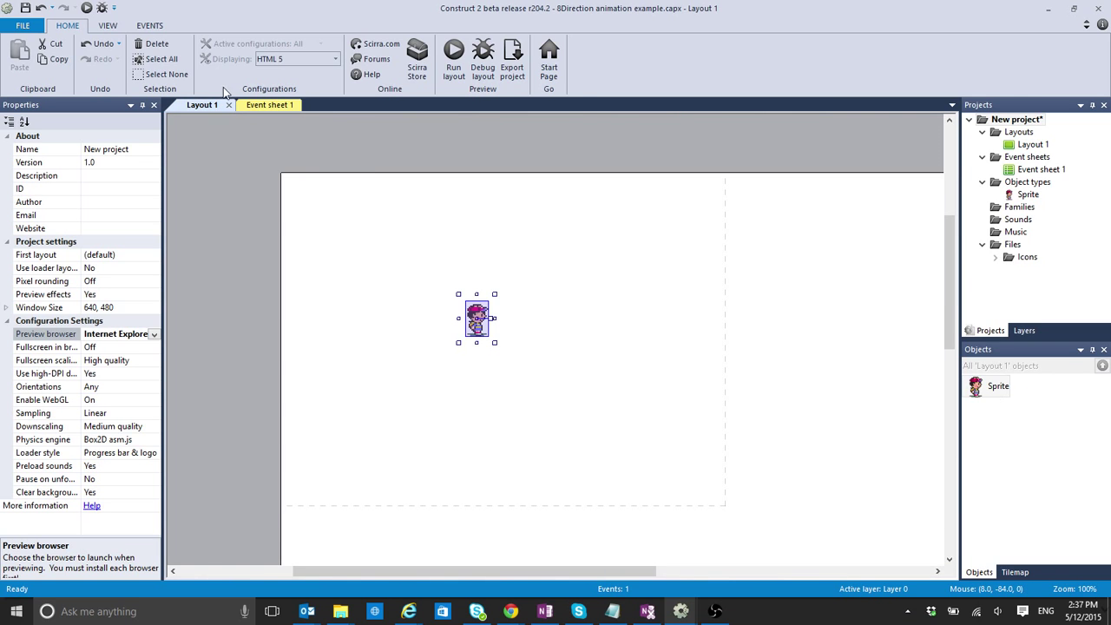
click(268, 104)
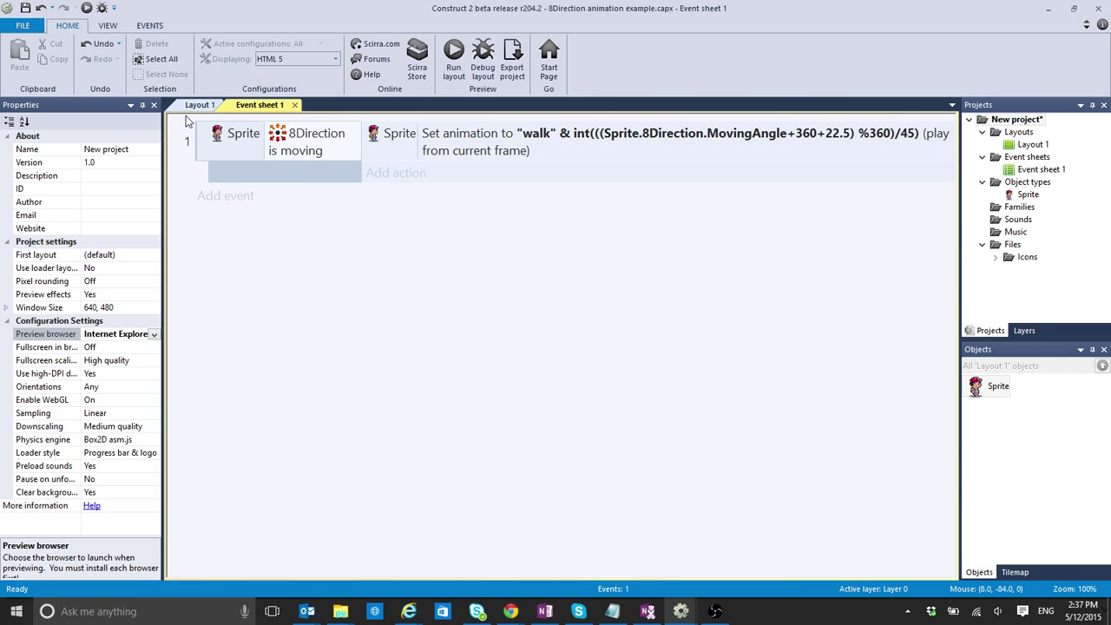
click(287, 142)
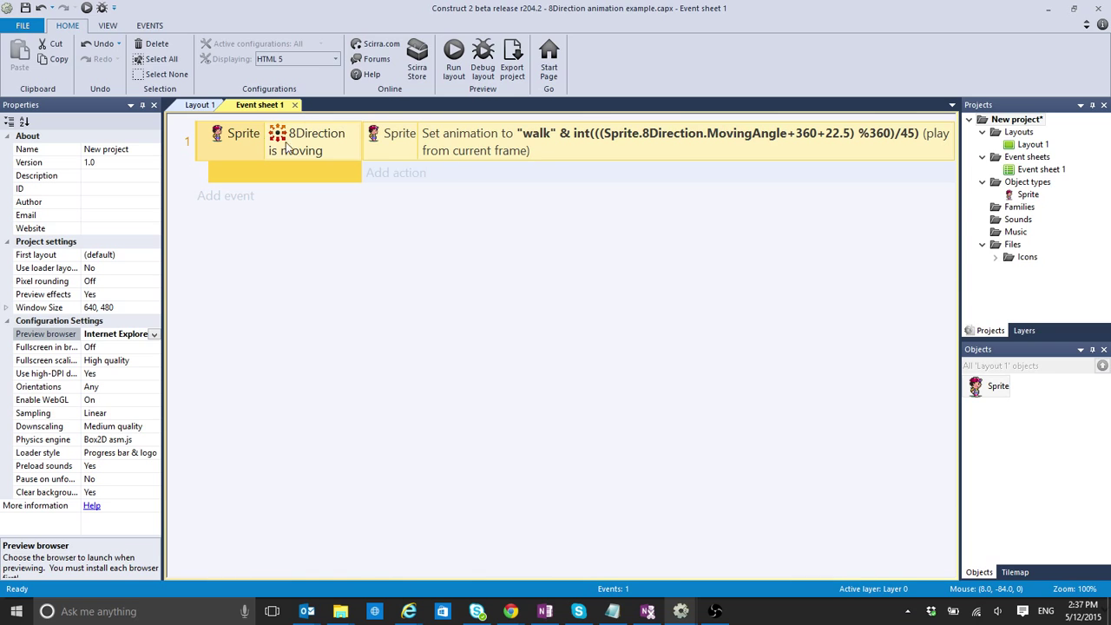
mouse_move(448, 182)
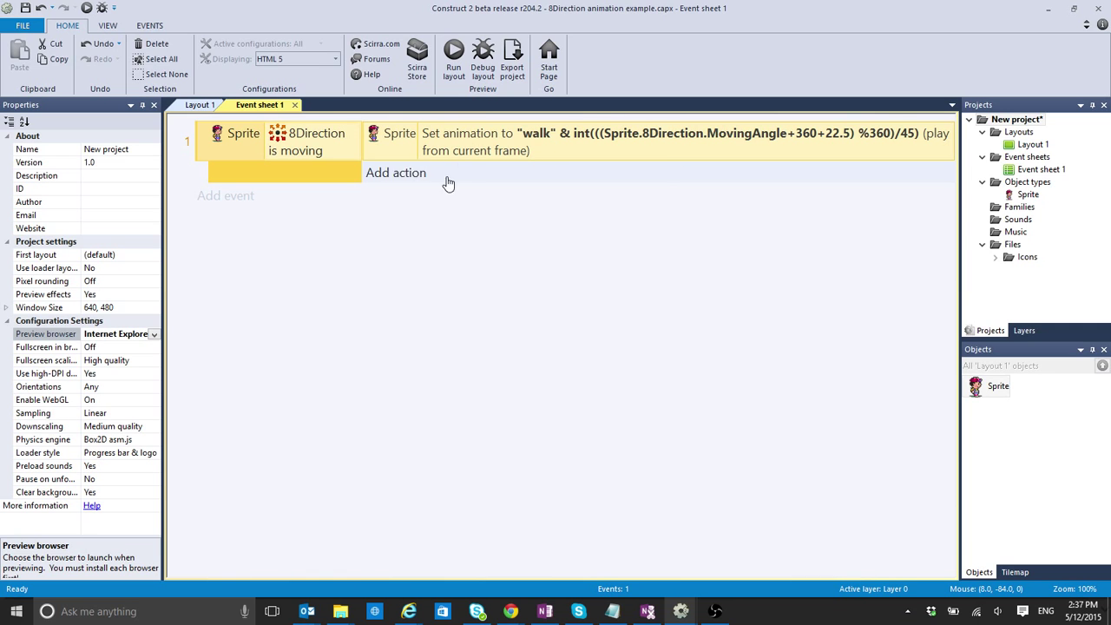
mouse_move(653, 179)
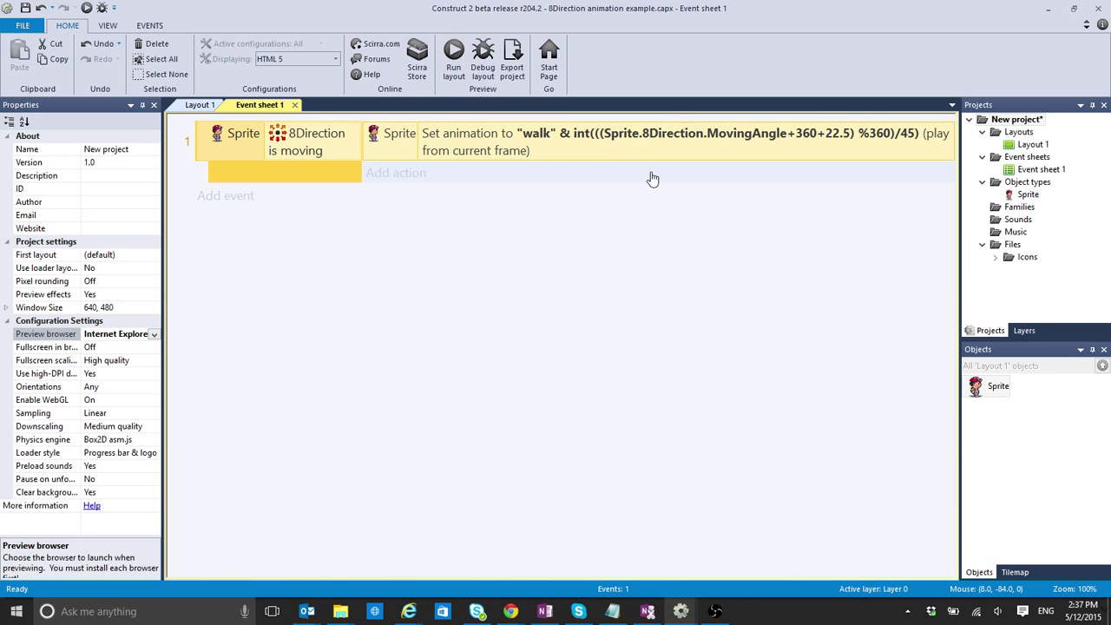
mouse_move(656, 146)
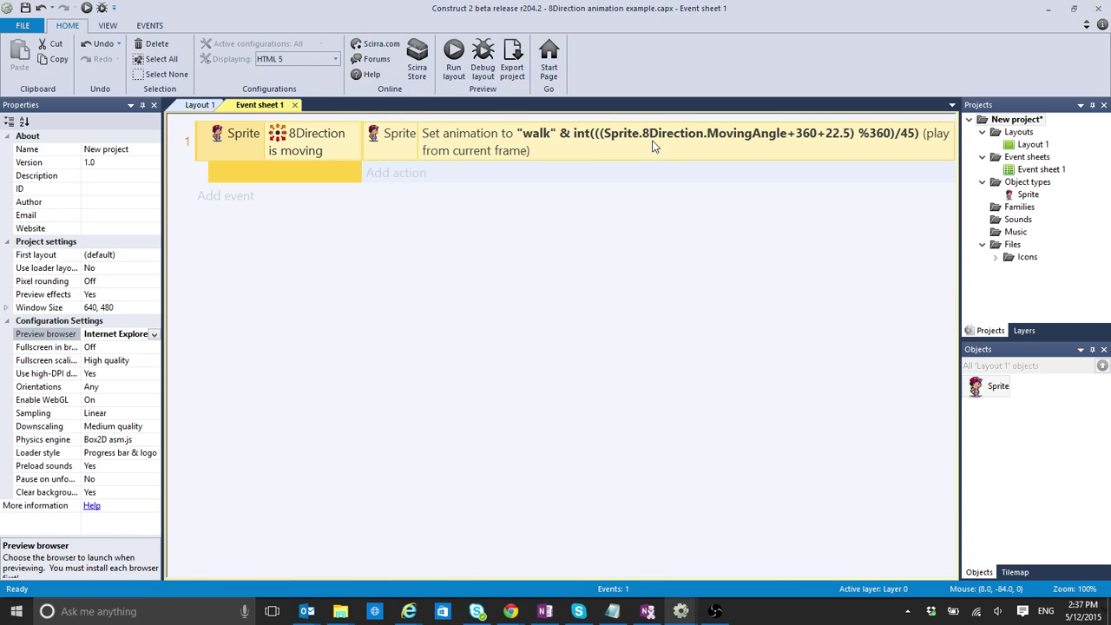
mouse_move(1108, 193)
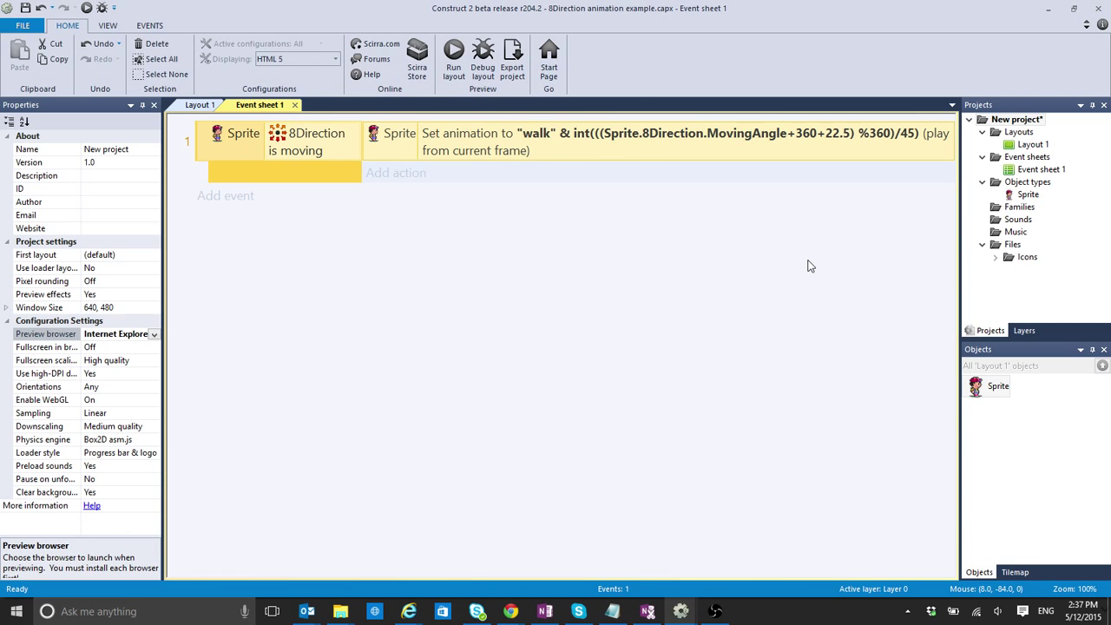
mouse_move(981, 382)
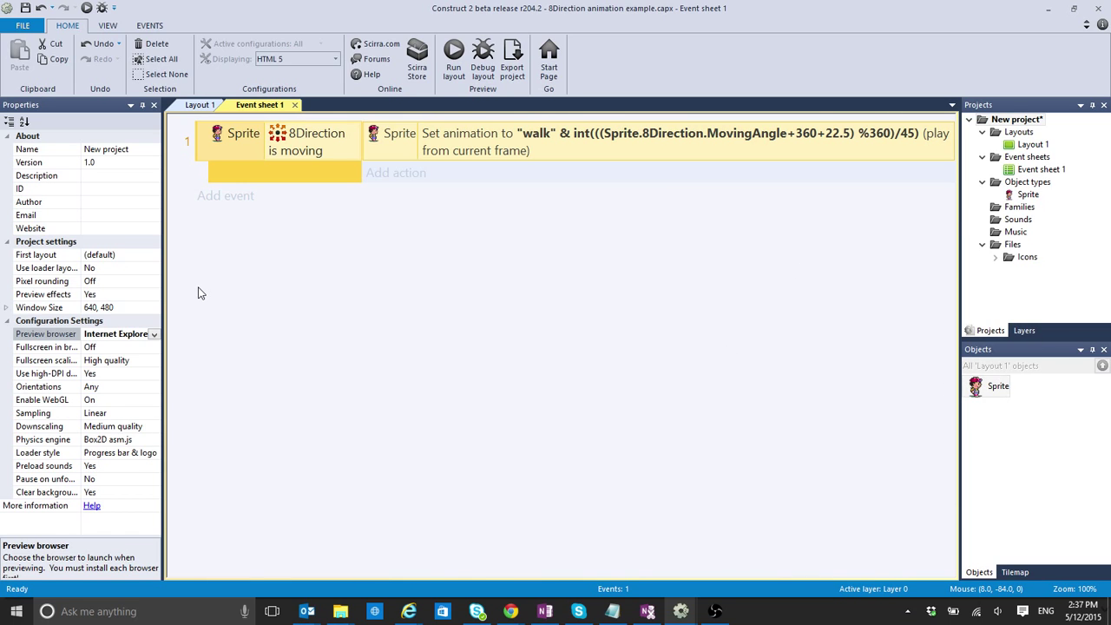
mouse_move(707, 410)
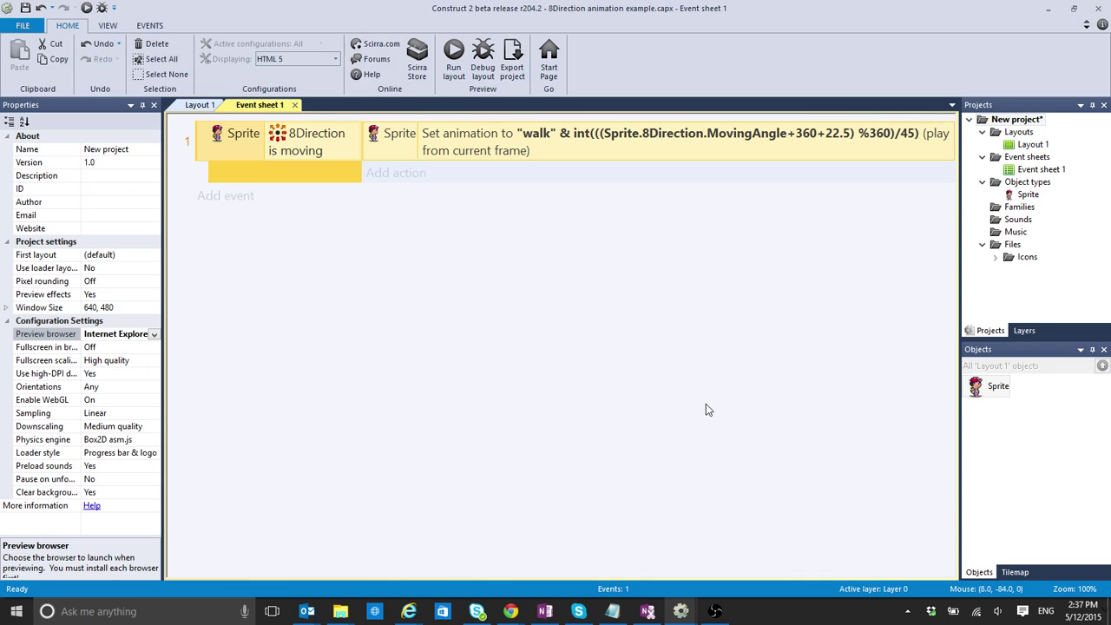
mouse_move(691, 354)
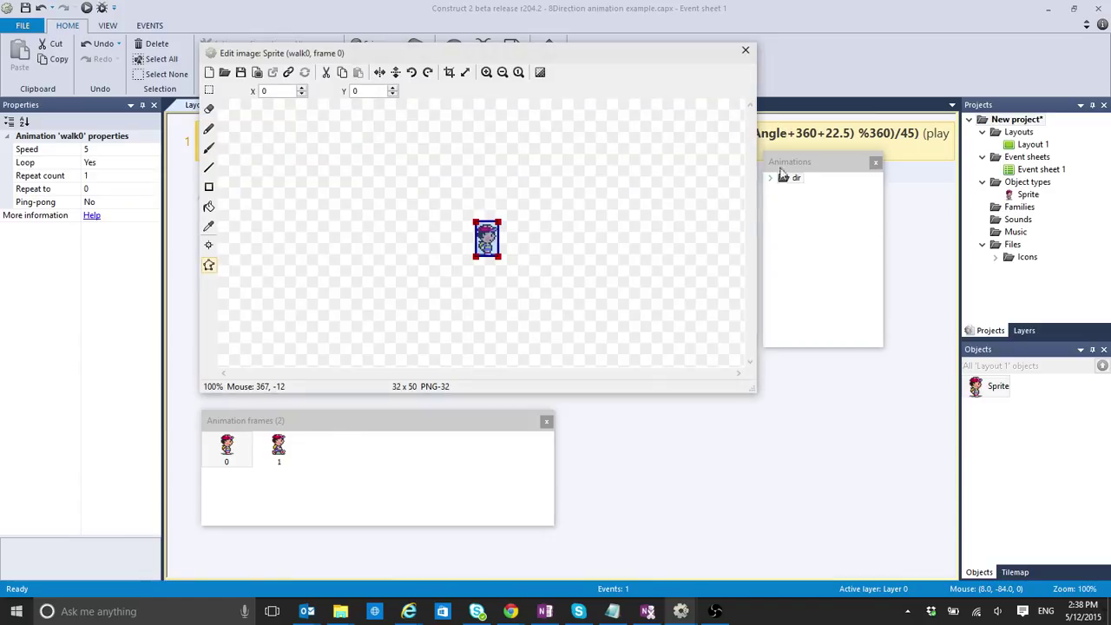
Expand the walk animations folder and view walk1's second frame
click(771, 177)
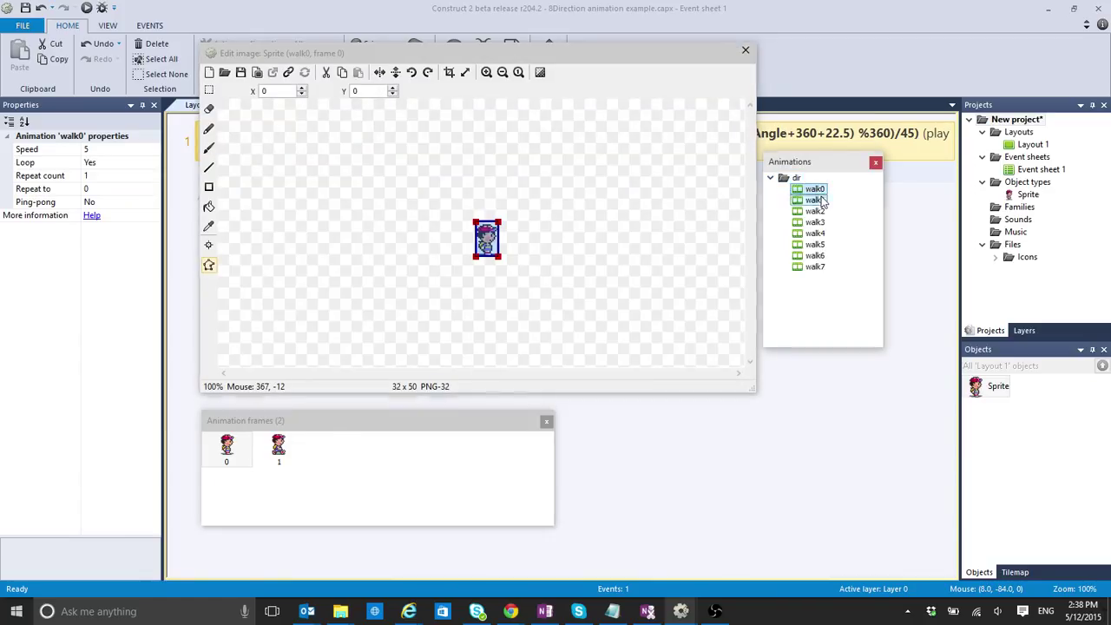
click(814, 200)
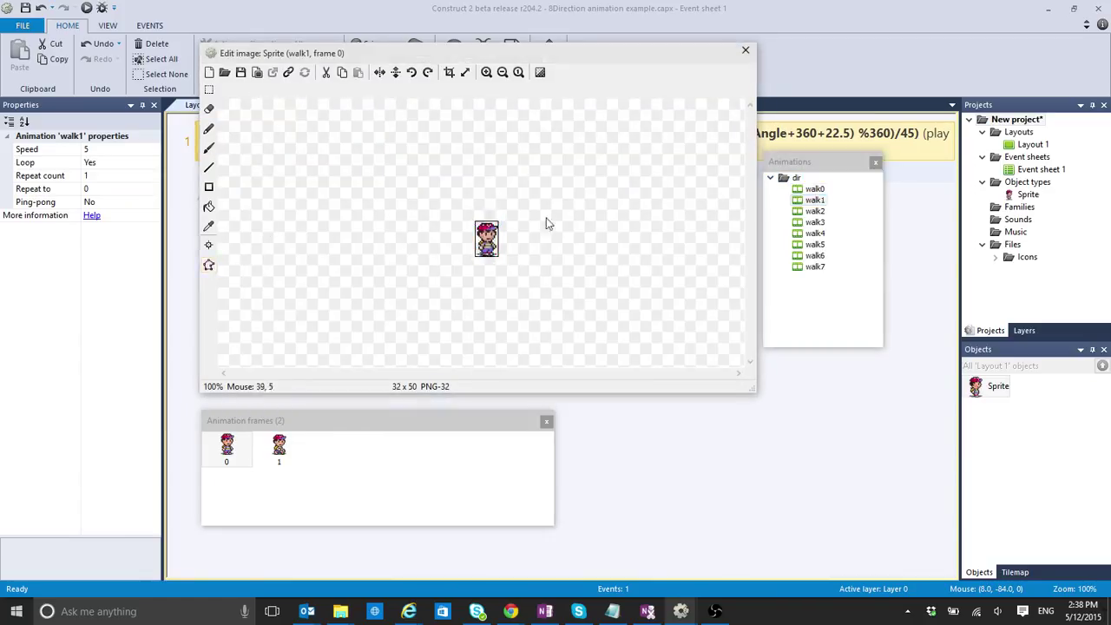
click(814, 267)
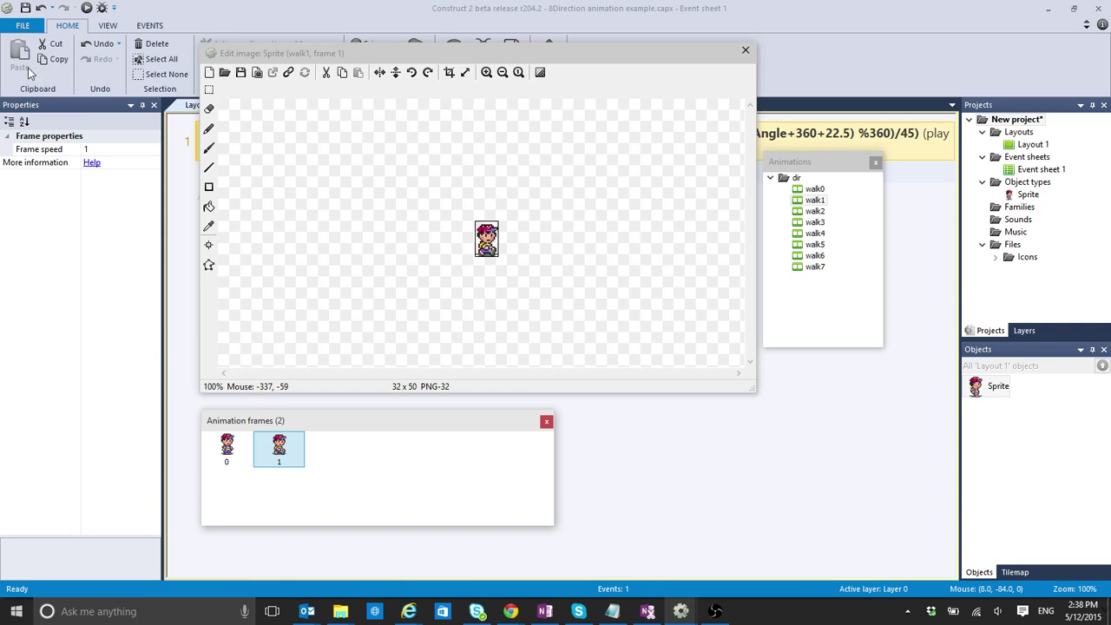
mouse_move(820, 184)
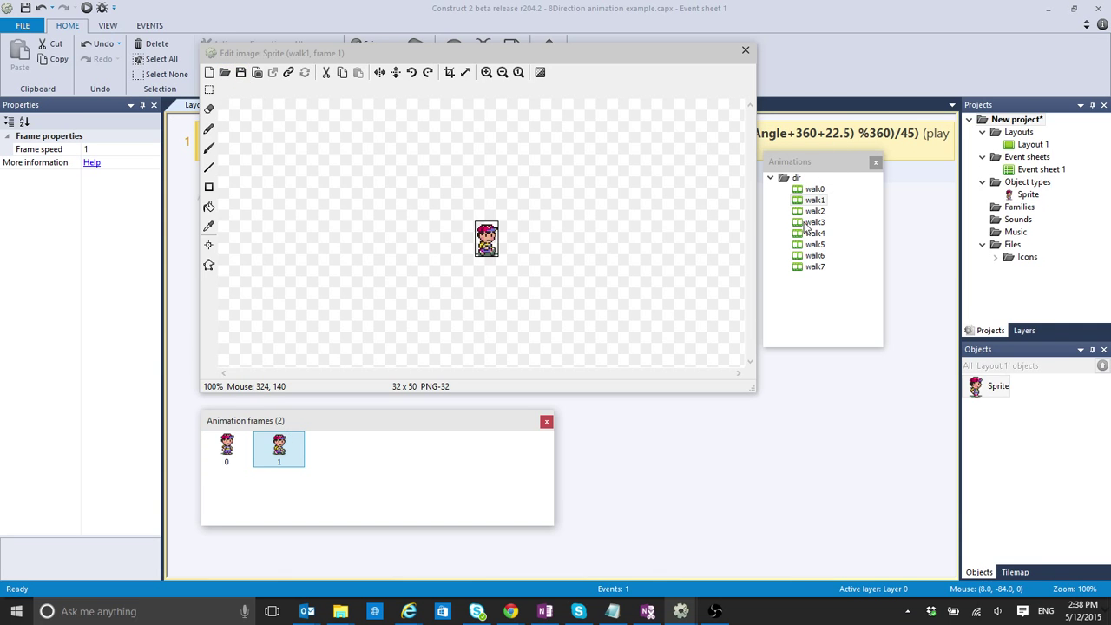
mouse_move(754, 217)
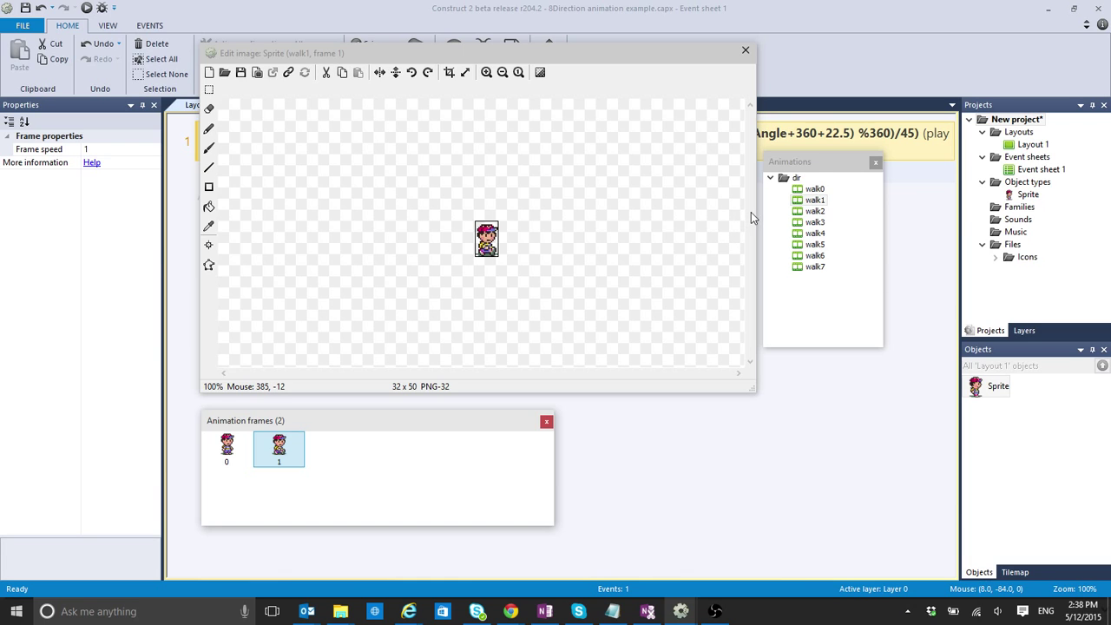
mouse_move(806, 189)
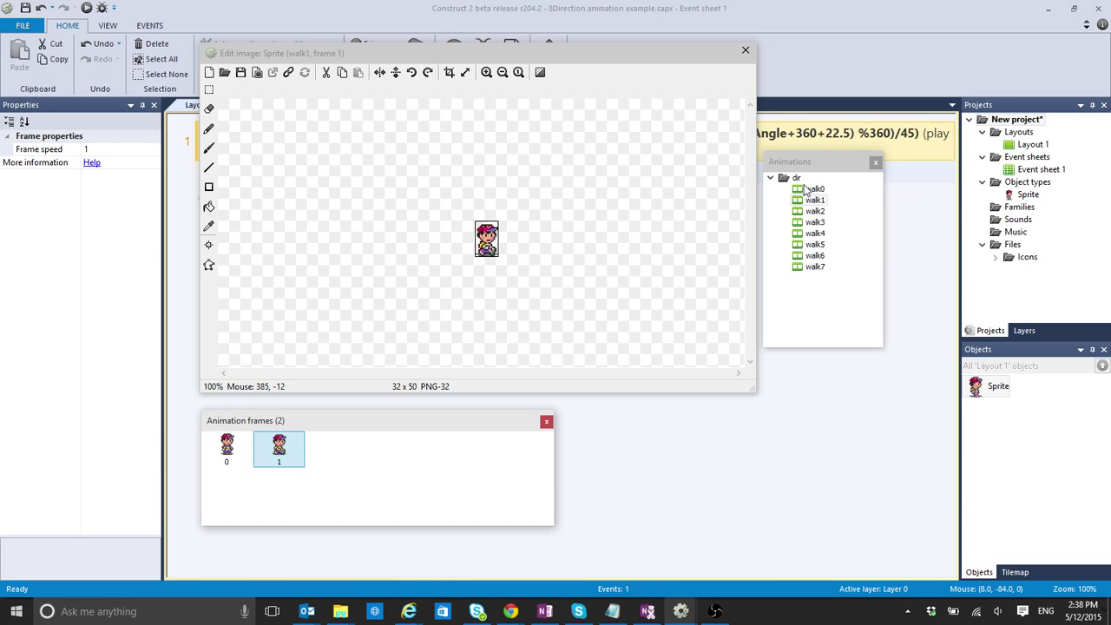
mouse_move(803, 297)
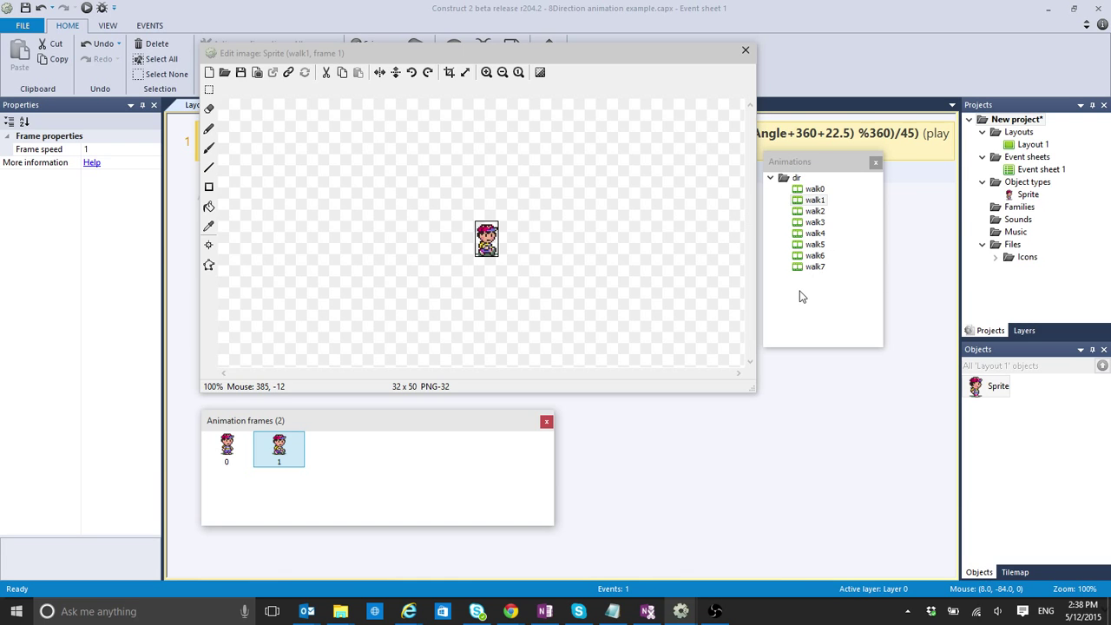
mouse_move(876, 163)
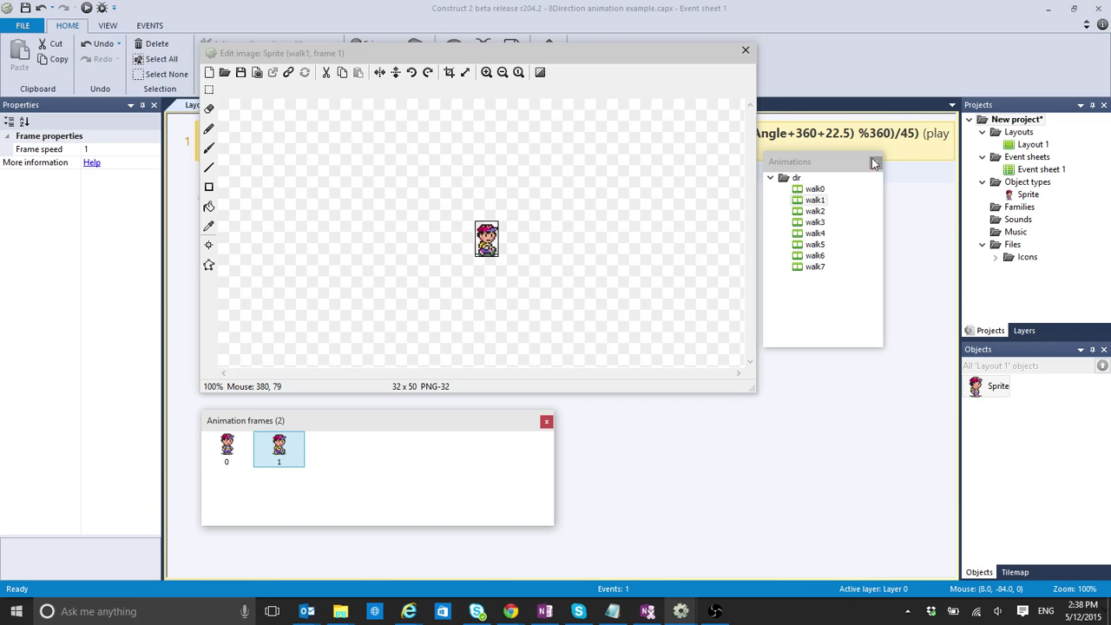
mouse_move(823, 189)
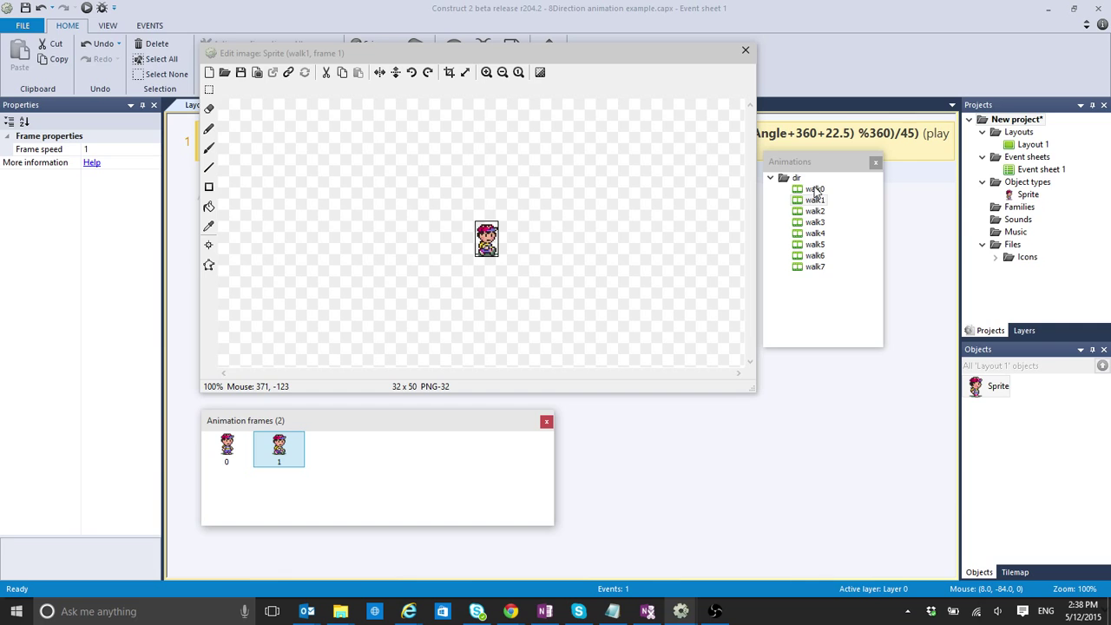
mouse_move(774, 80)
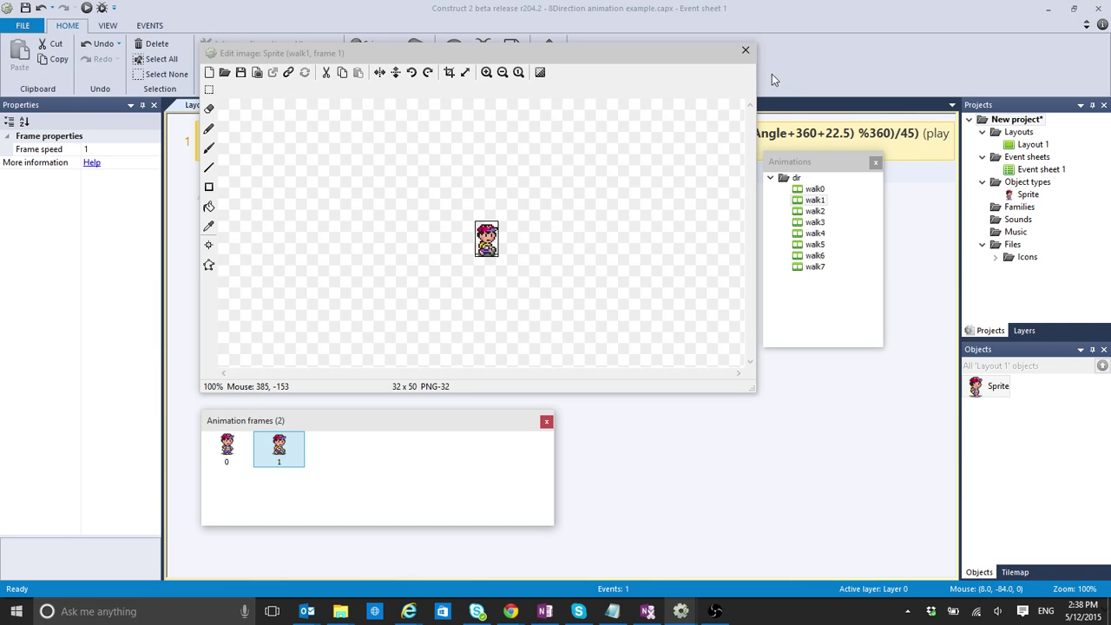
mouse_move(989, 385)
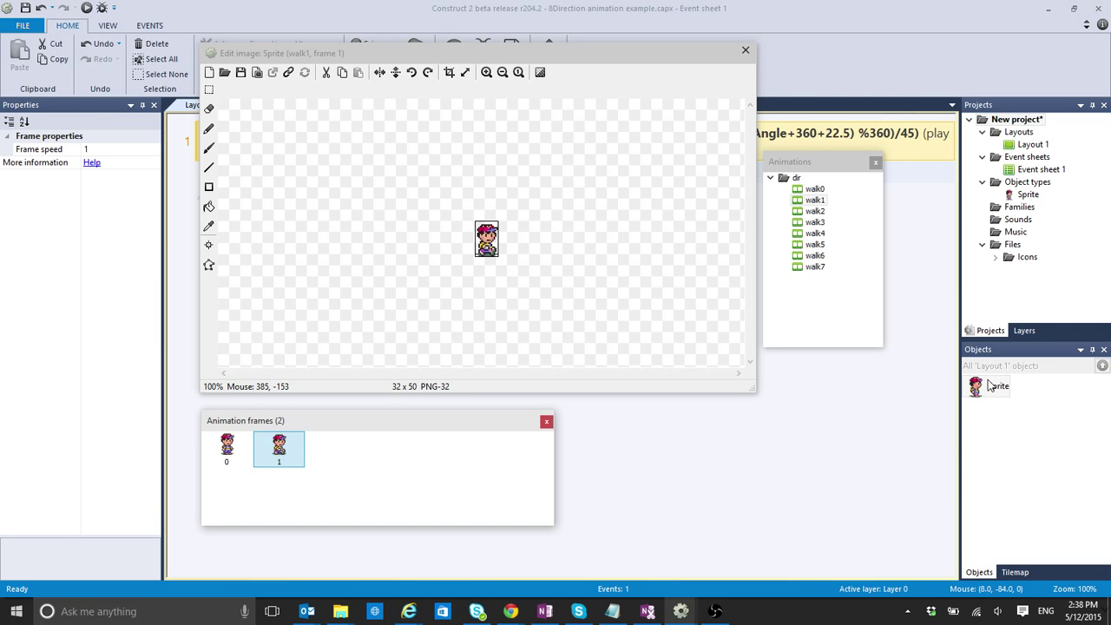
mouse_move(396, 284)
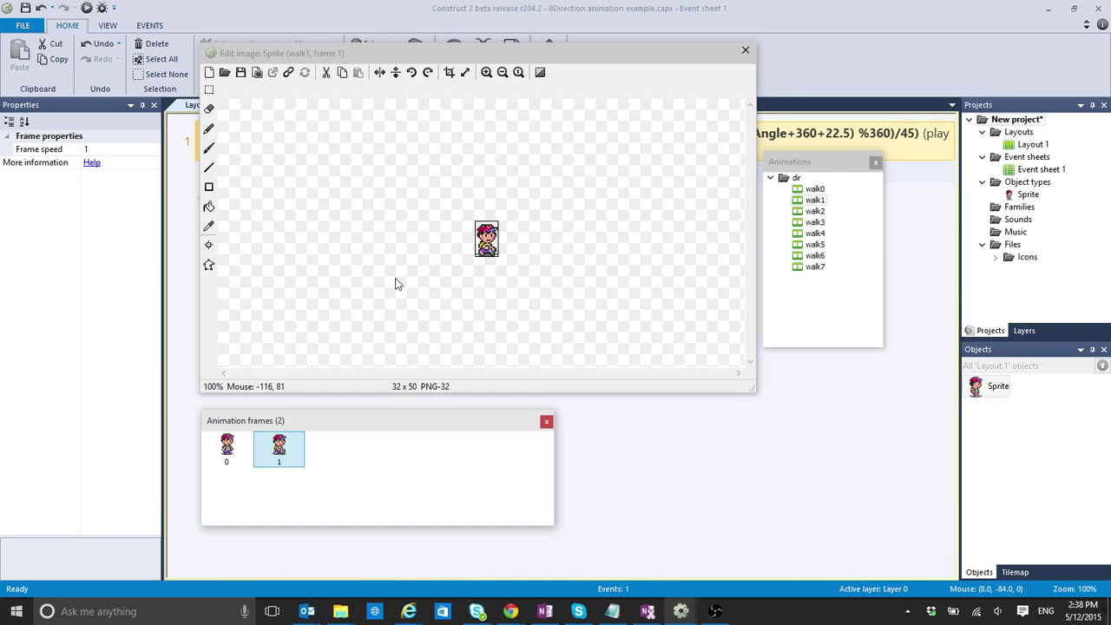
mouse_move(837, 279)
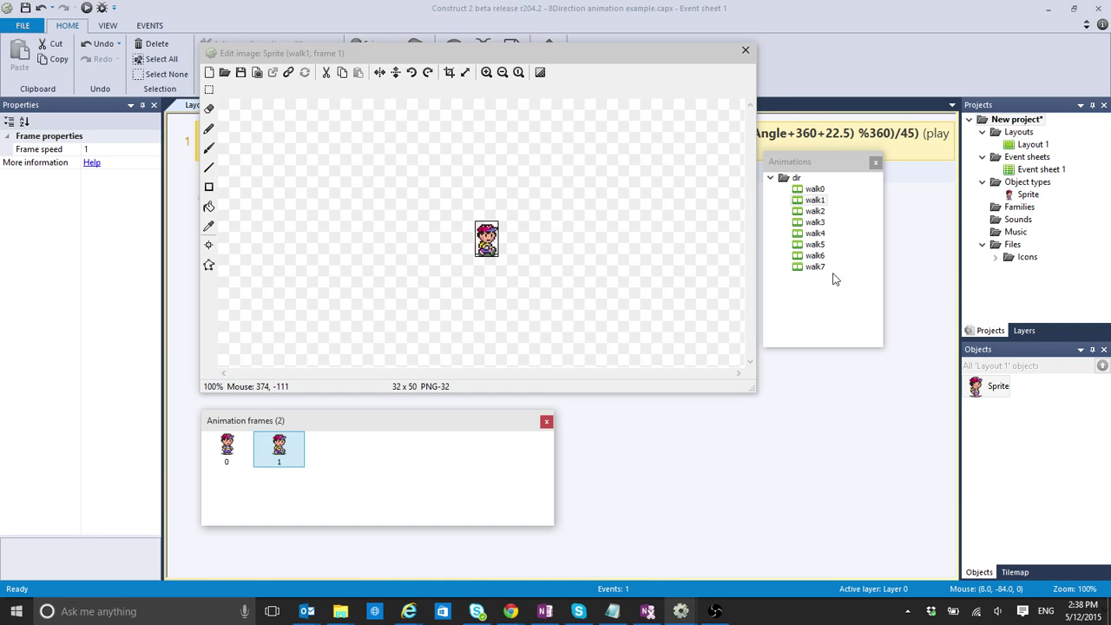
mouse_move(580, 397)
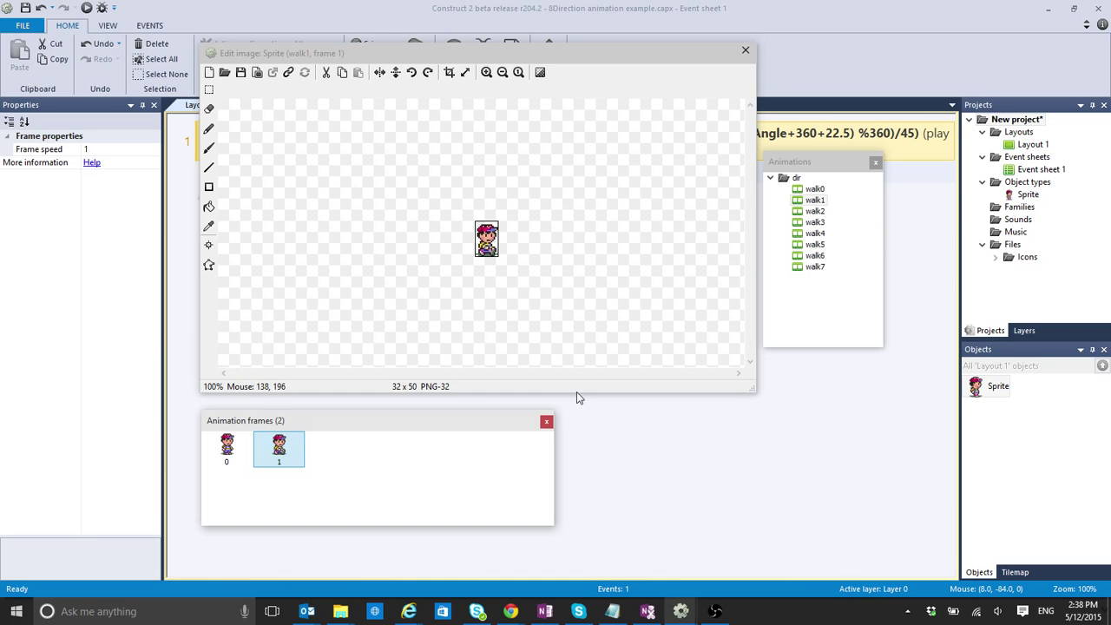
mouse_move(708, 583)
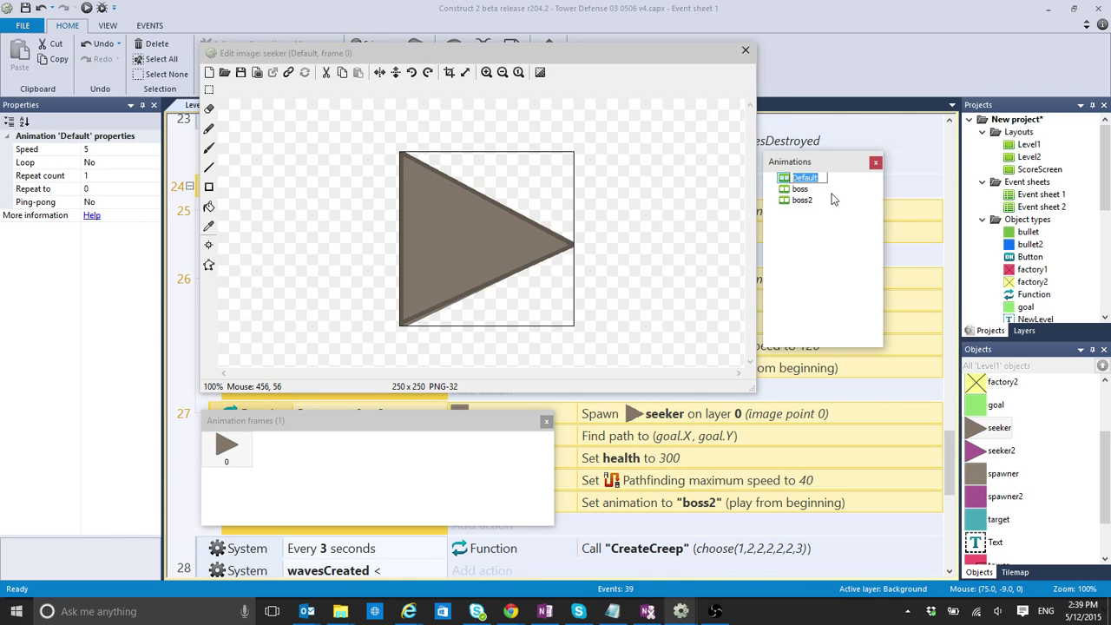
View the seeker's boss2, boss and Default animations, then close its image editor
click(802, 200)
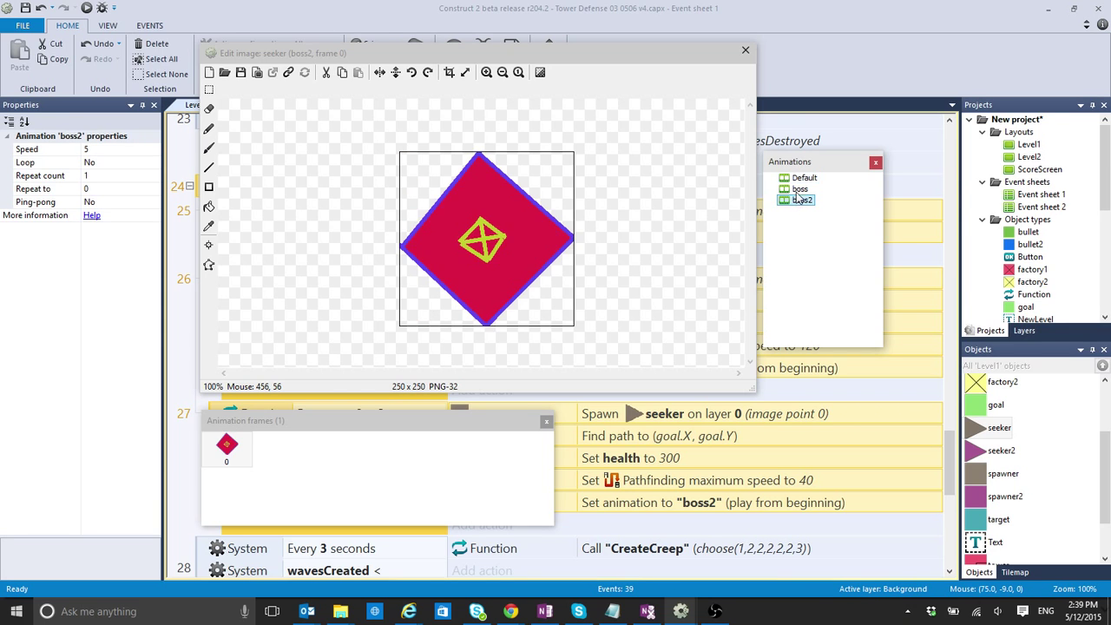
click(799, 187)
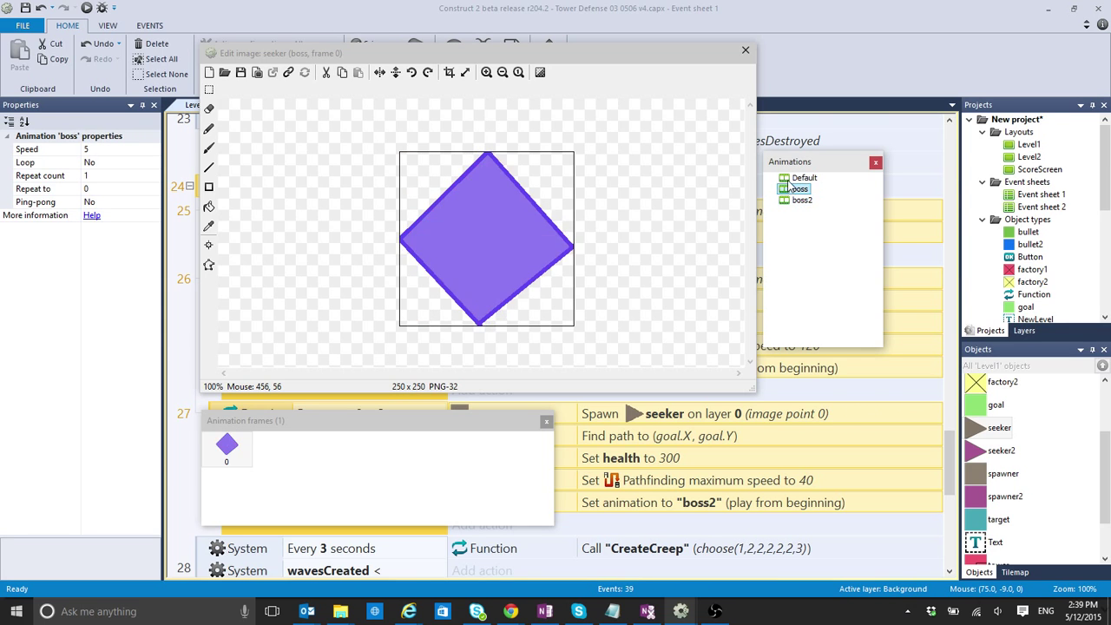
click(806, 177)
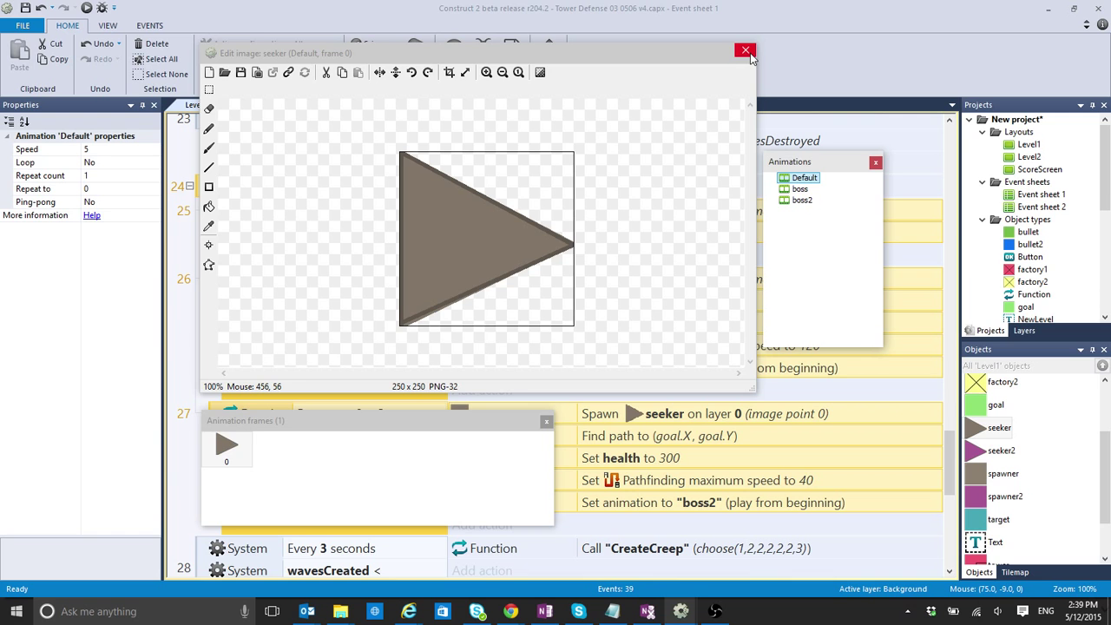
click(745, 48)
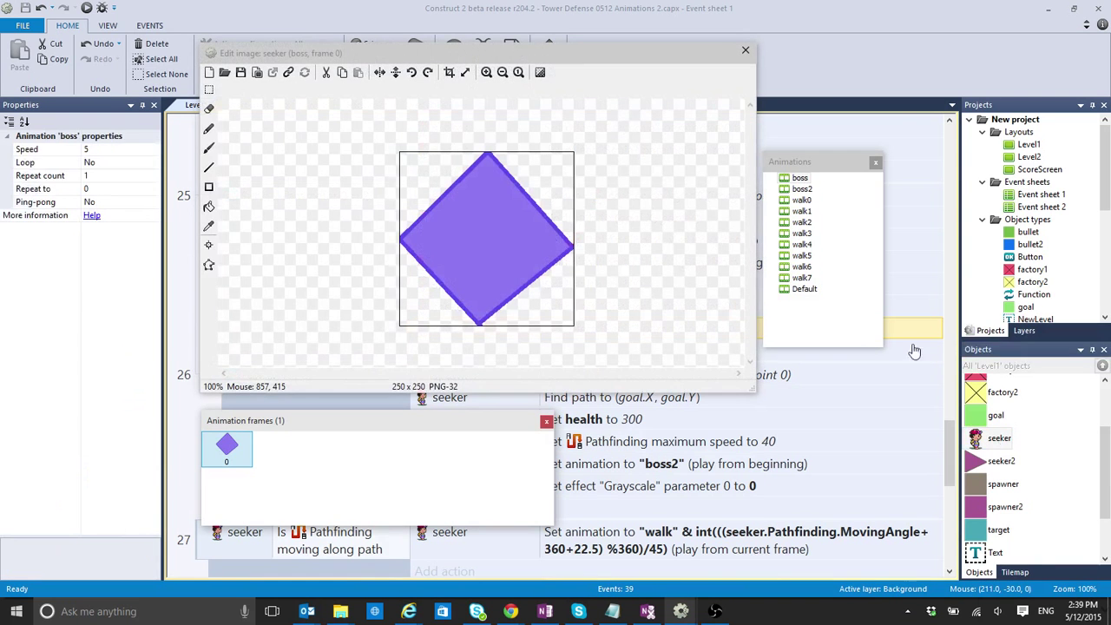
click(802, 288)
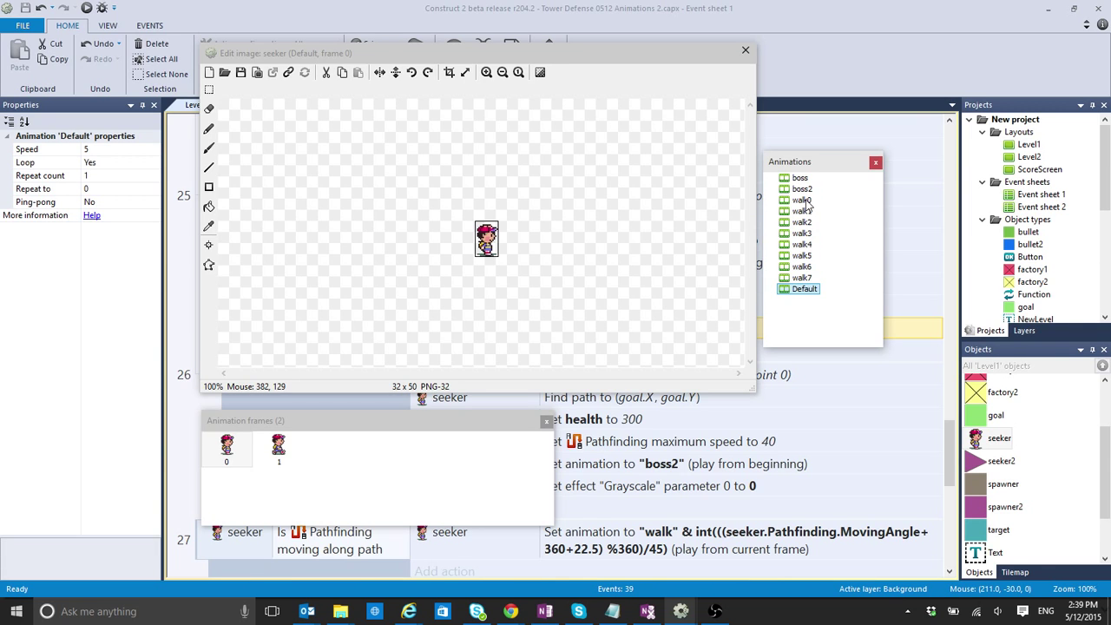
click(798, 200)
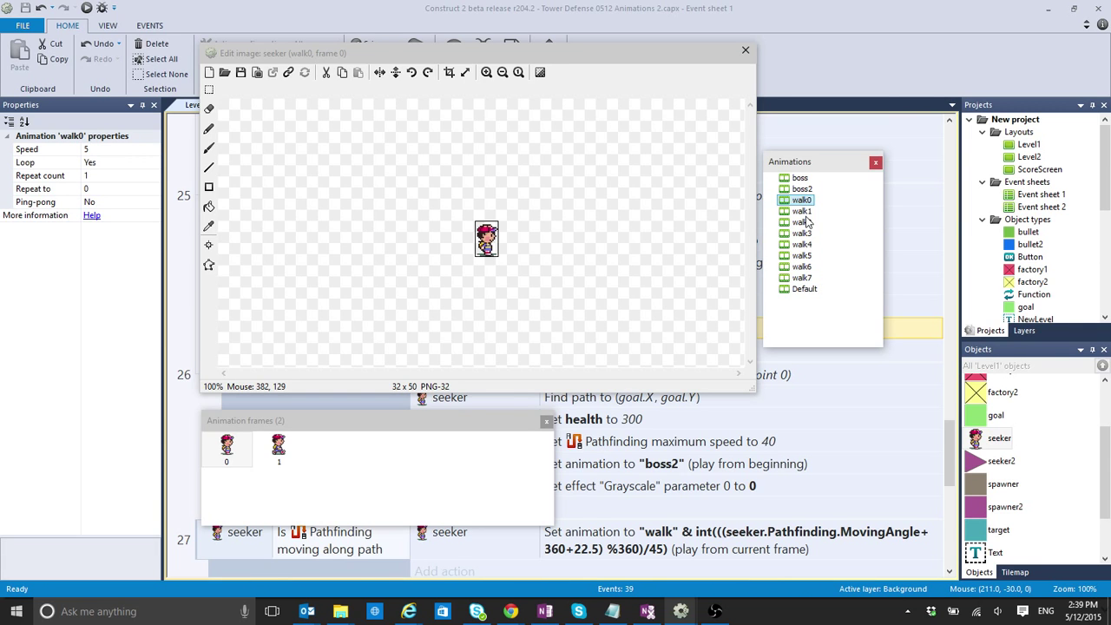
click(800, 233)
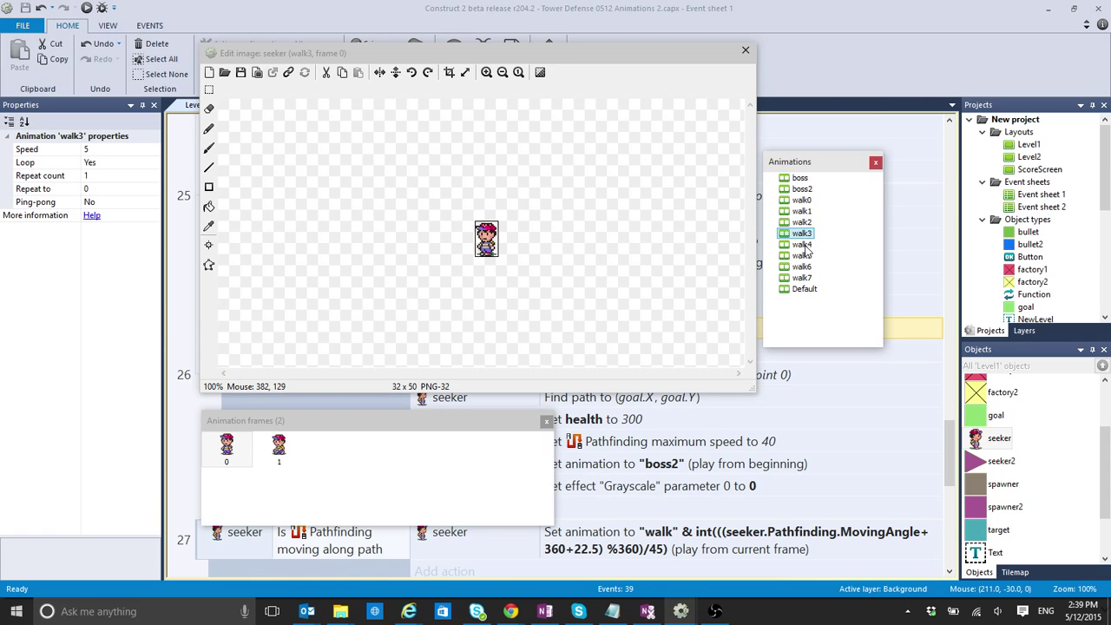
click(801, 268)
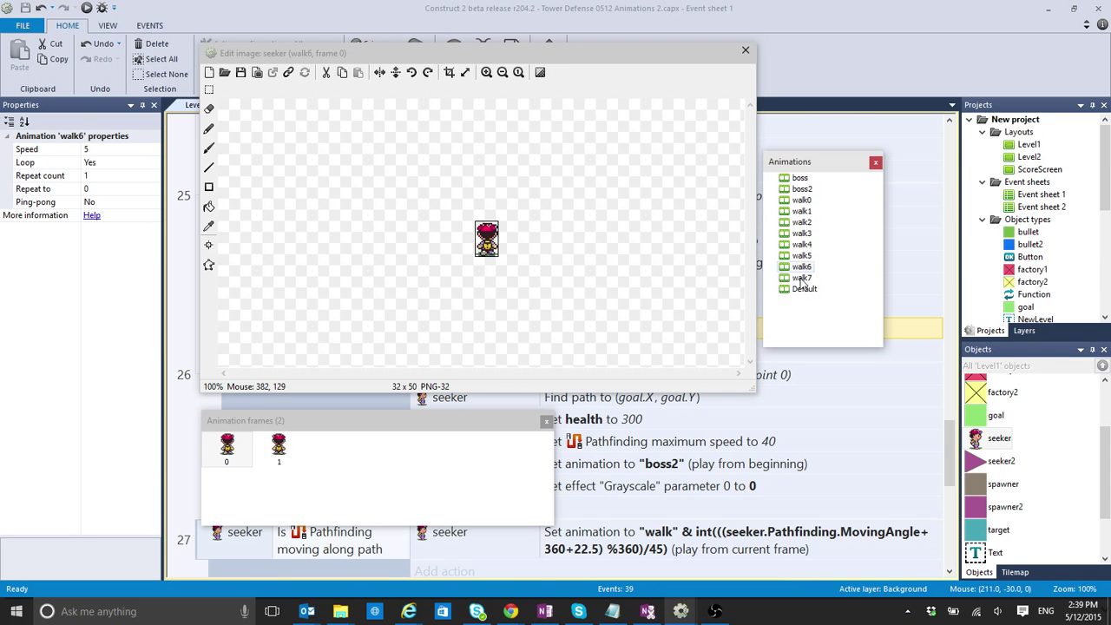
click(278, 448)
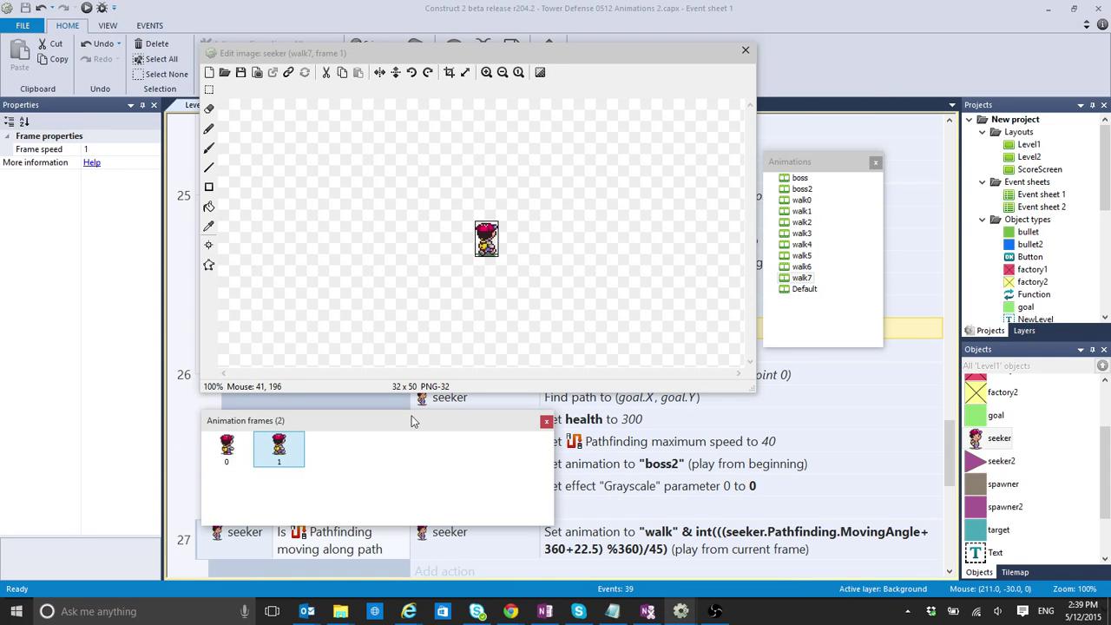
click(801, 268)
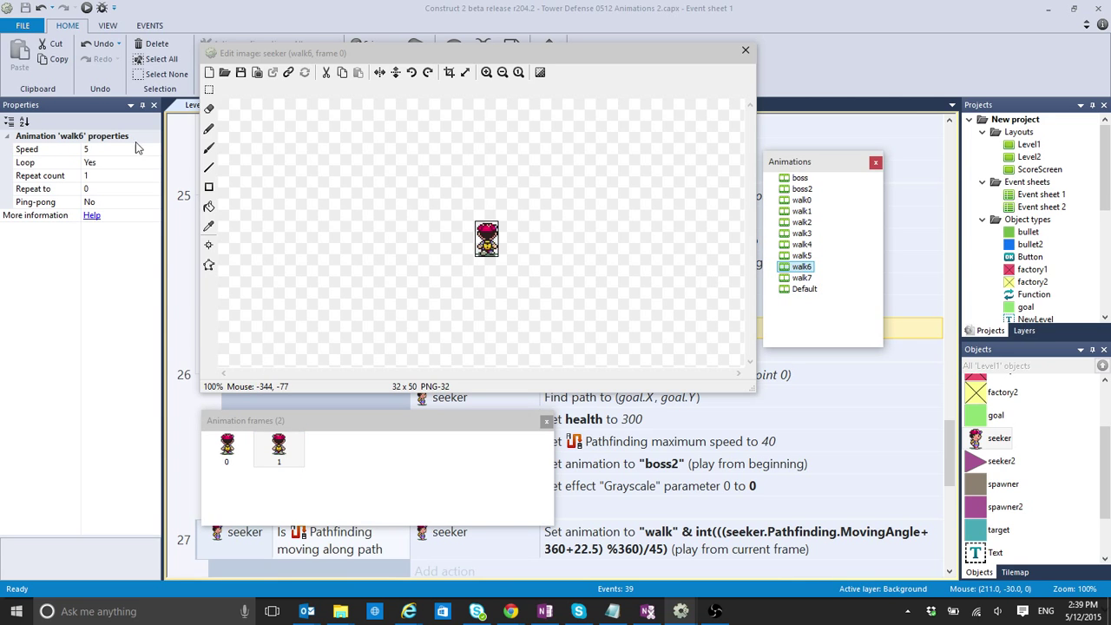
click(48, 163)
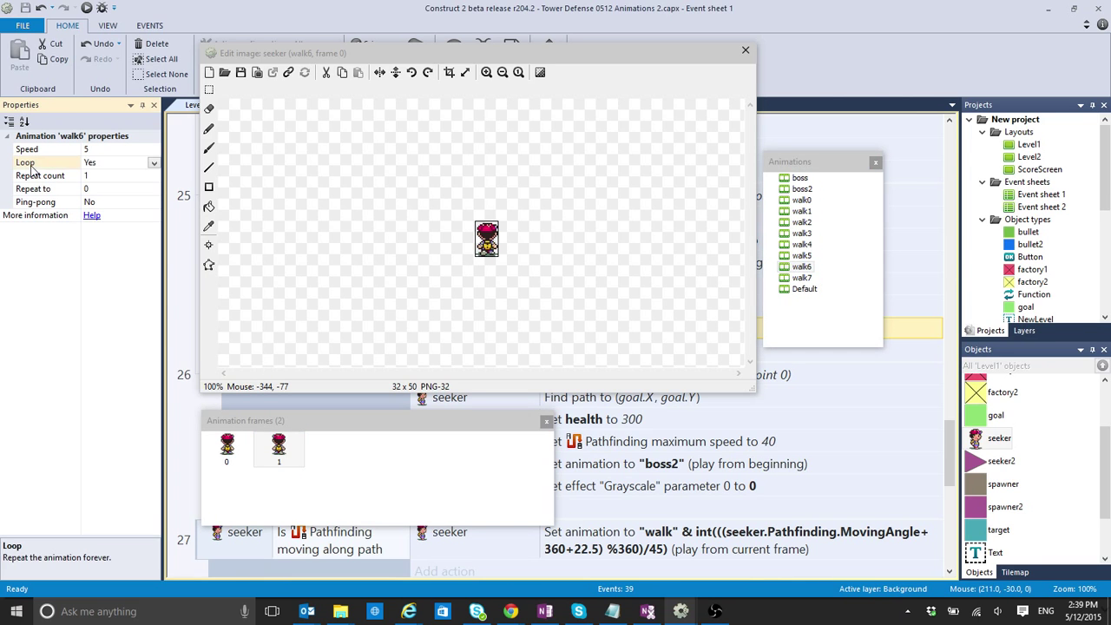
mouse_move(824, 316)
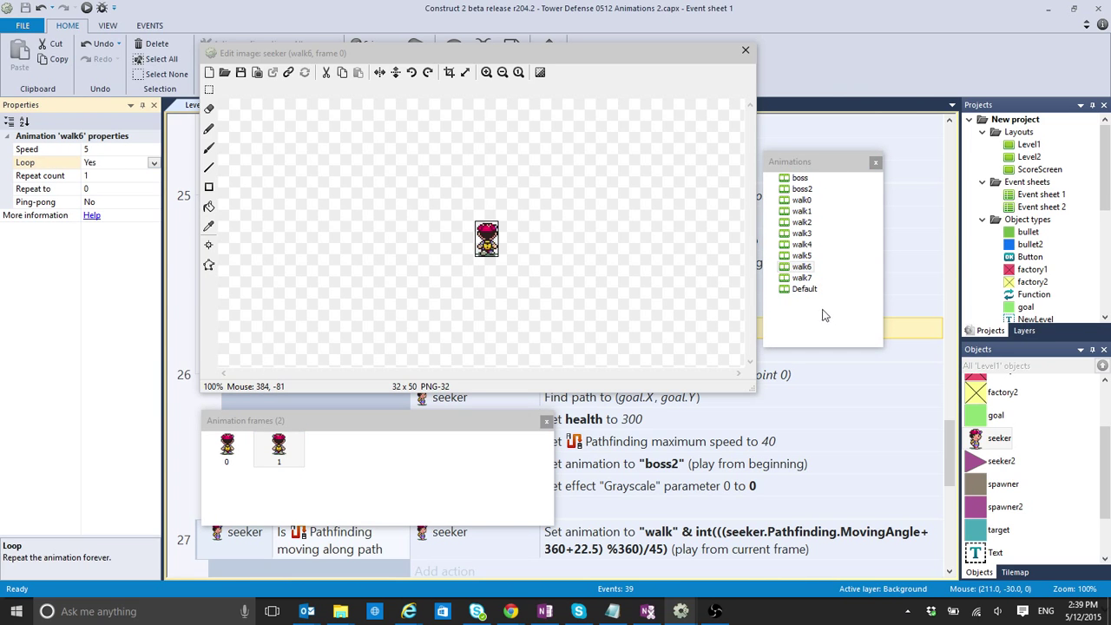
Add a new animation named whatever to the seeker from the Animations pane menu
right_click(823, 312)
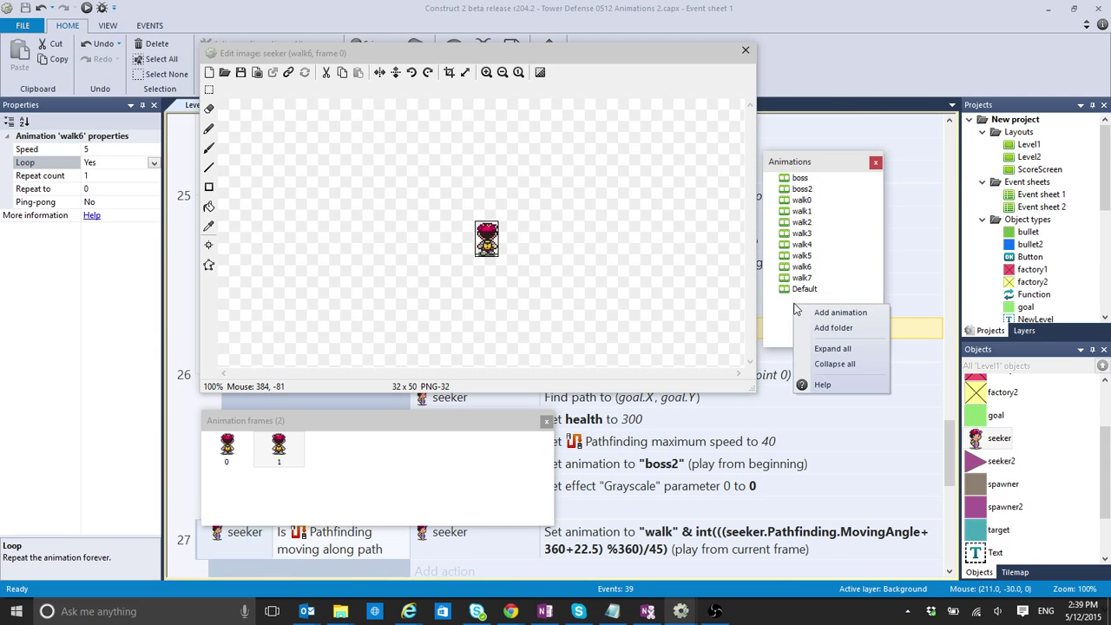
mouse_move(816, 185)
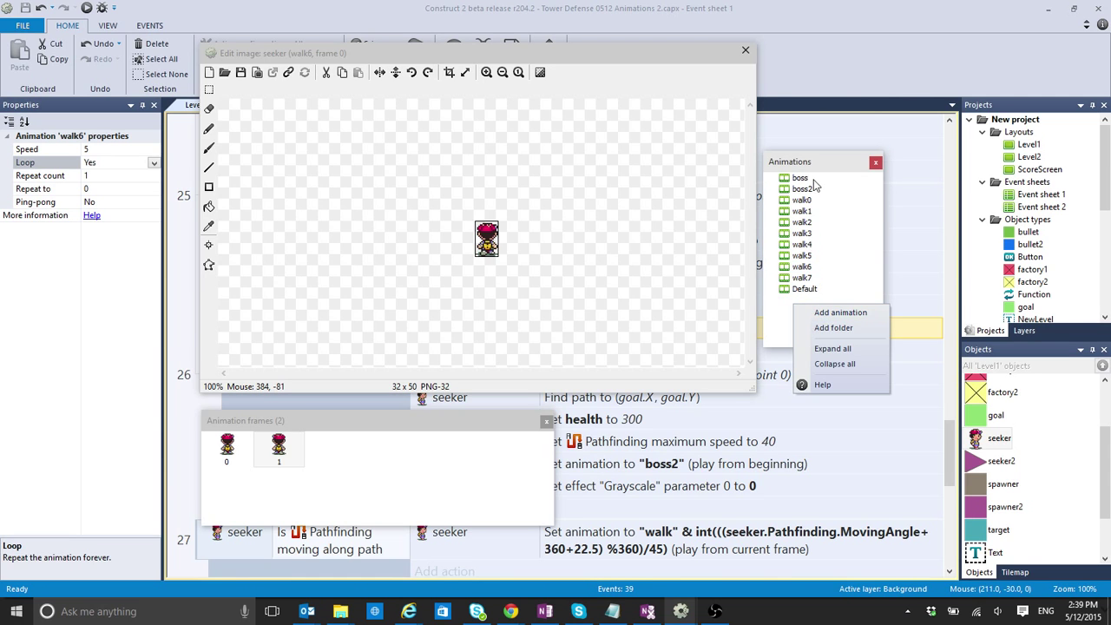
mouse_move(840, 312)
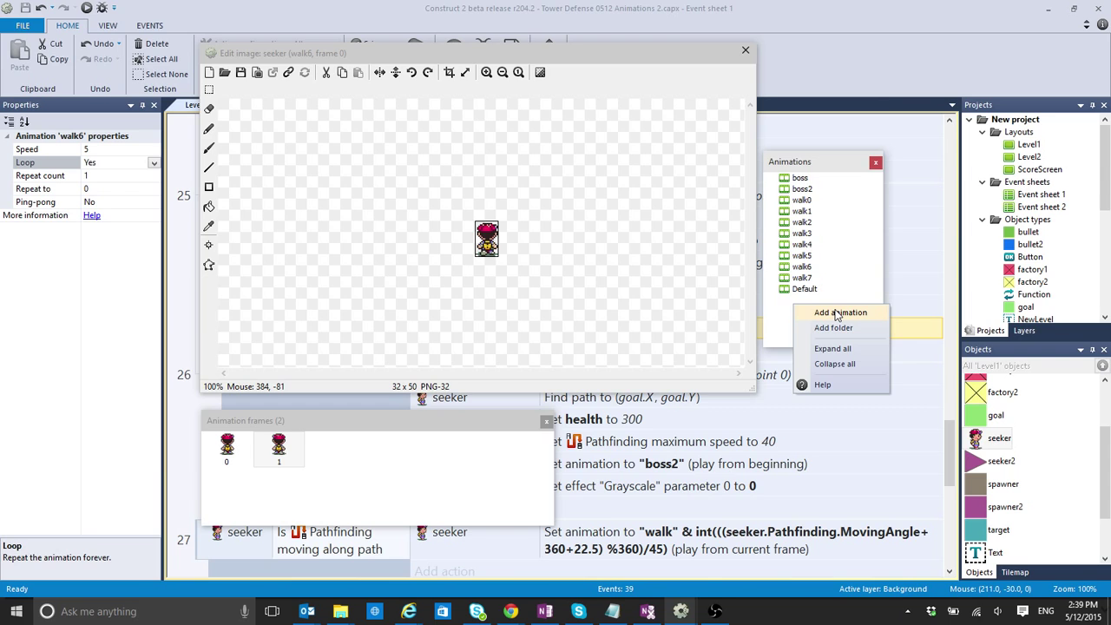
click(841, 312)
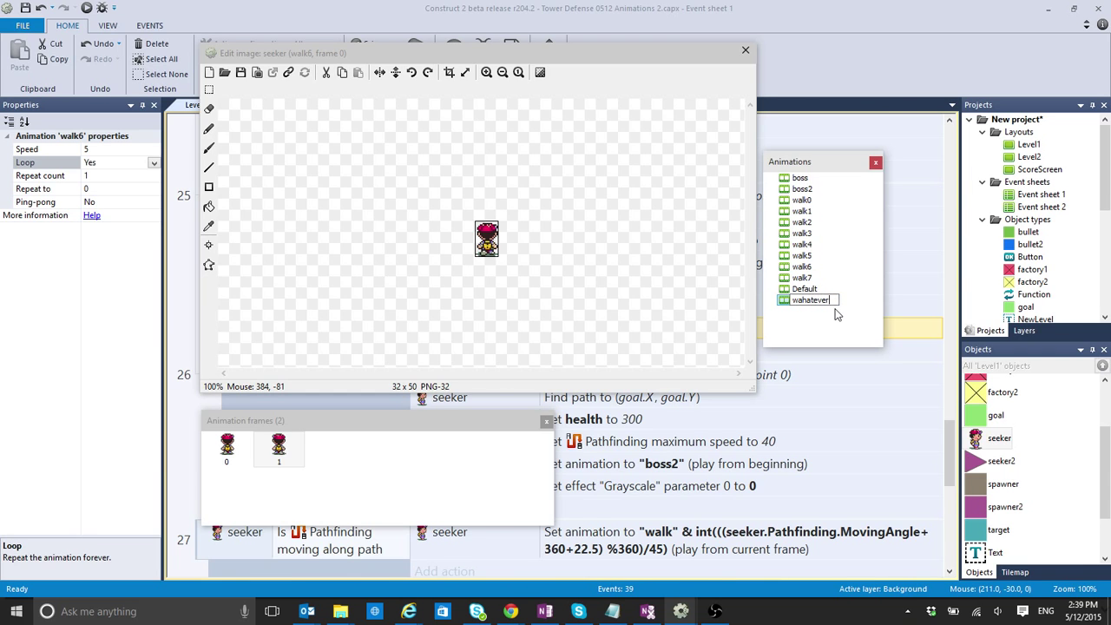
click(807, 298)
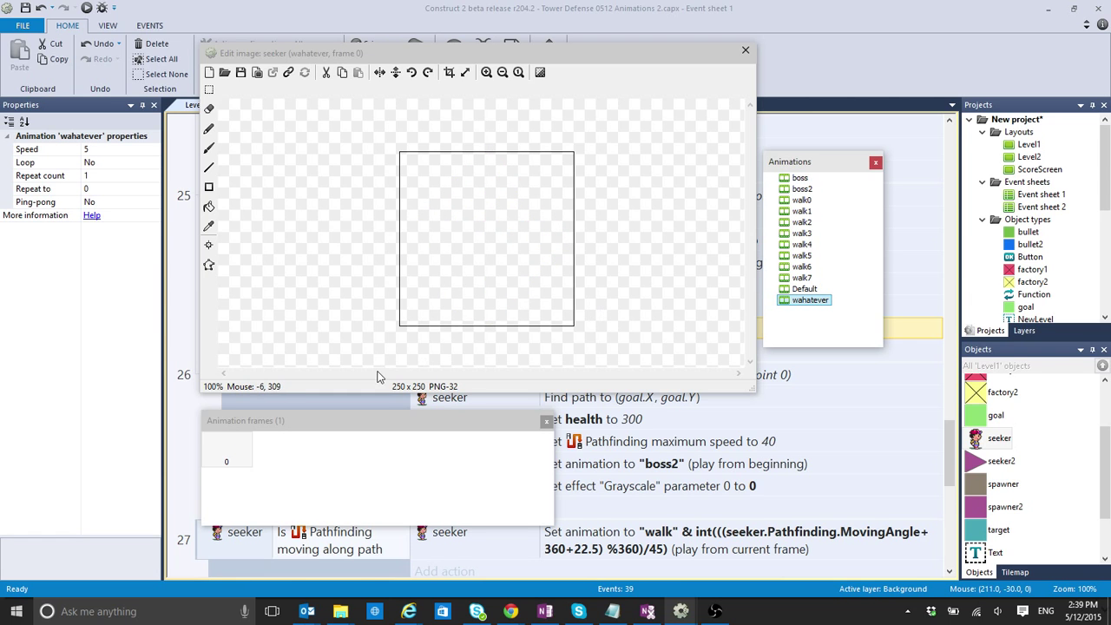
mouse_move(224, 73)
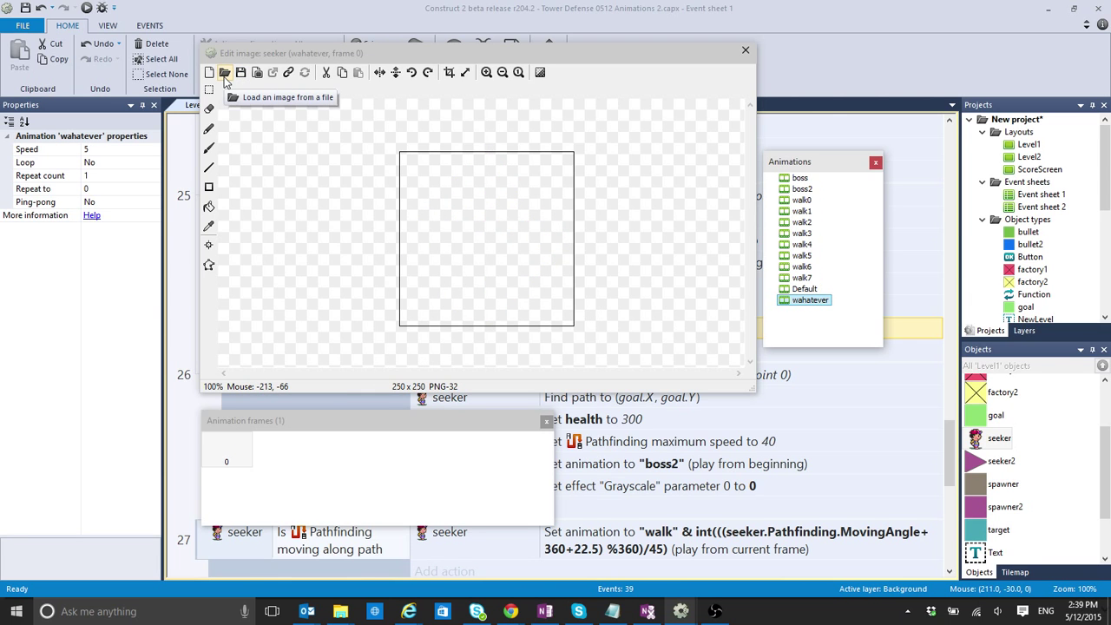
click(225, 73)
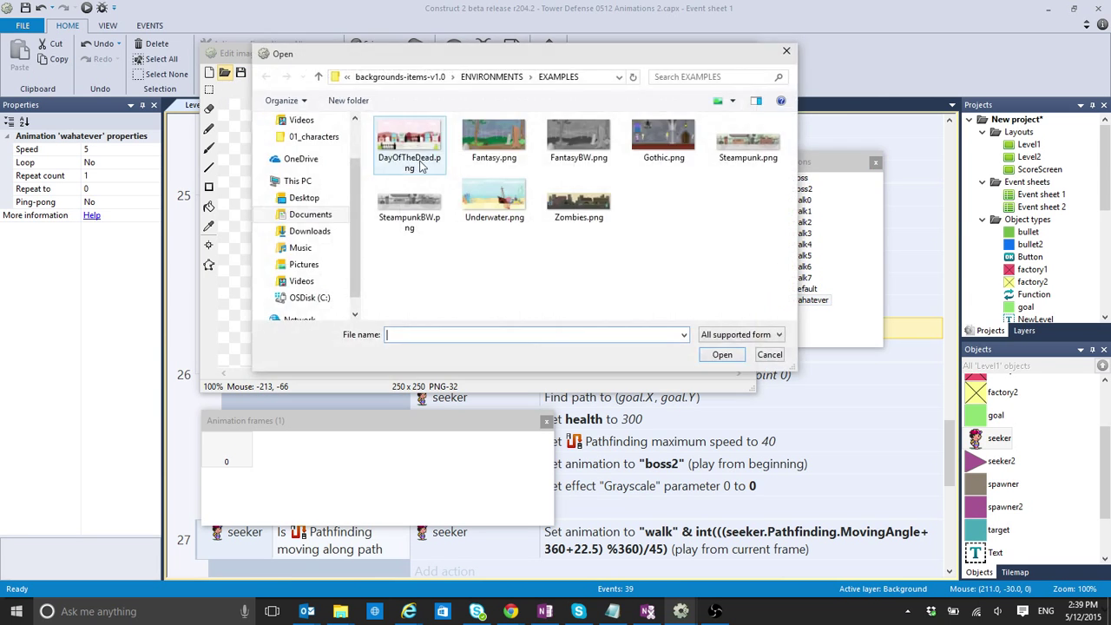
click(304, 264)
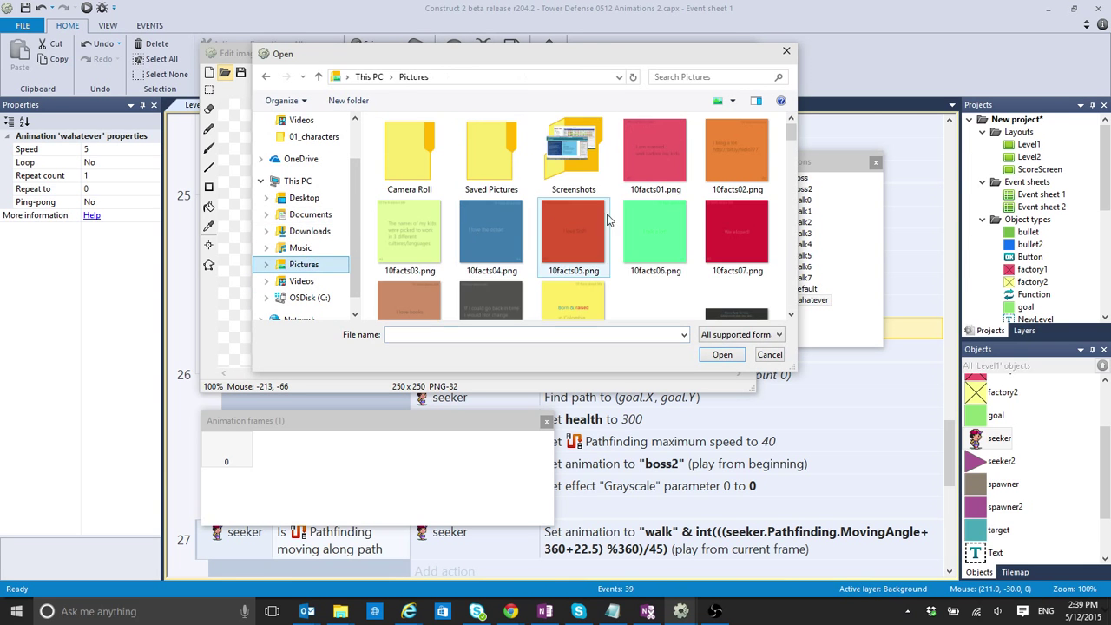
scroll(down, 3)
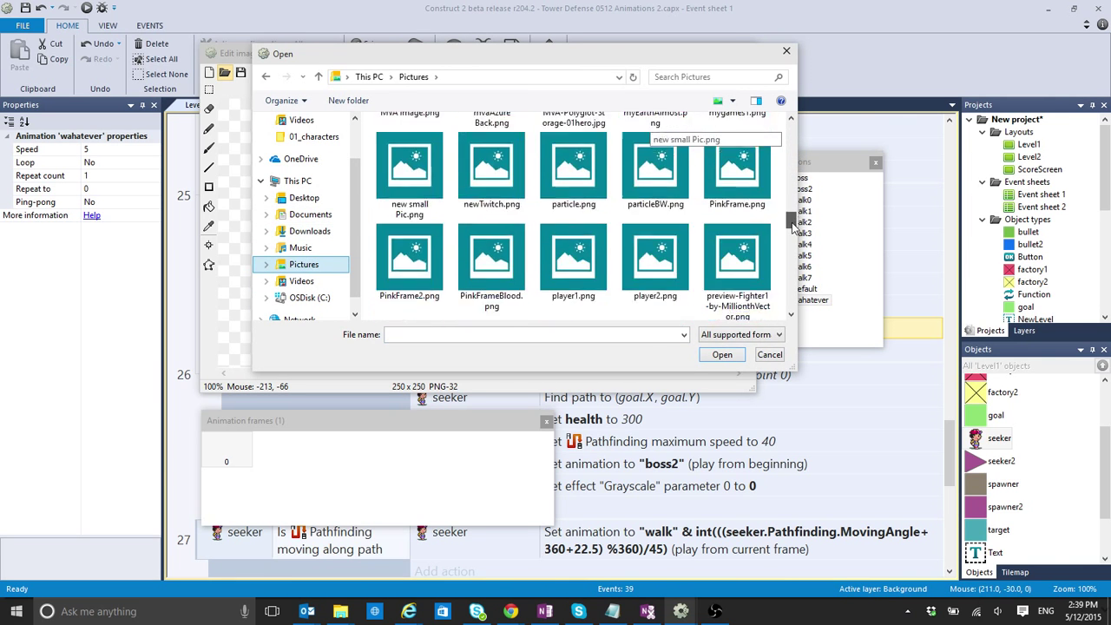
scroll(down, 3)
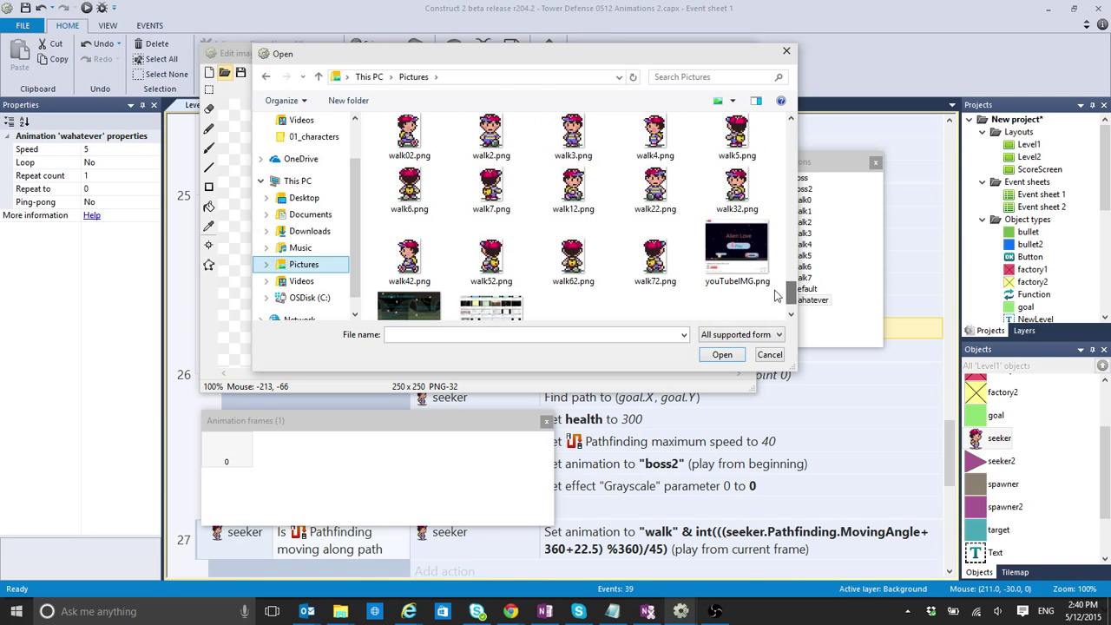
click(573, 189)
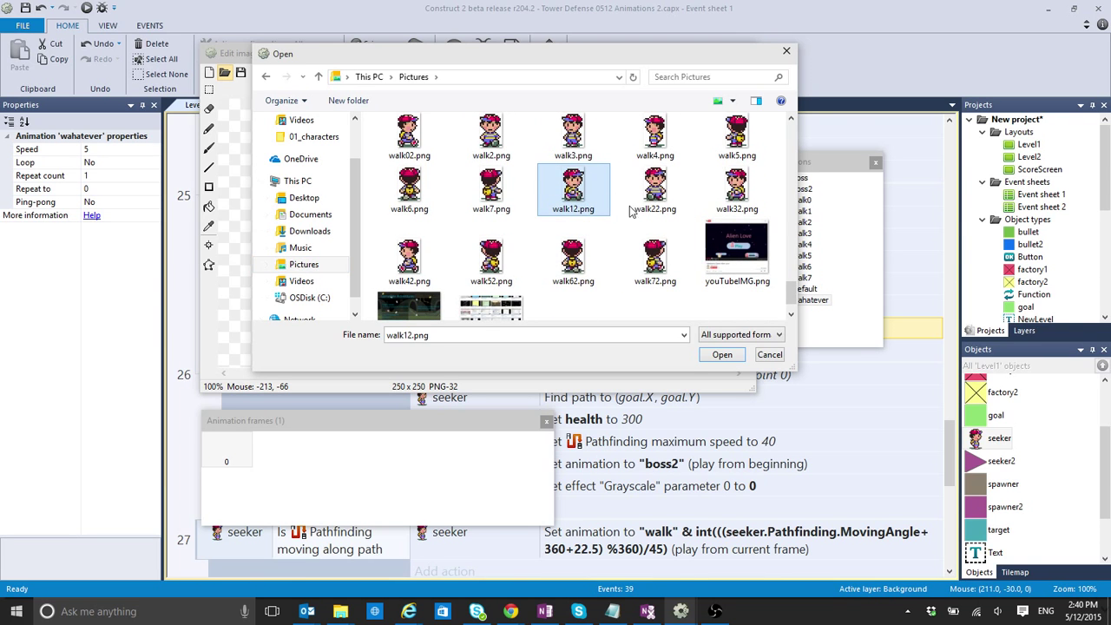
scroll(up, 3)
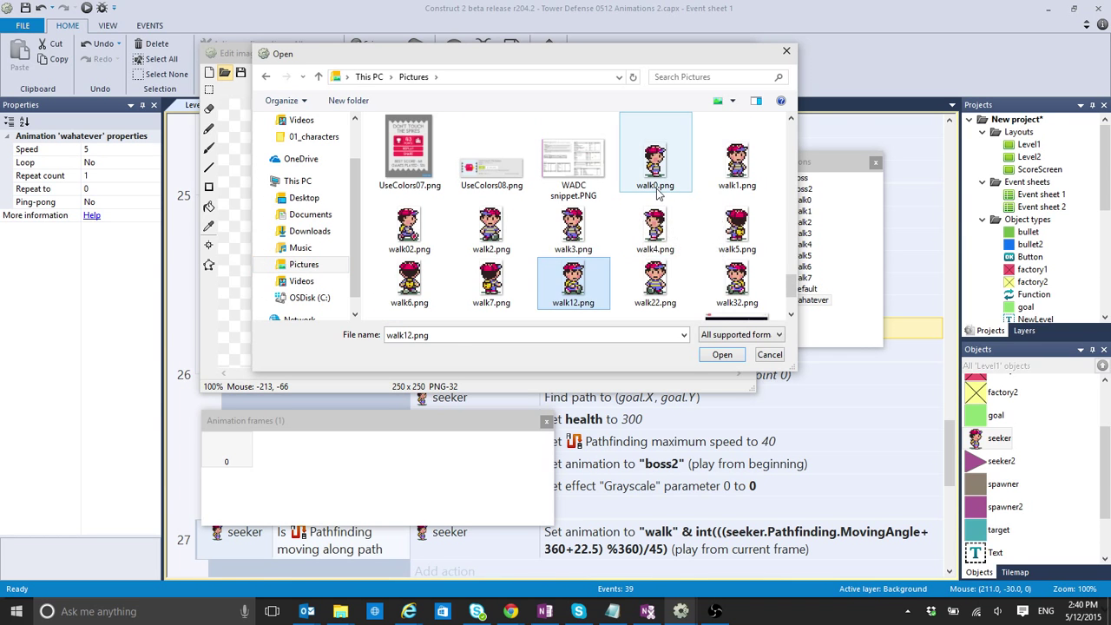
click(736, 157)
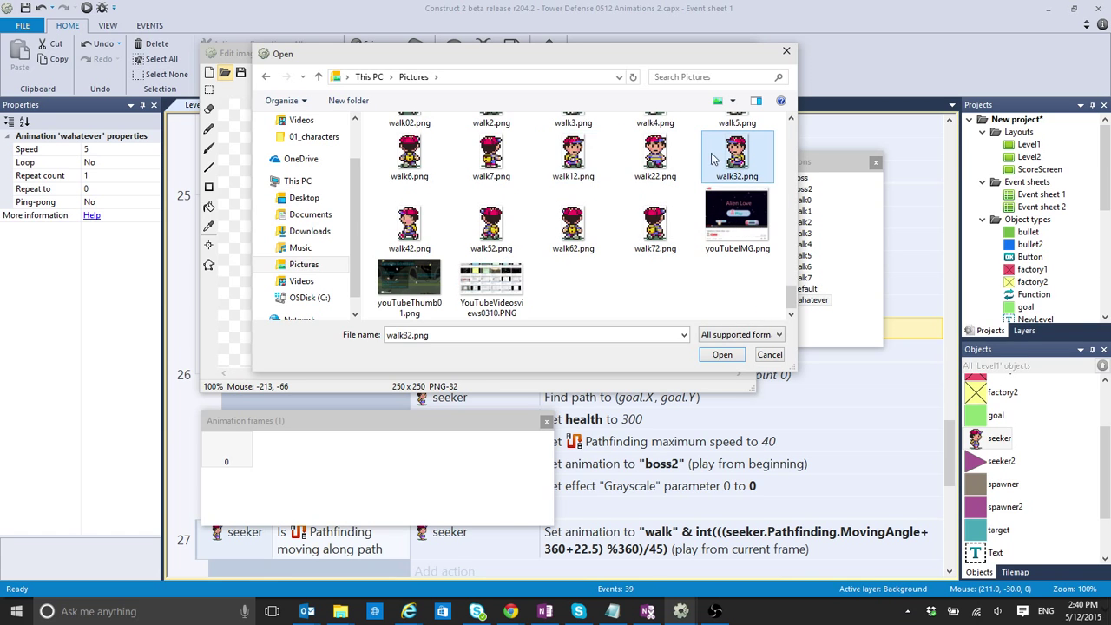
mouse_move(743, 295)
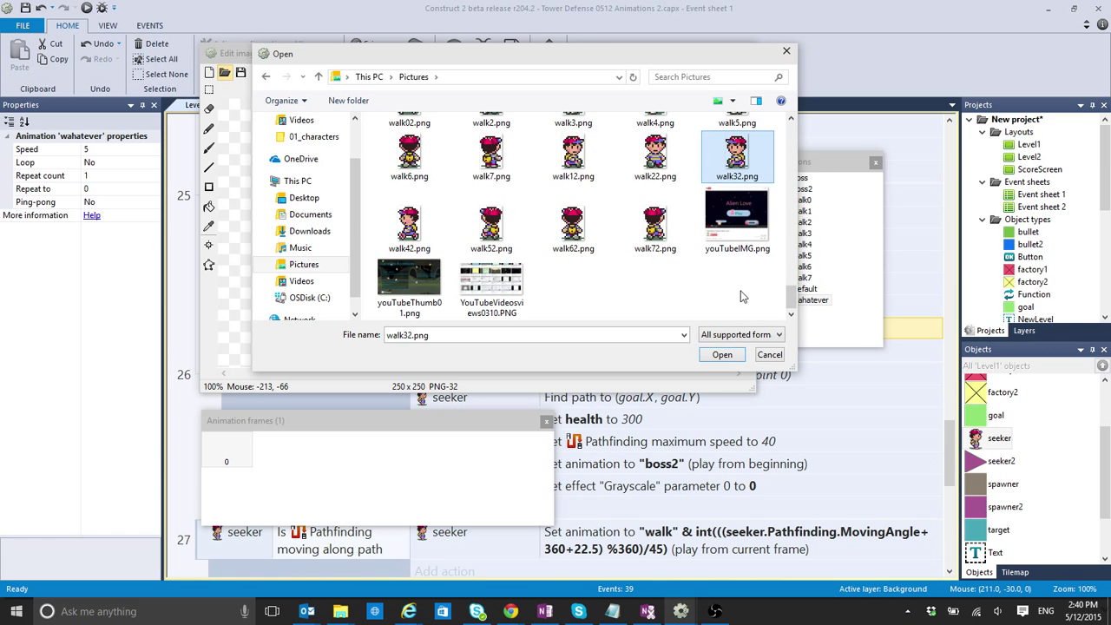
mouse_move(775, 354)
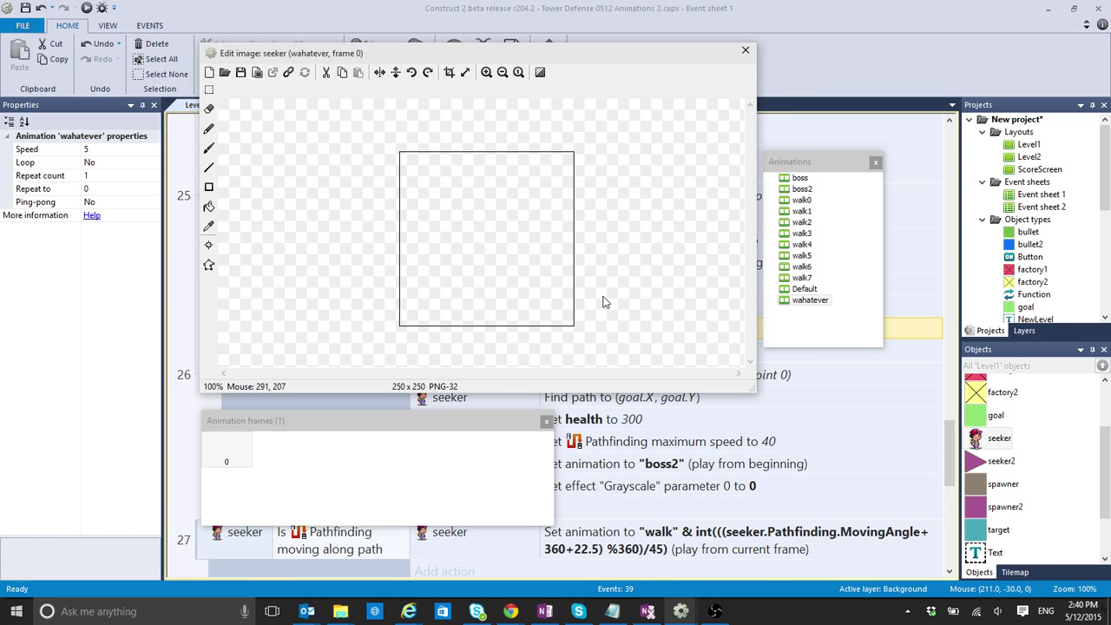
mouse_move(807, 298)
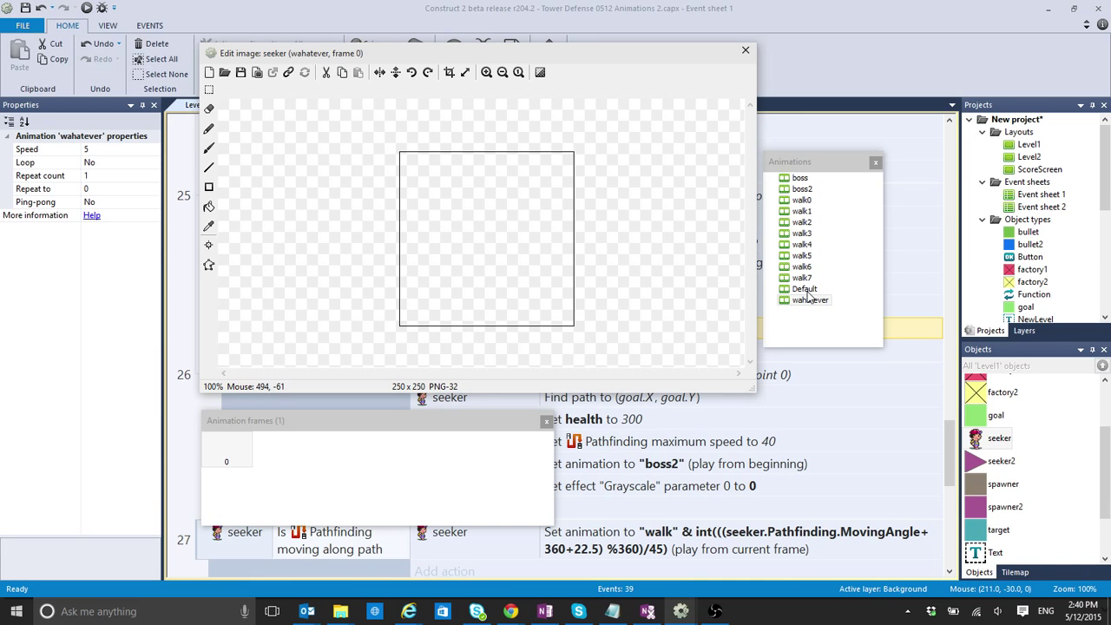
mouse_move(816, 284)
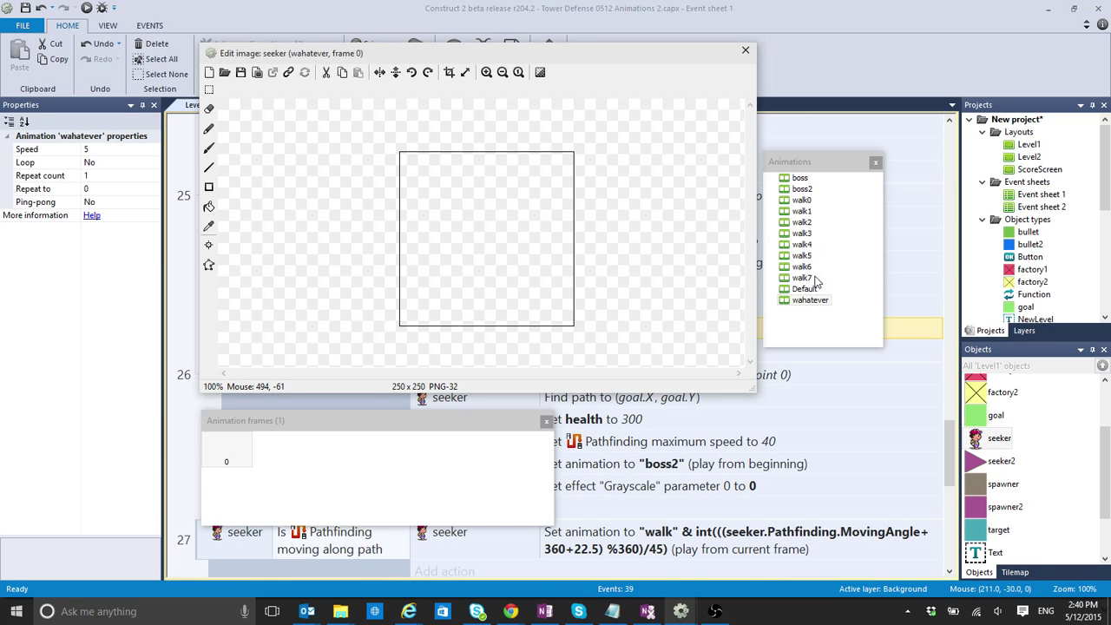
Review the seeker's walk5, walk1 and boss2 animations and return to walk0
click(802, 255)
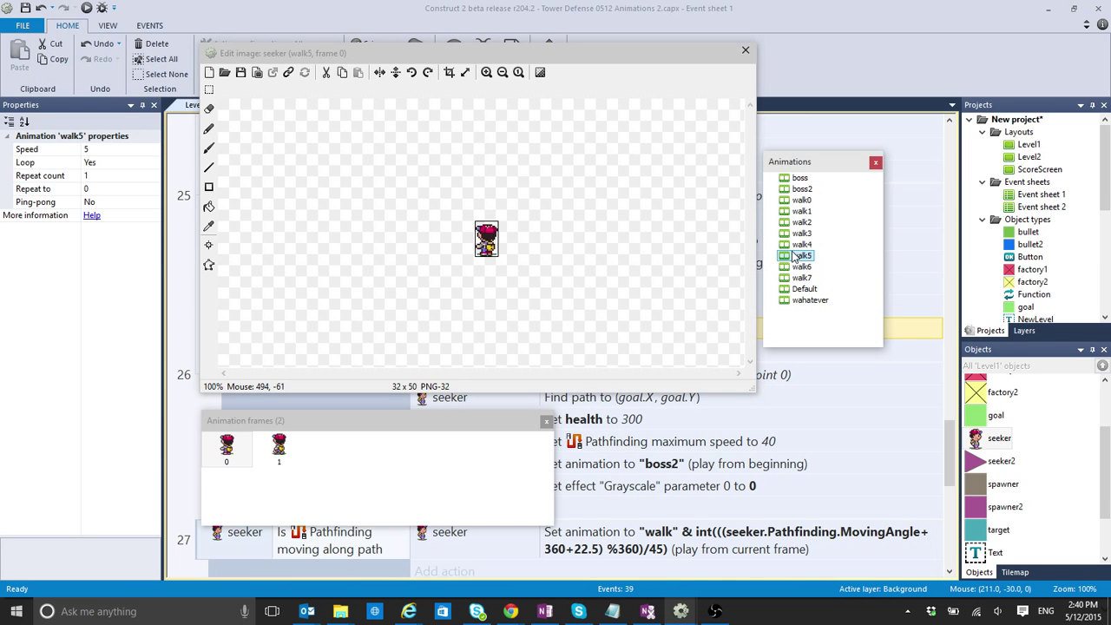
click(800, 212)
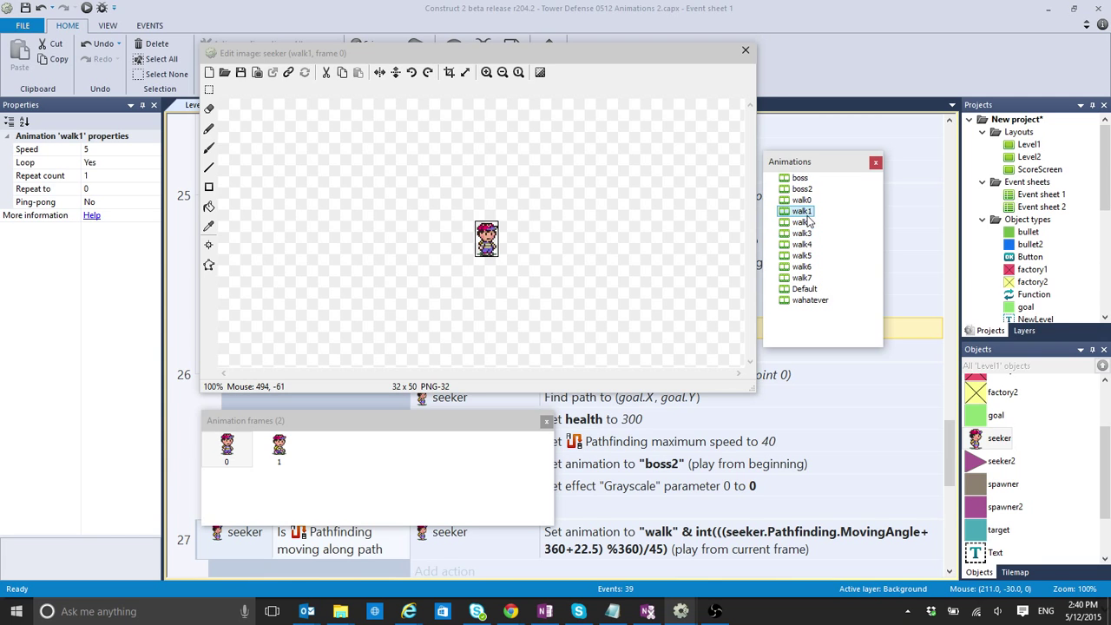
click(803, 189)
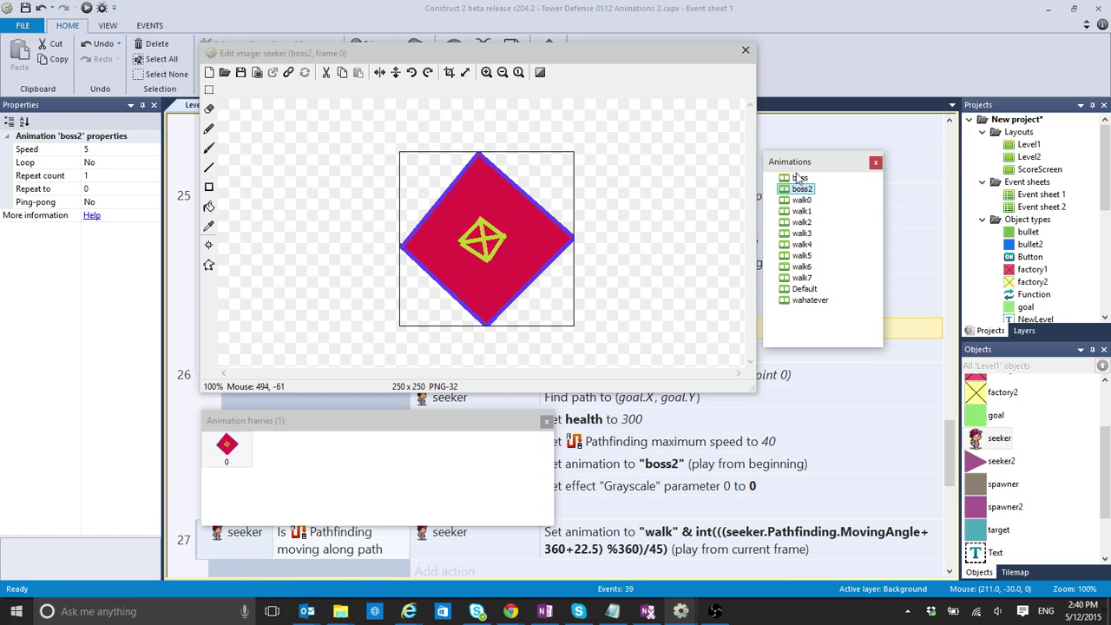
mouse_move(802, 205)
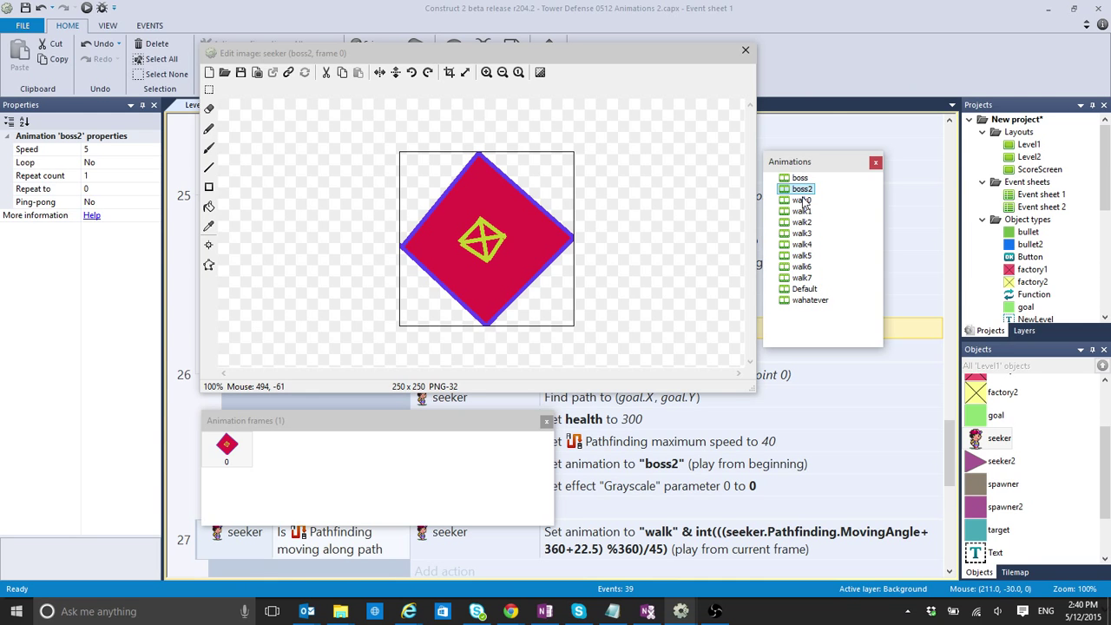
click(802, 202)
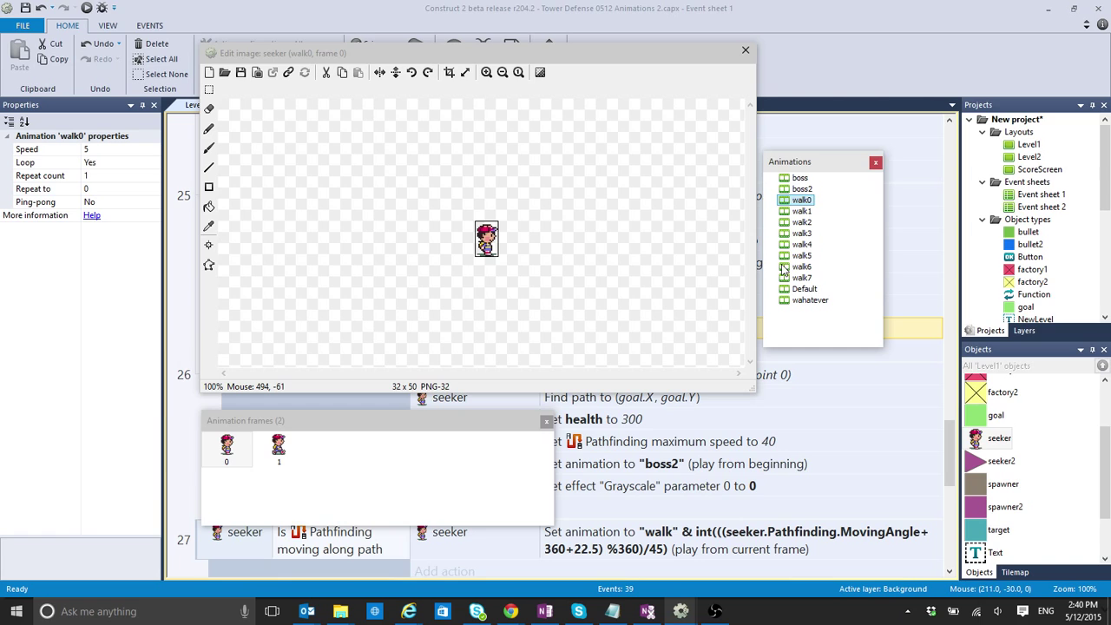
mouse_move(873, 289)
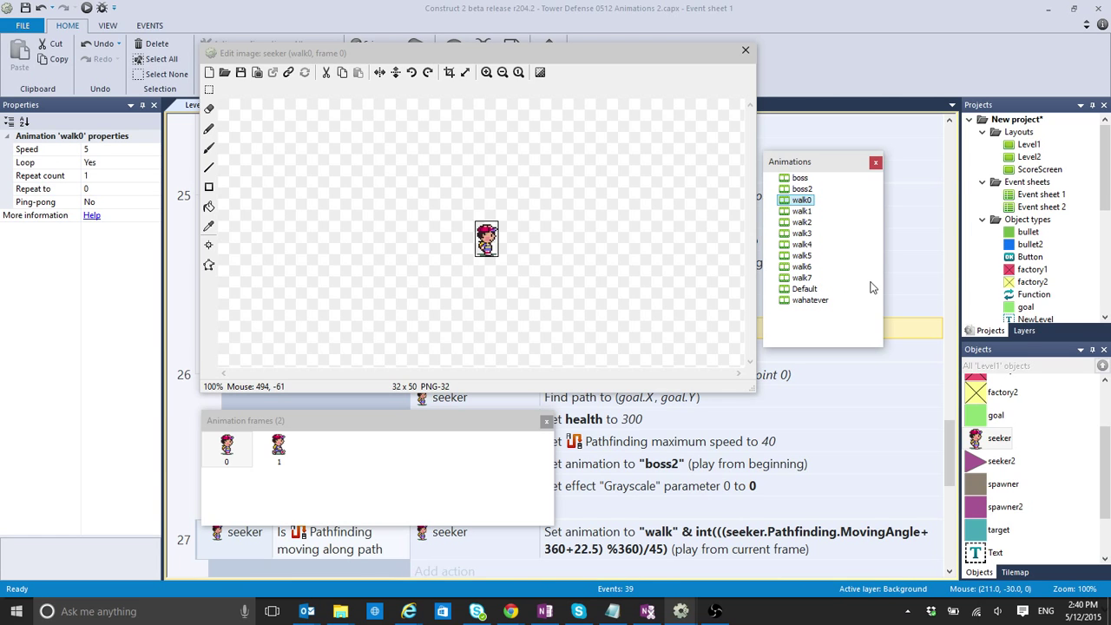
mouse_move(762, 219)
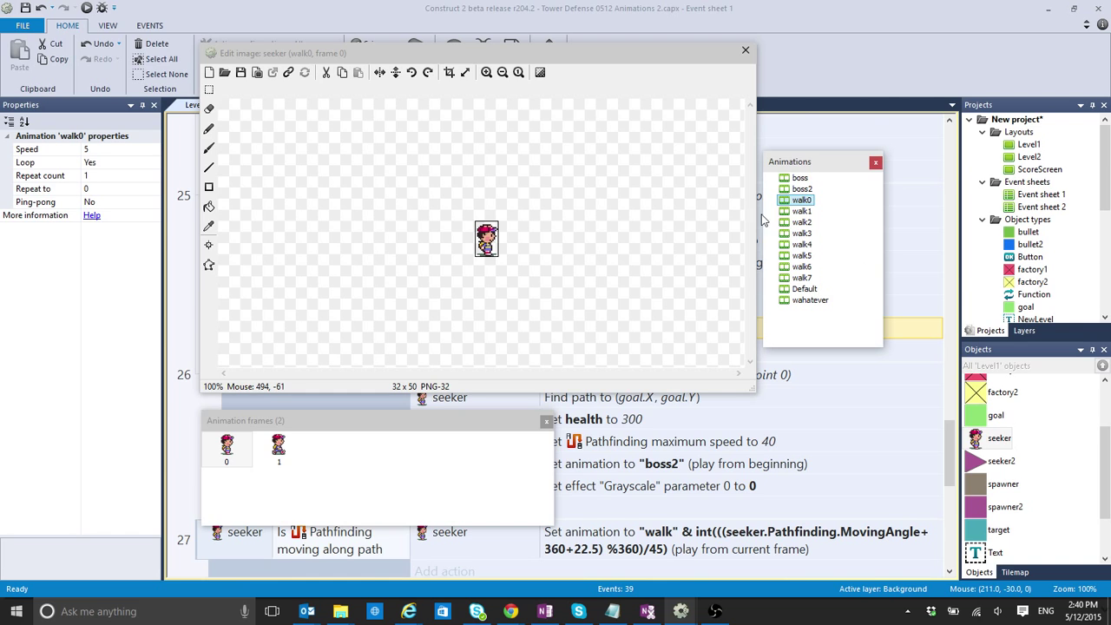
mouse_move(868, 325)
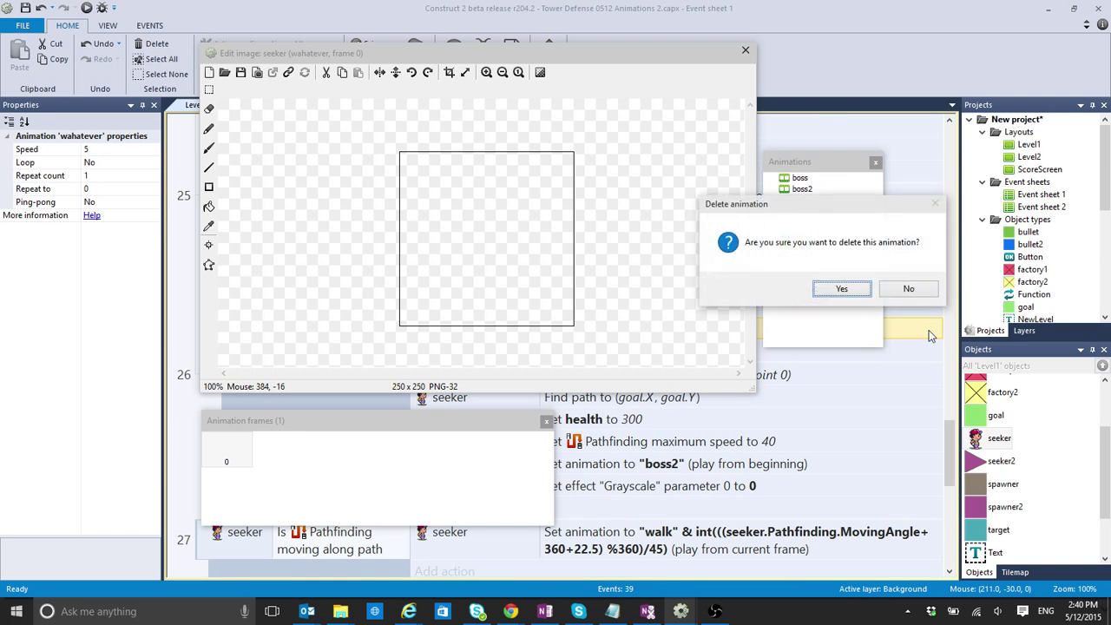
Confirm deleting the whatever animation and select the walk-animation event on the event sheet
click(841, 289)
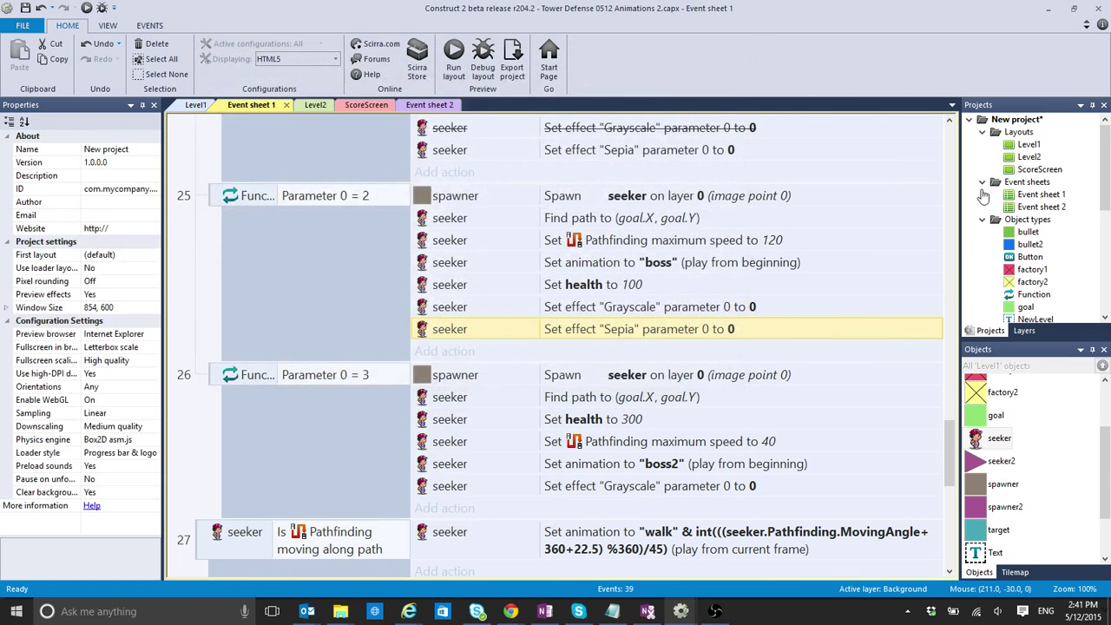
scroll(down, 3)
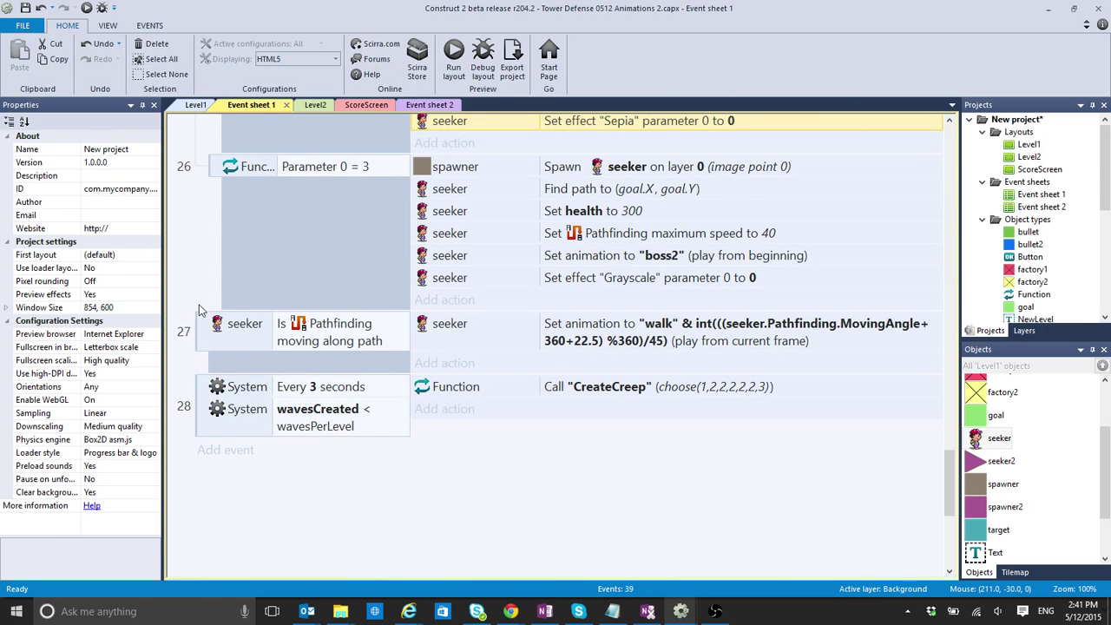
click(330, 331)
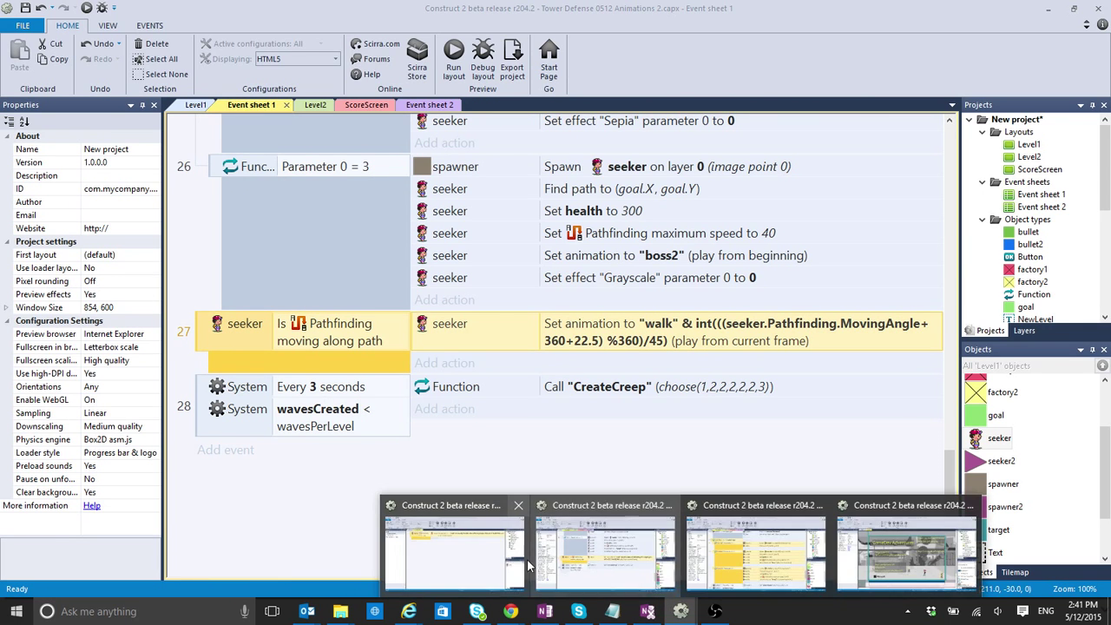
click(604, 552)
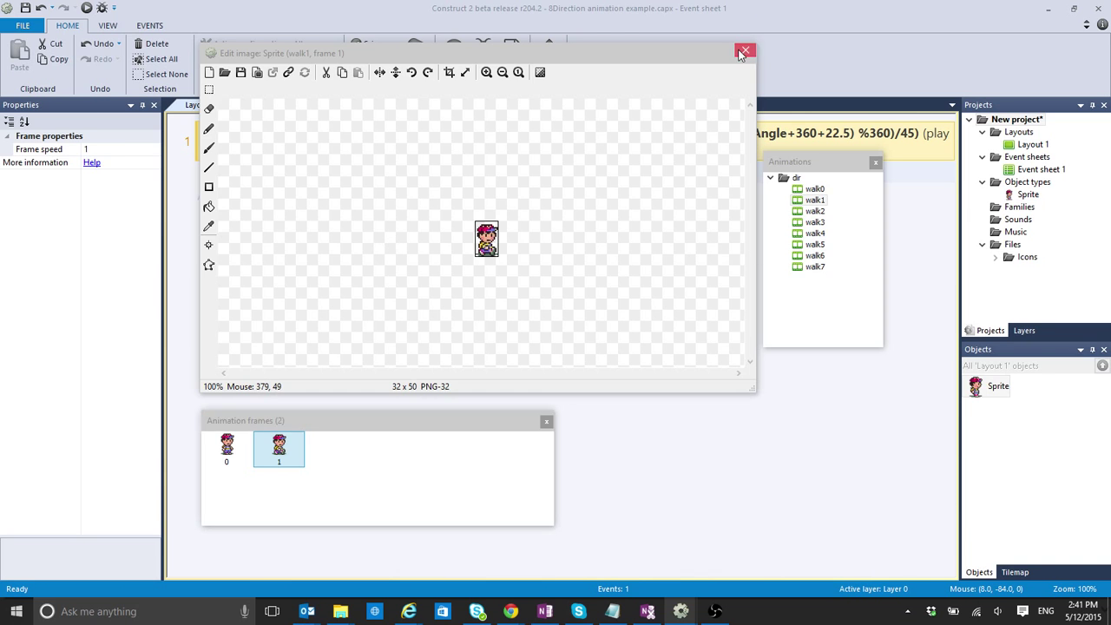
click(745, 52)
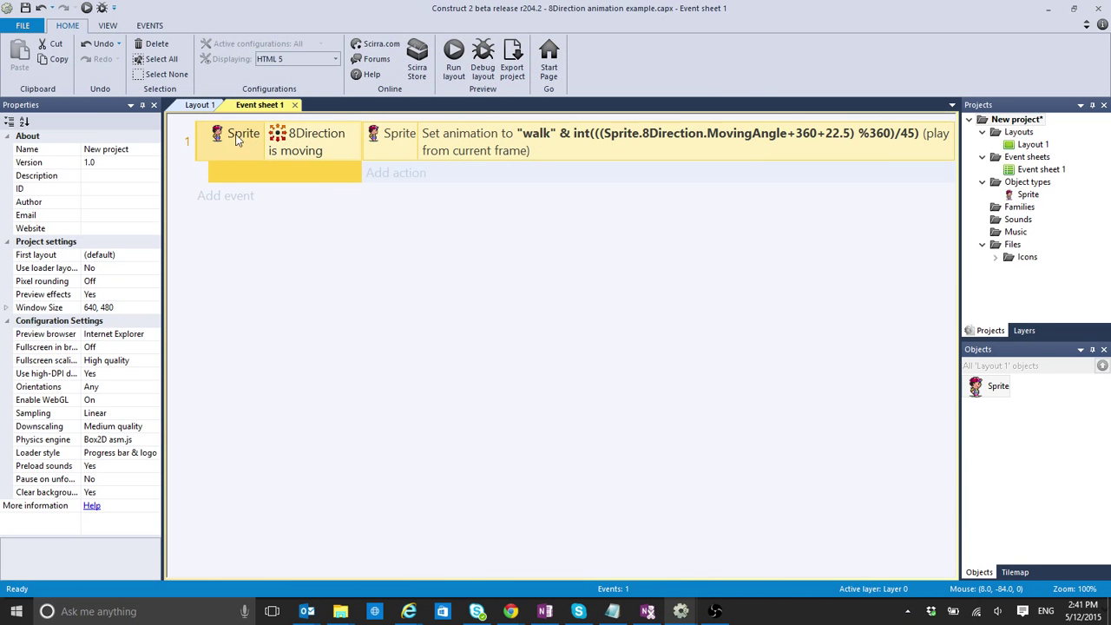
mouse_move(263, 139)
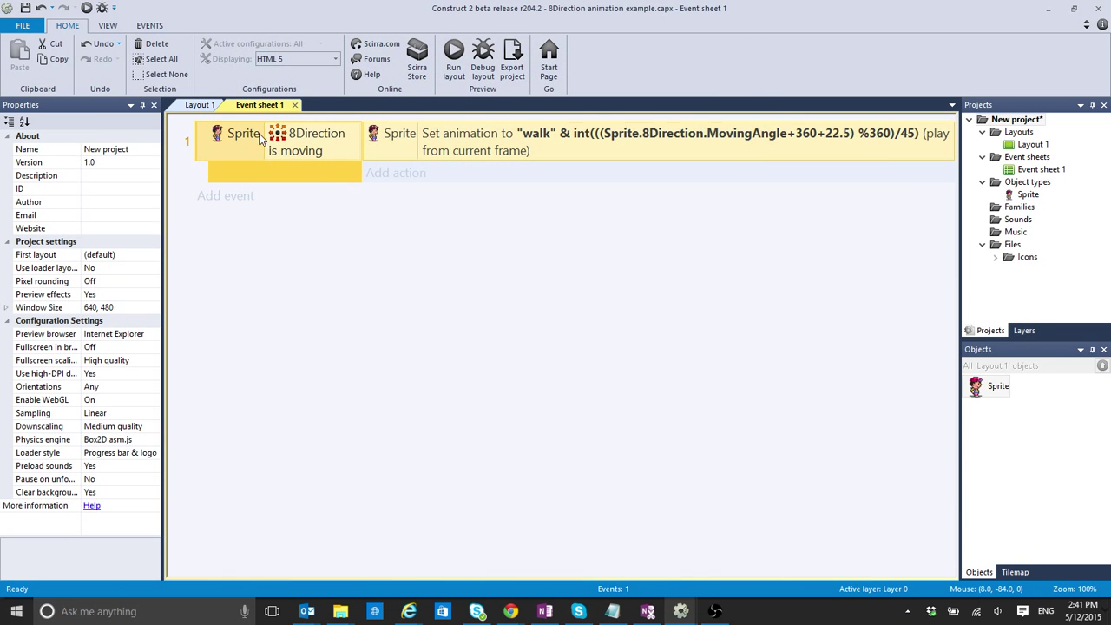
mouse_move(430, 381)
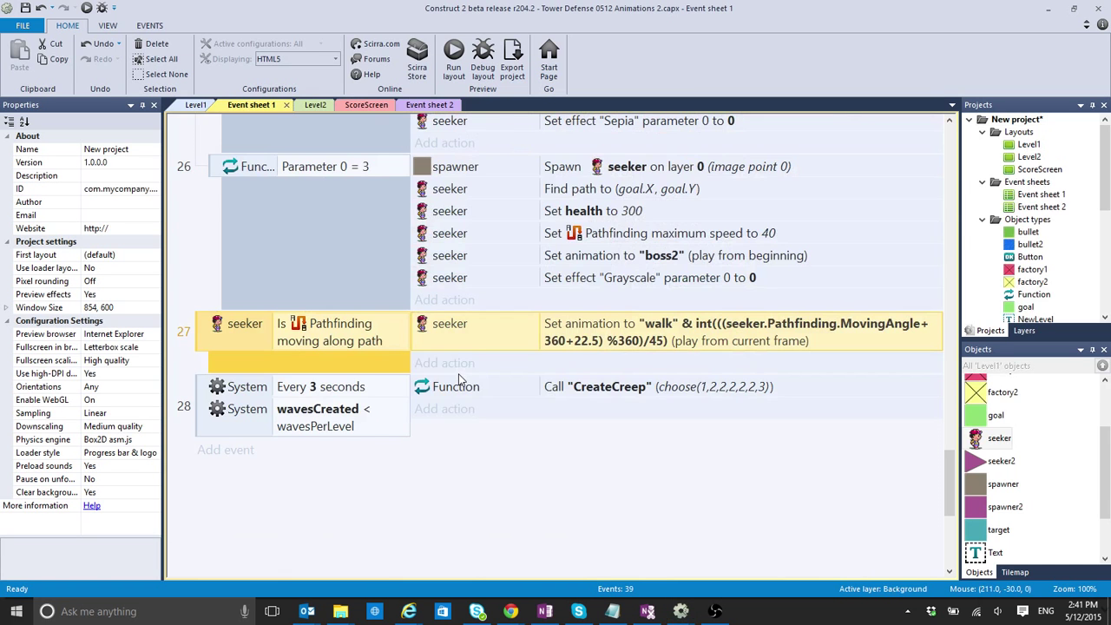
mouse_move(348, 326)
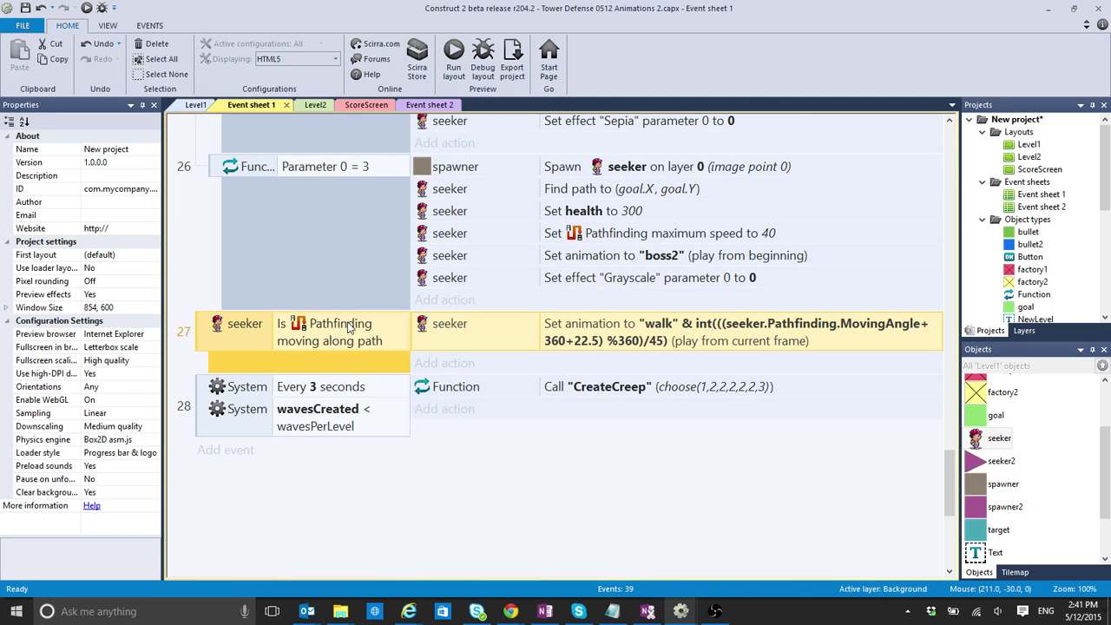
mouse_move(208, 455)
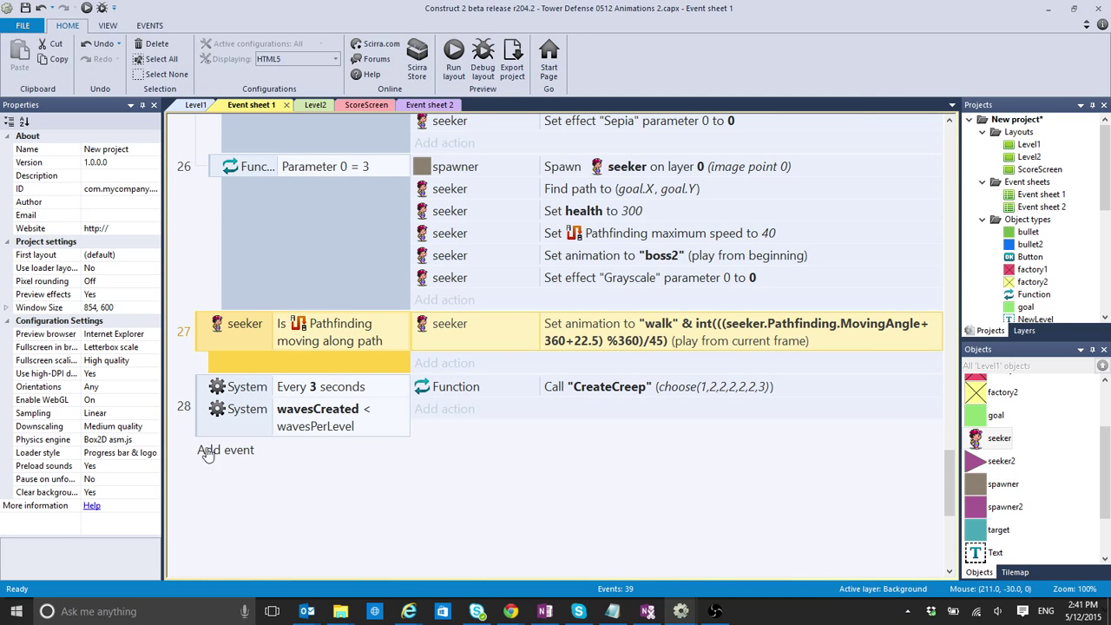
Add an event with the seeker's Pathfinding 'Is moving along path' condition
click(226, 450)
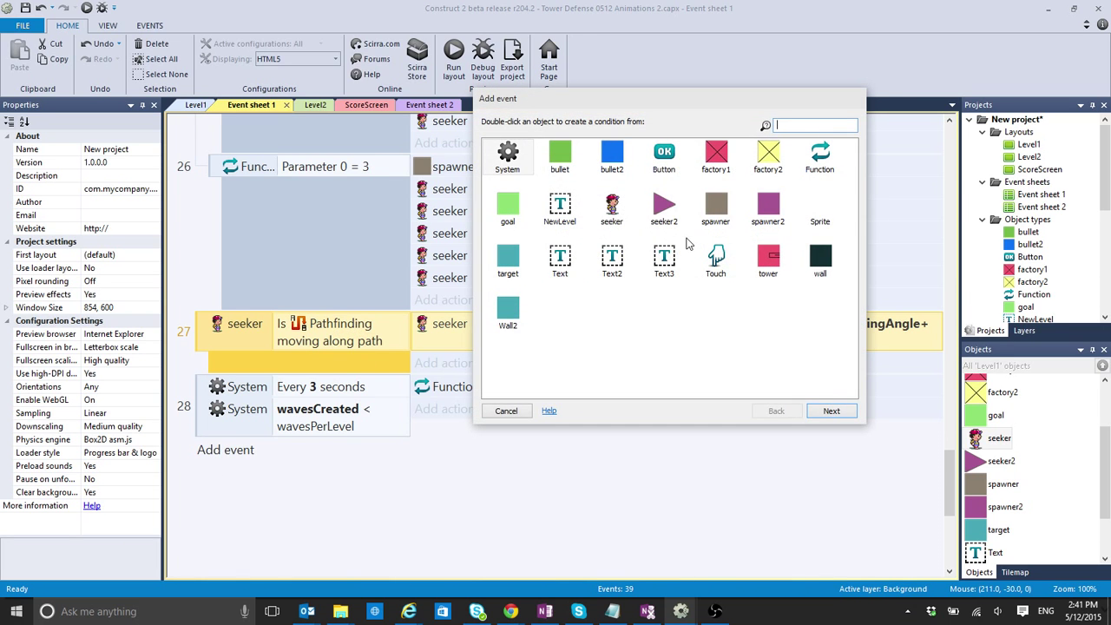
mouse_move(634, 250)
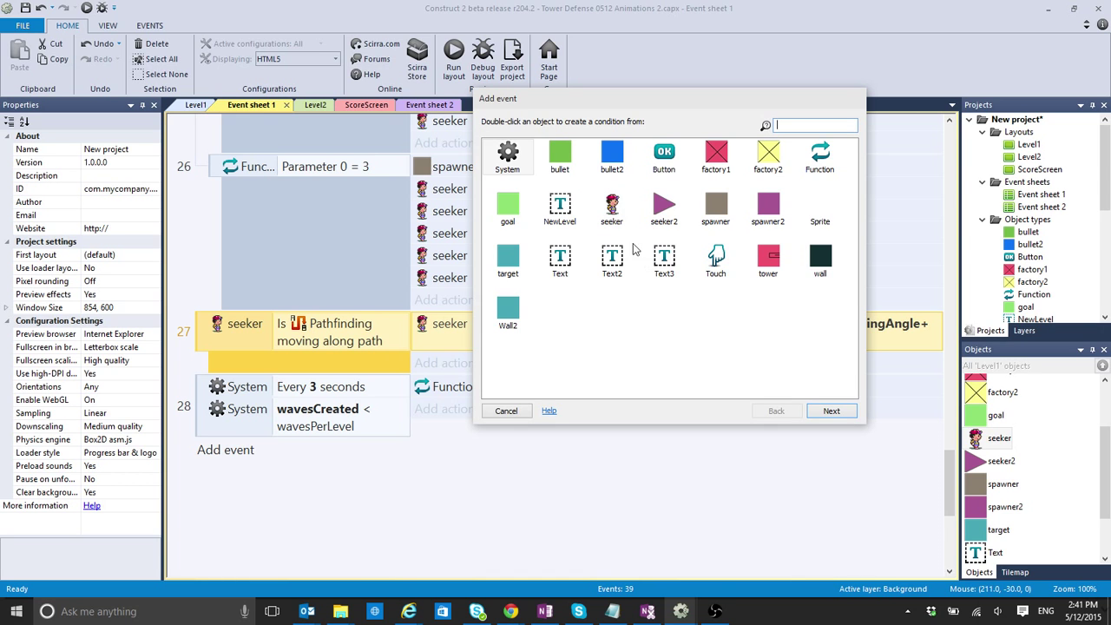
double_click(611, 208)
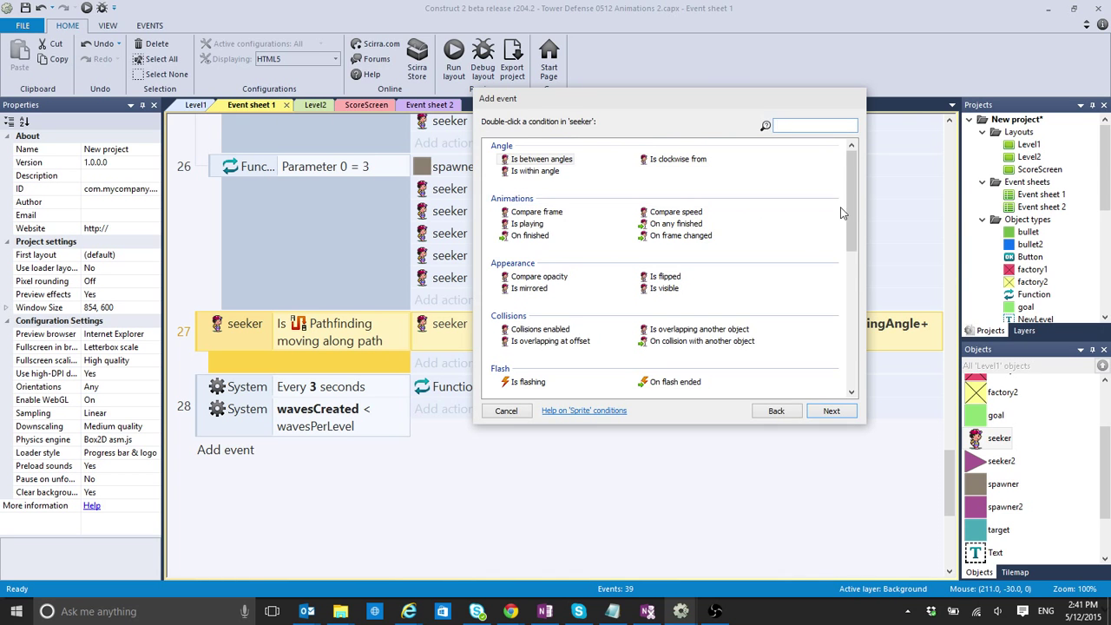
scroll(down, 3)
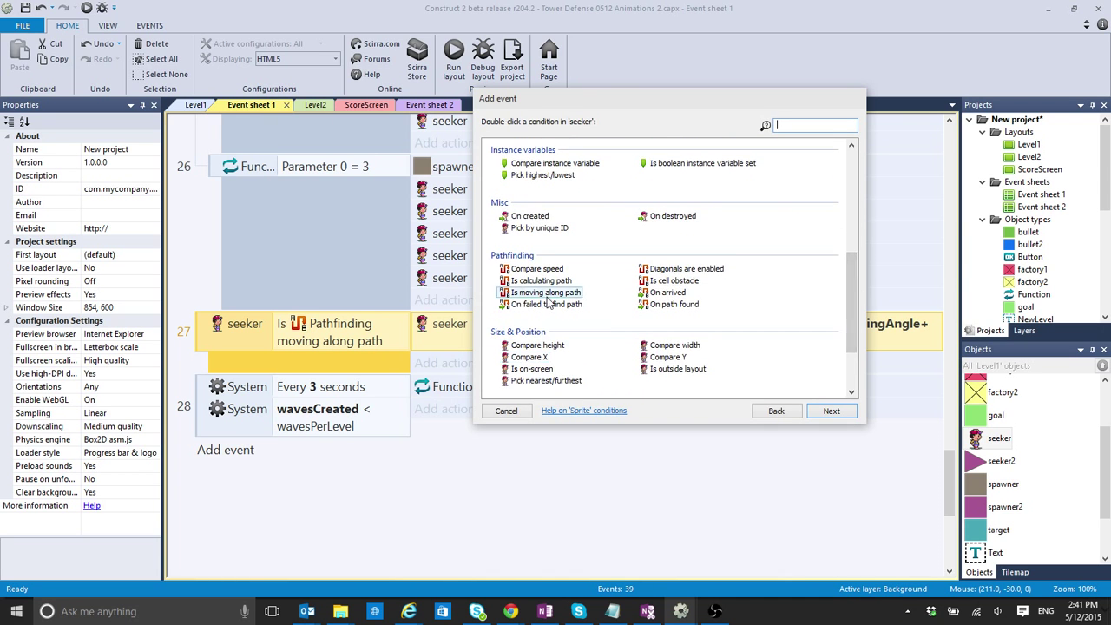
click(547, 292)
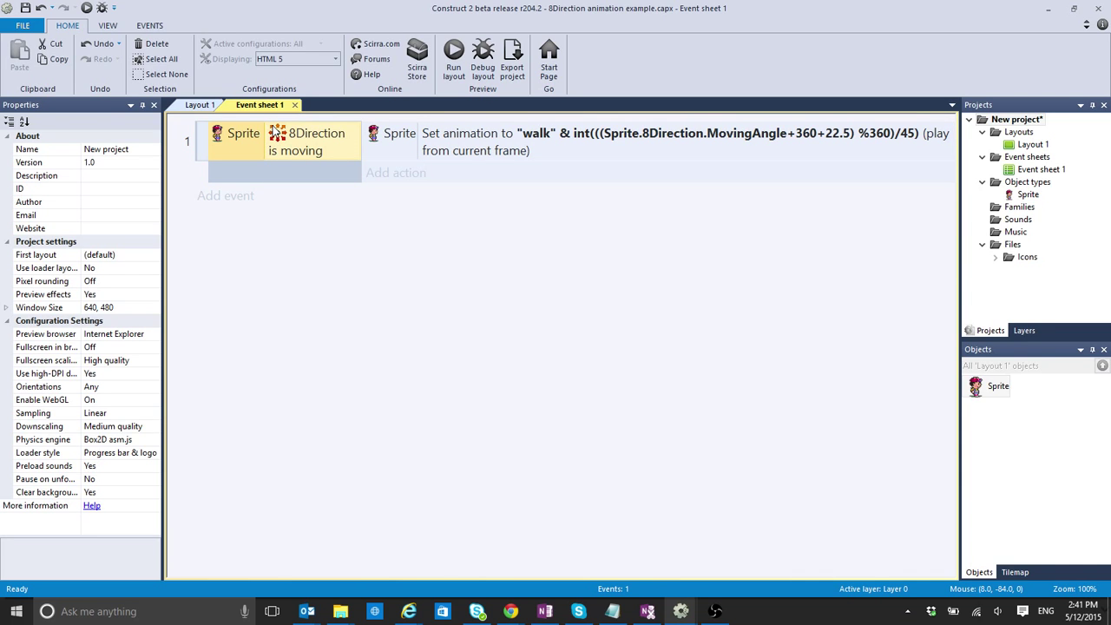
mouse_move(389, 167)
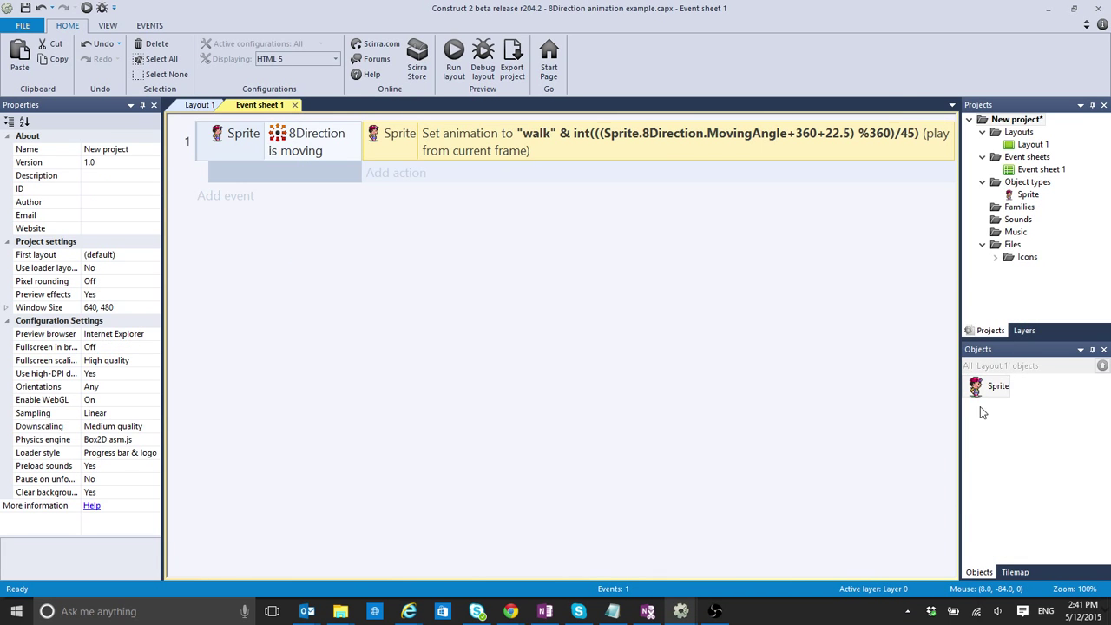
Rename the example's Sprite object to Seeker and open its Set animation action's parameters
click(999, 386)
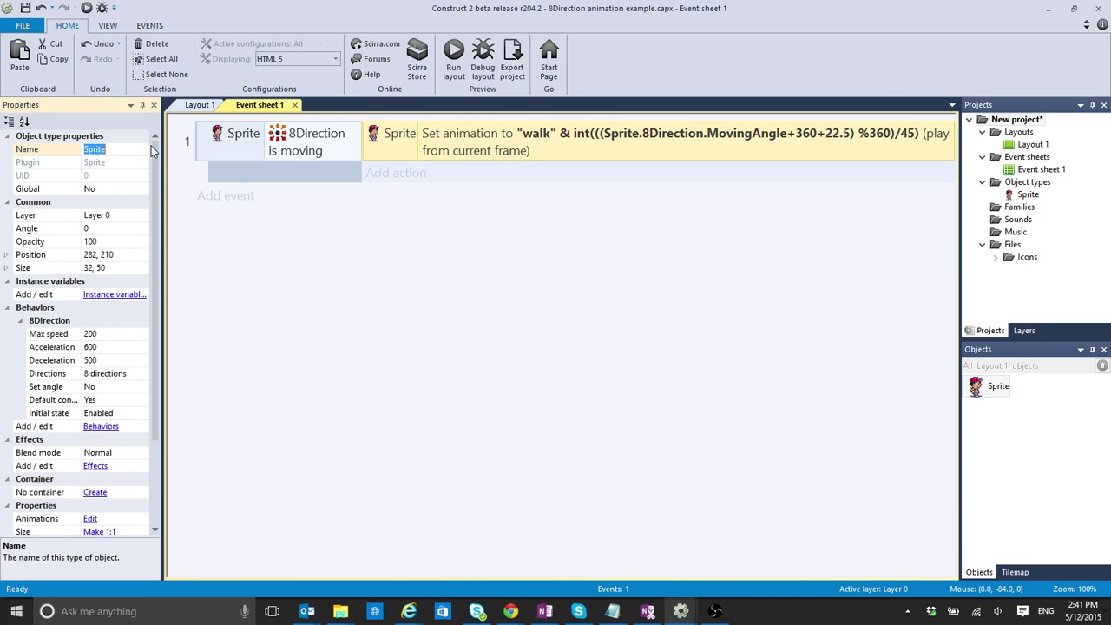
text(Seeker)
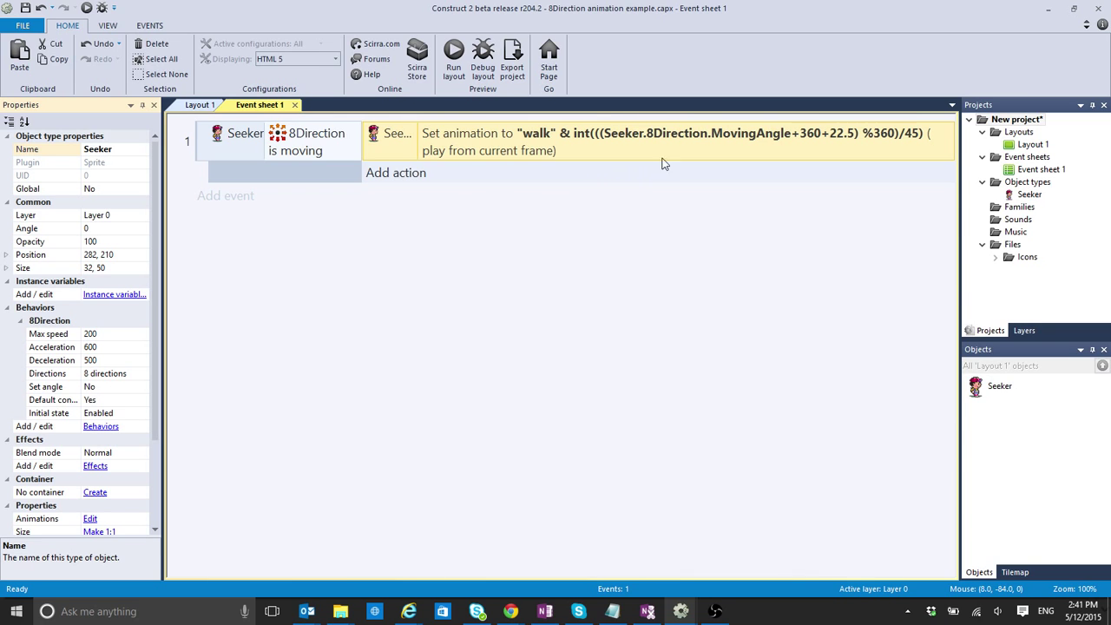
mouse_move(524, 143)
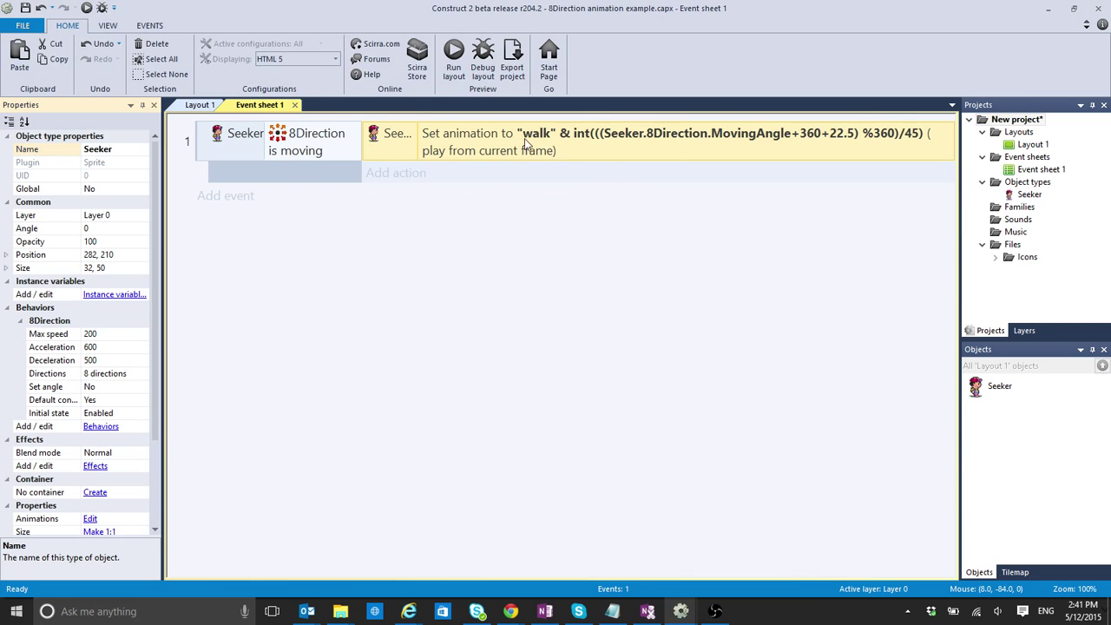
mouse_move(668, 139)
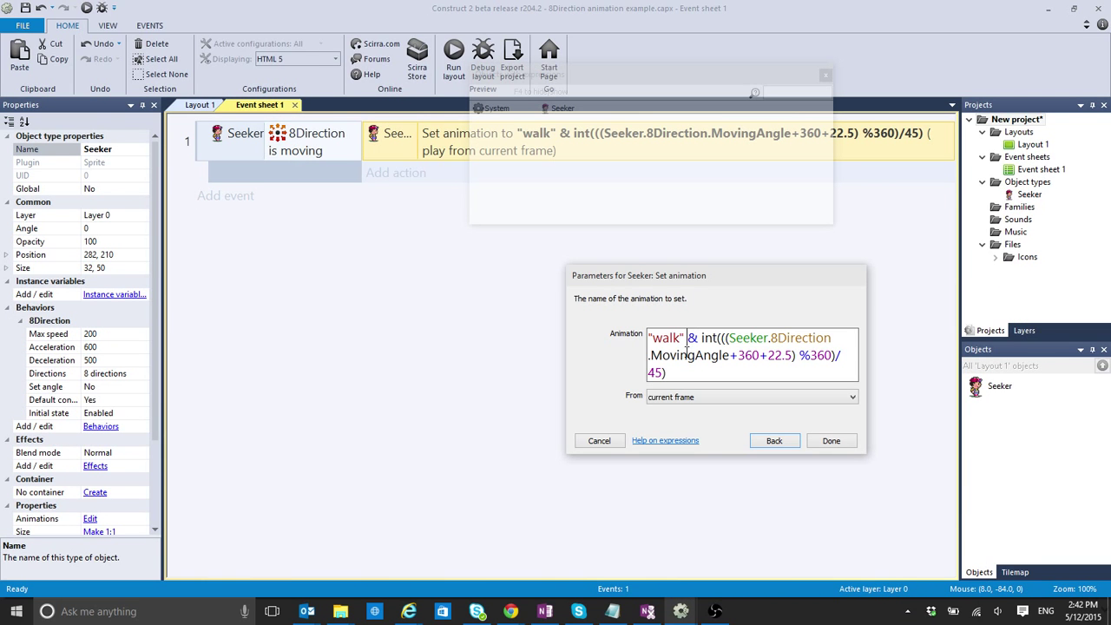
double_click(665, 337)
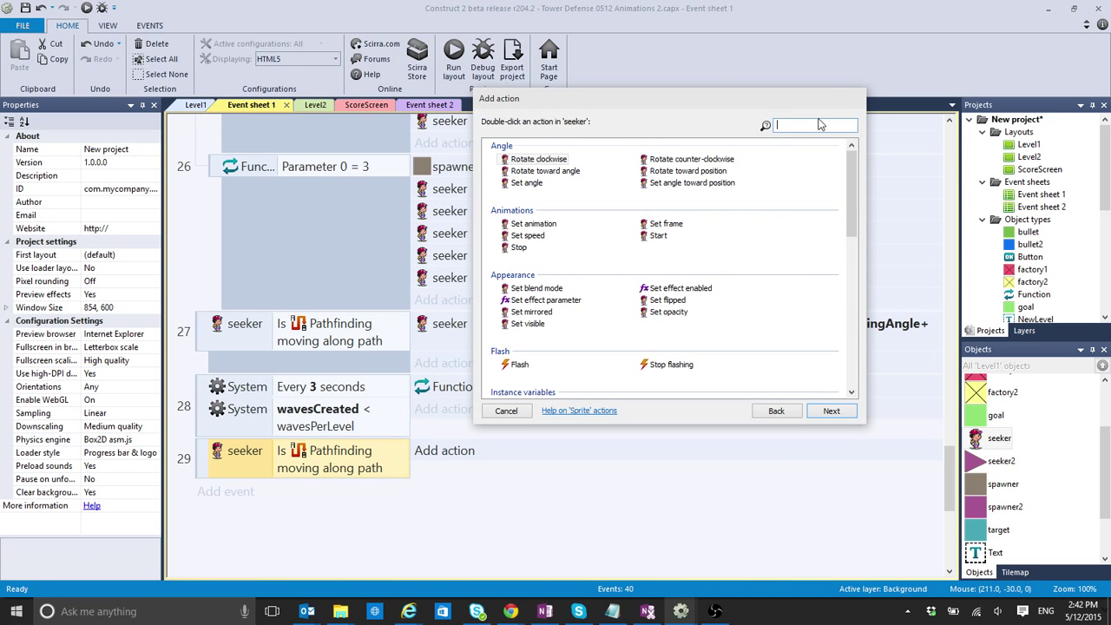
Add a Set animation action for the seeker to event 29
text(ani)
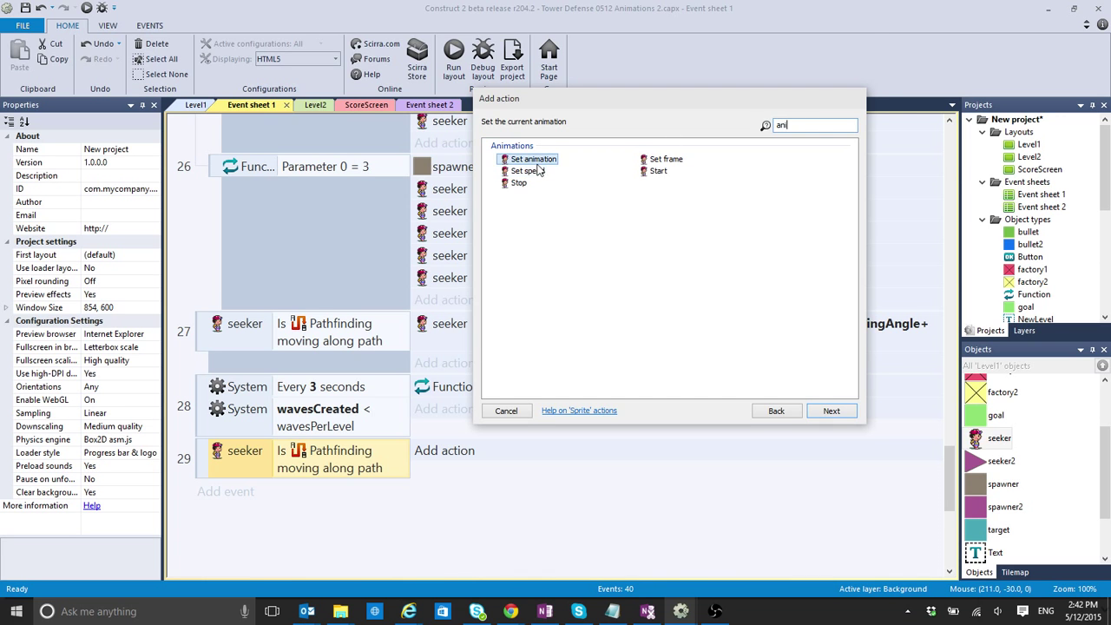
click(830, 410)
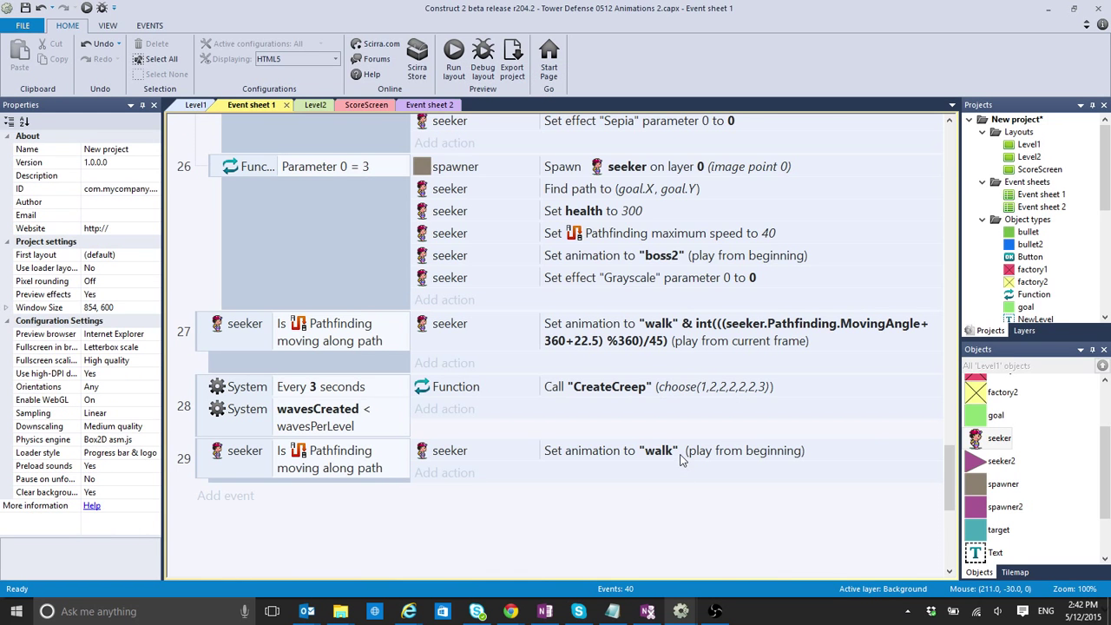
double_click(678, 450)
text("walk" & int(((Seeker+360+22.5) % 360)/45)
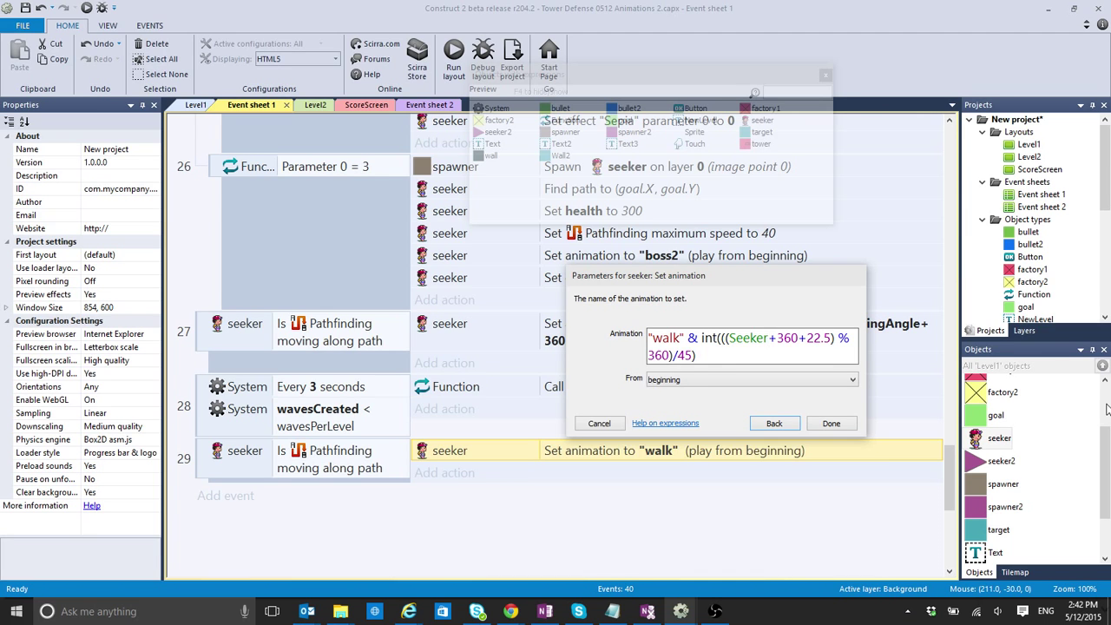
Set the animation to "walk" plus the direction index from Seeker.Pathfinding.MovingAngle and confirm
text(pa)
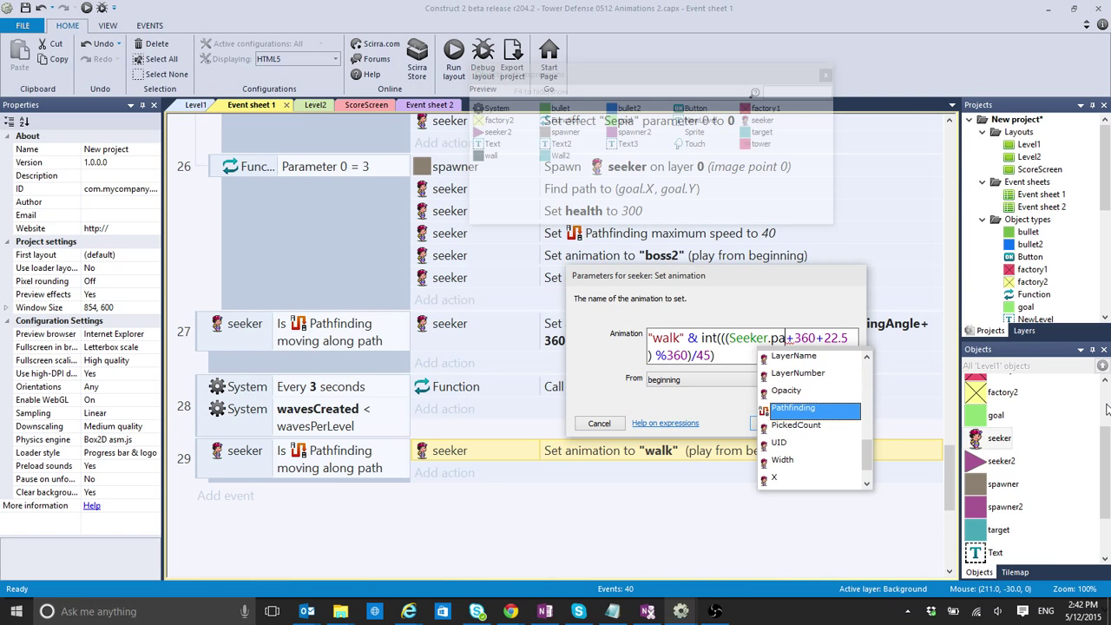
click(792, 408)
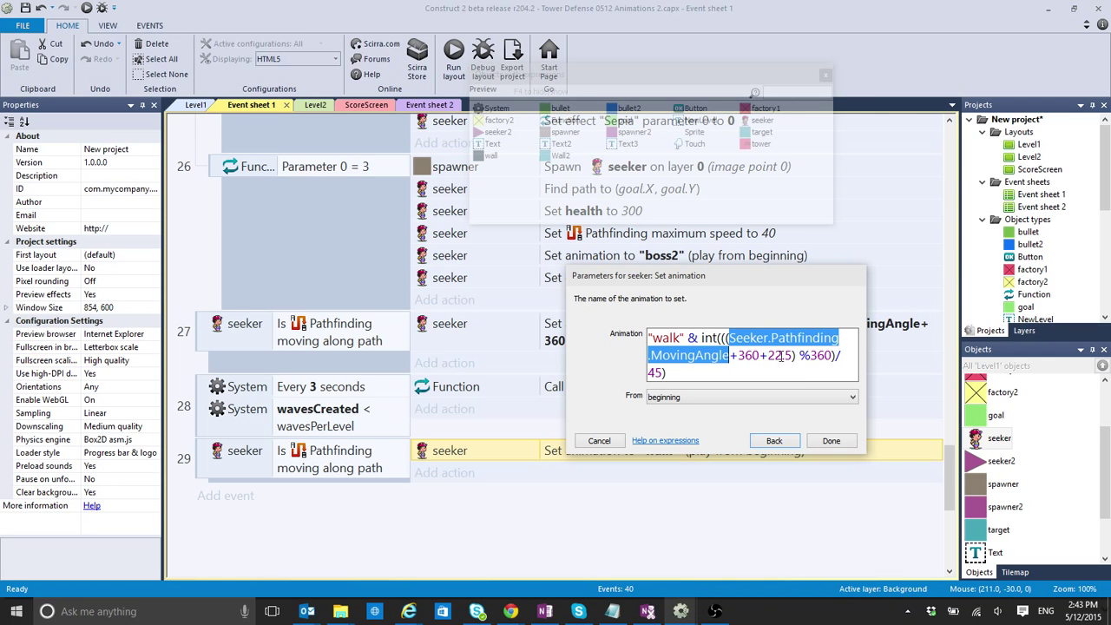
click(830, 441)
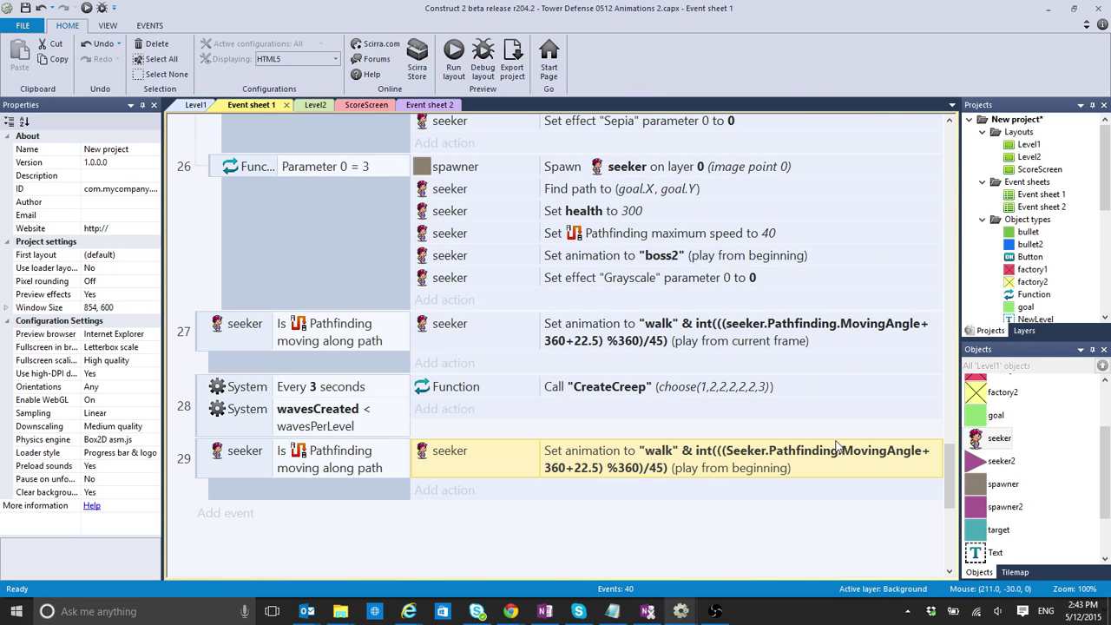
Select the seeker object to show its Pathfinding properties (cell size 32, max speed 100)
click(1000, 437)
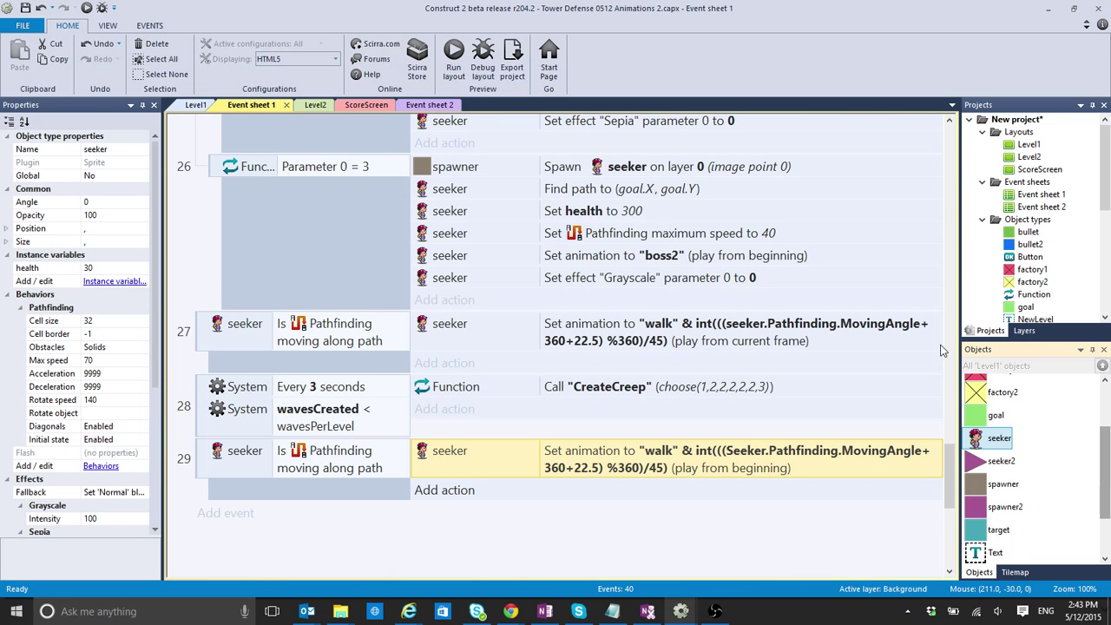
mouse_move(451, 54)
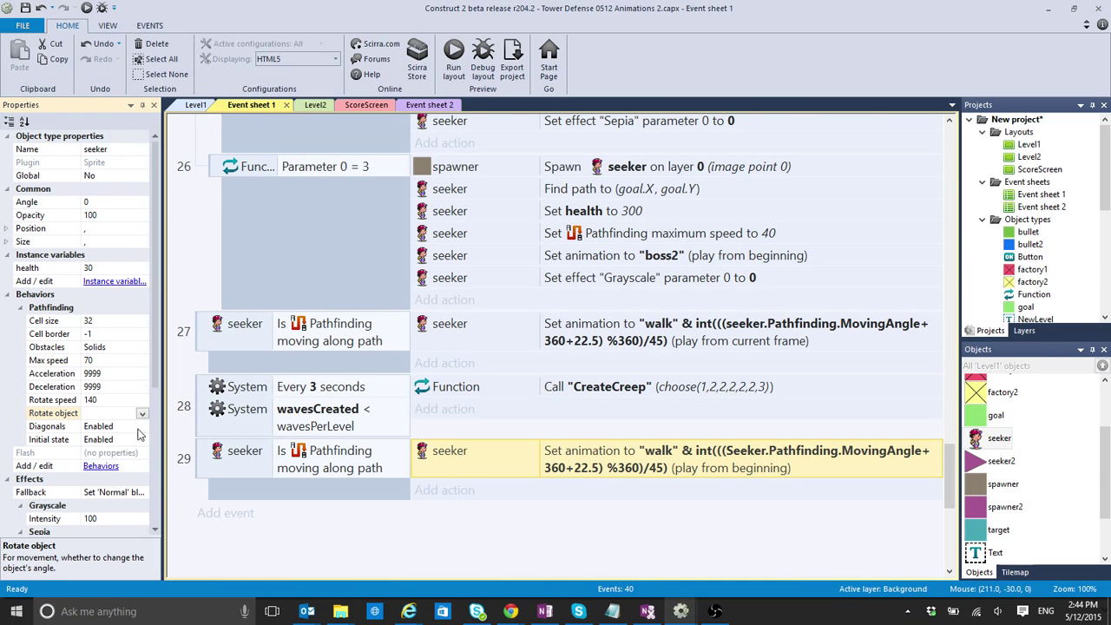
Set the seeker's Pathfinding Rotate object property to No in the Properties bar
click(142, 413)
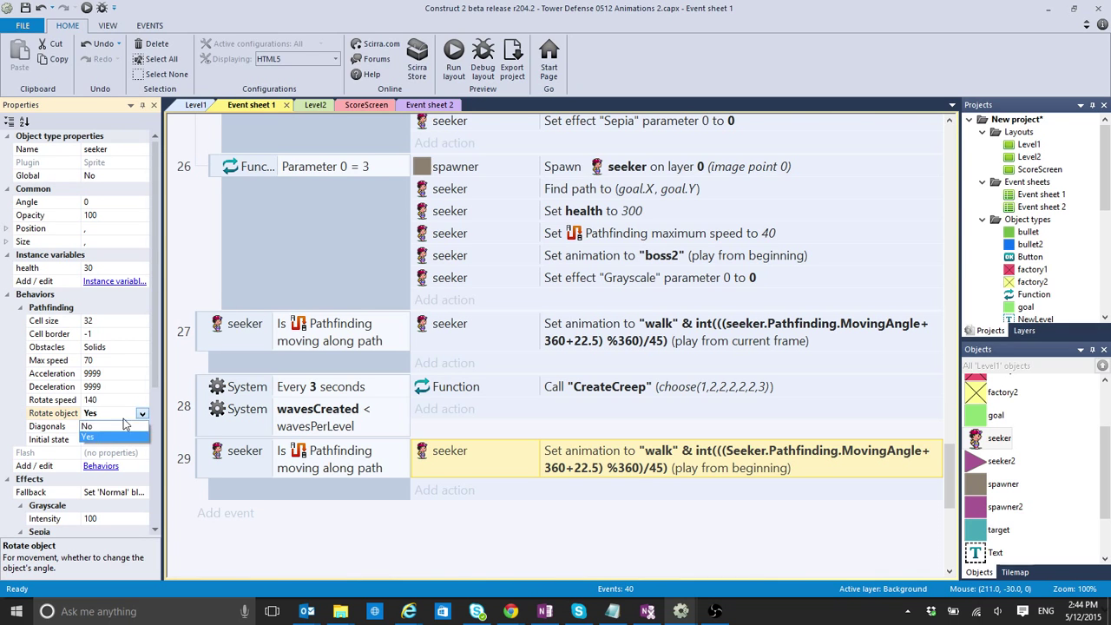
click(104, 438)
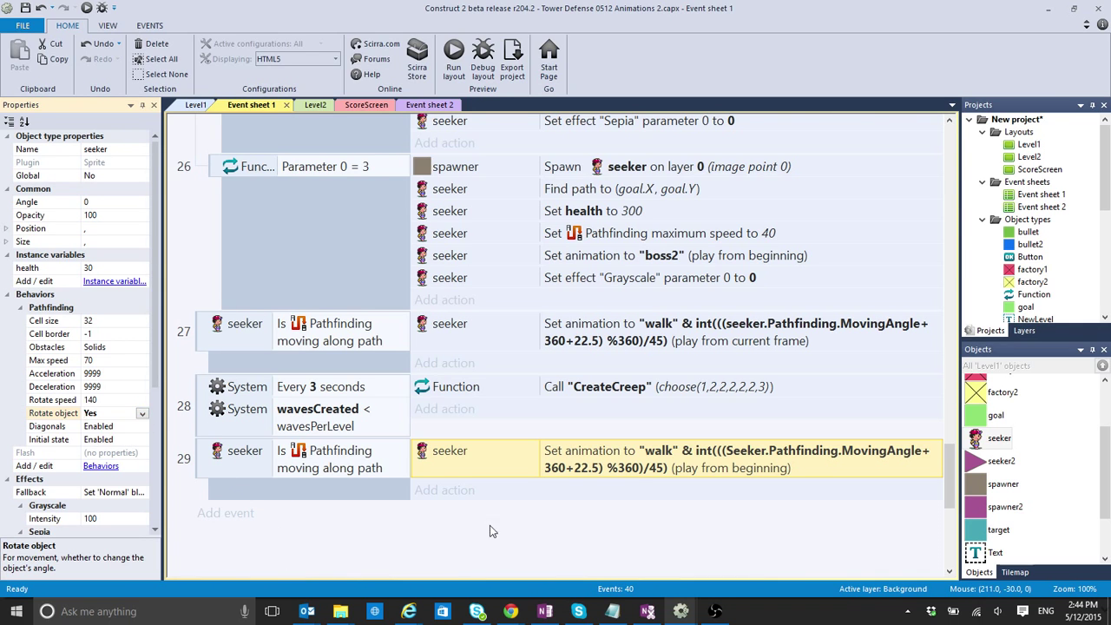
mouse_move(500, 532)
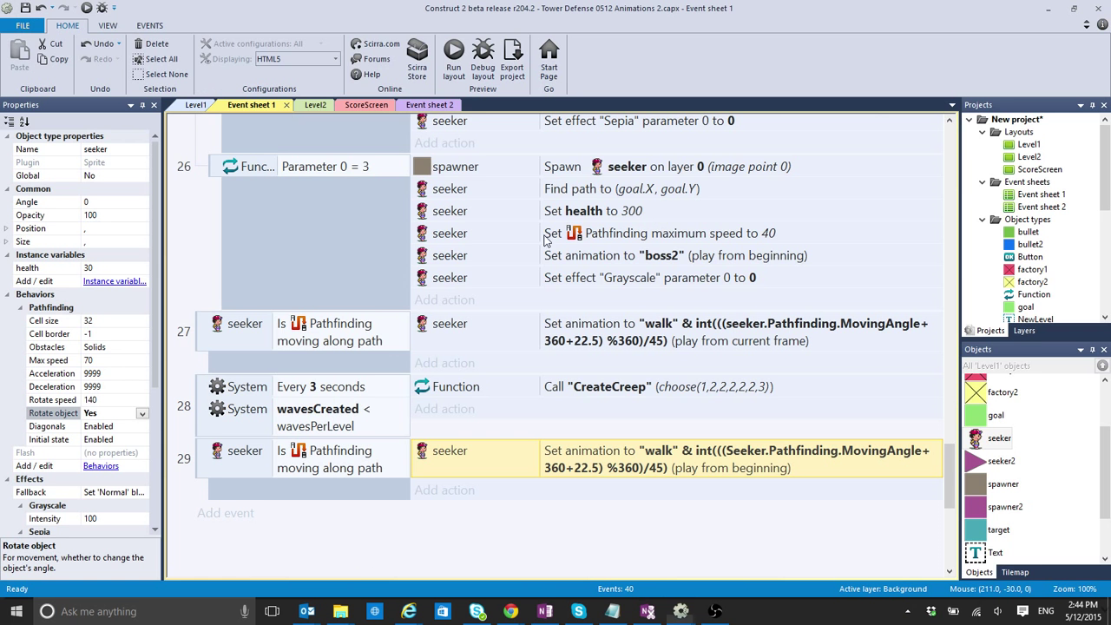
click(142, 413)
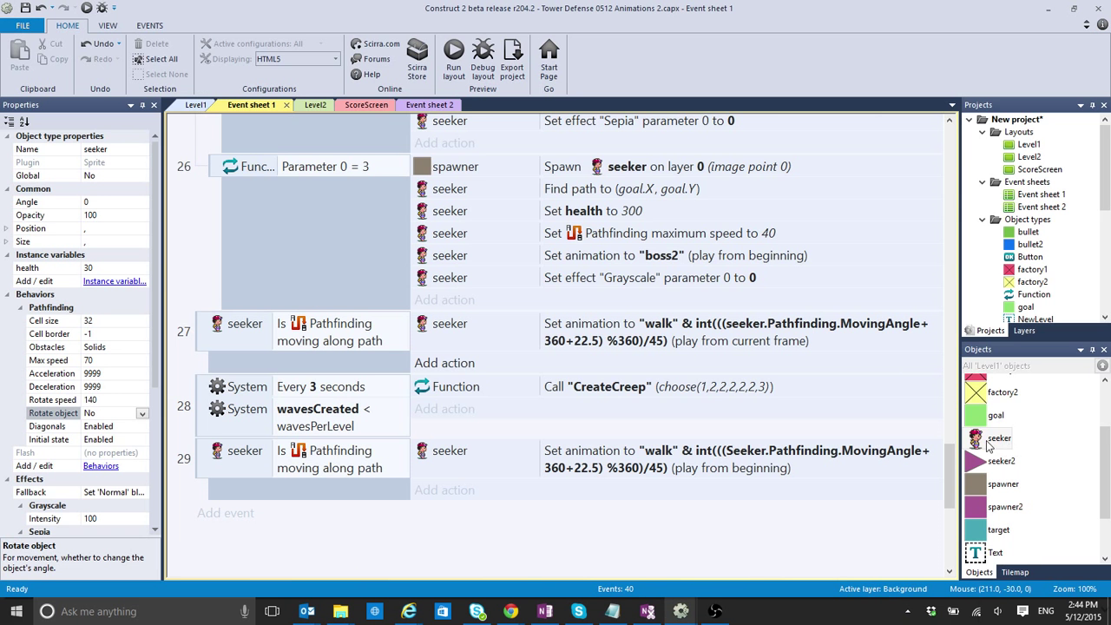
Apply the Default animation's collision polygon to all seeker animations and confirm the replacement
double_click(998, 437)
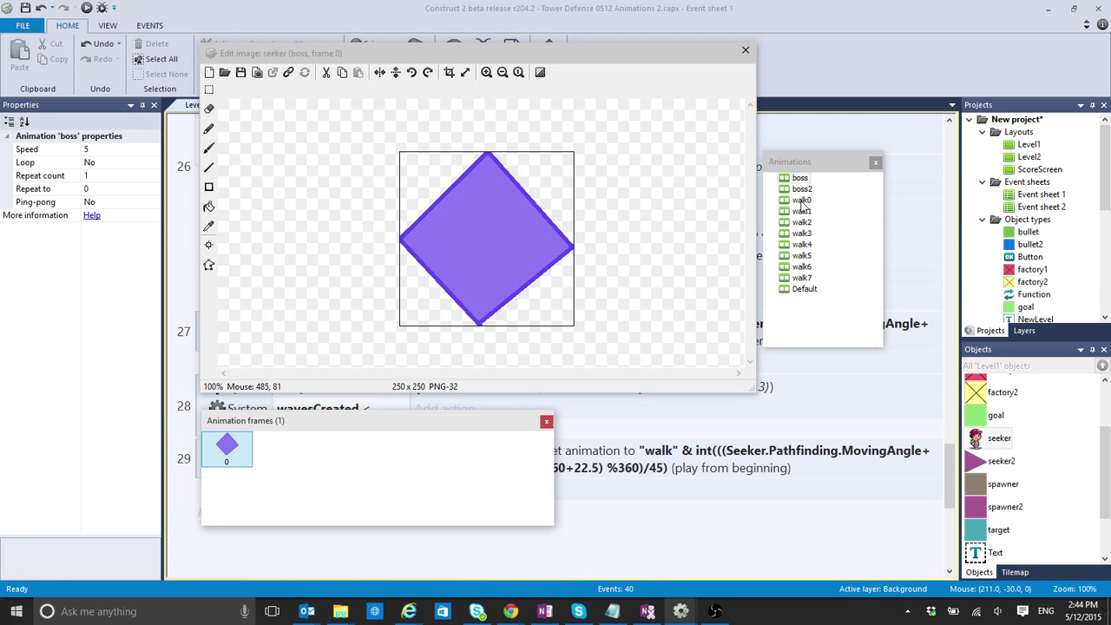
click(804, 288)
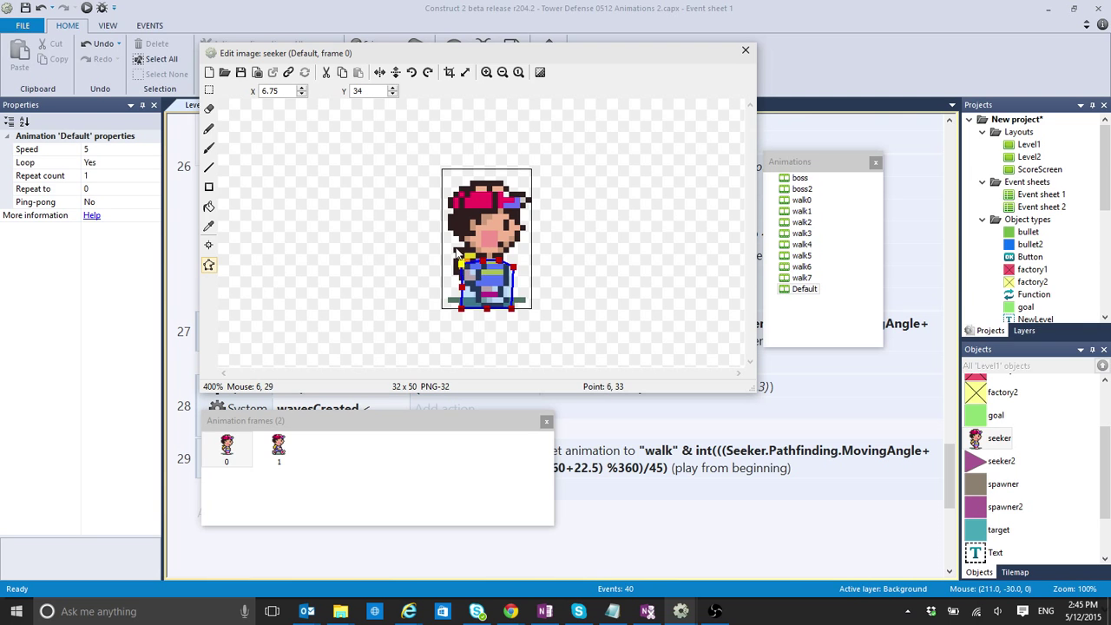
mouse_move(441, 375)
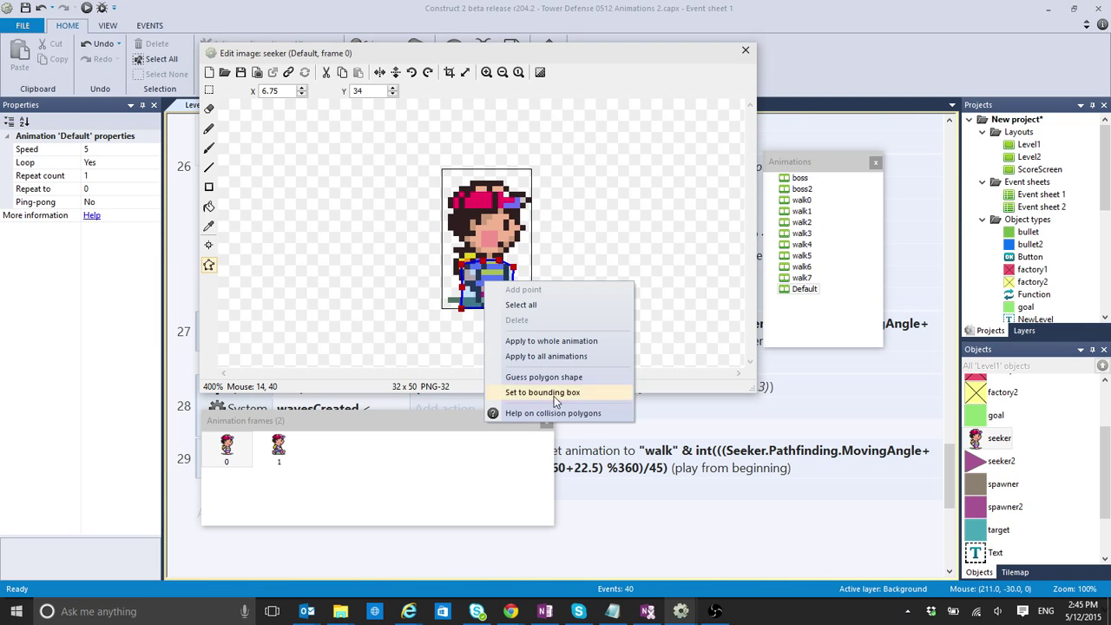
click(545, 356)
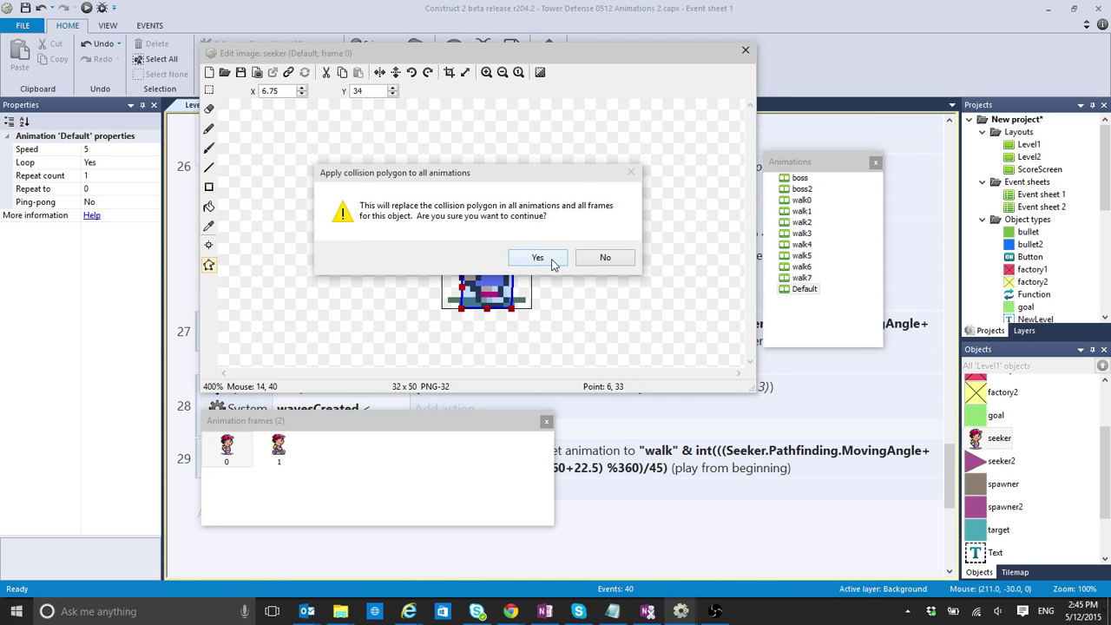
click(538, 257)
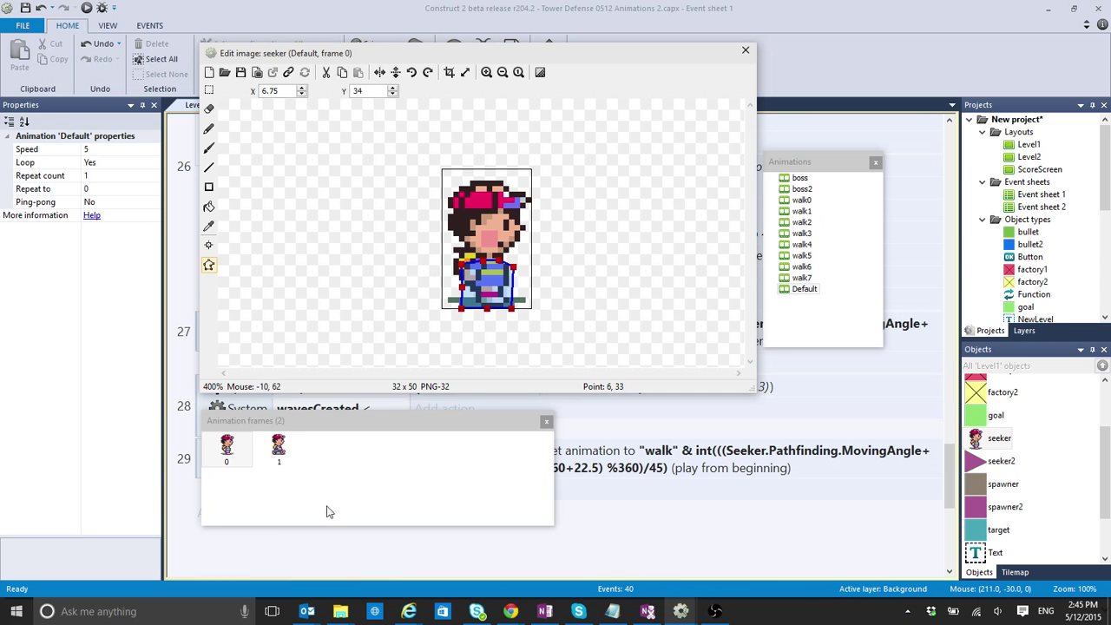
click(278, 448)
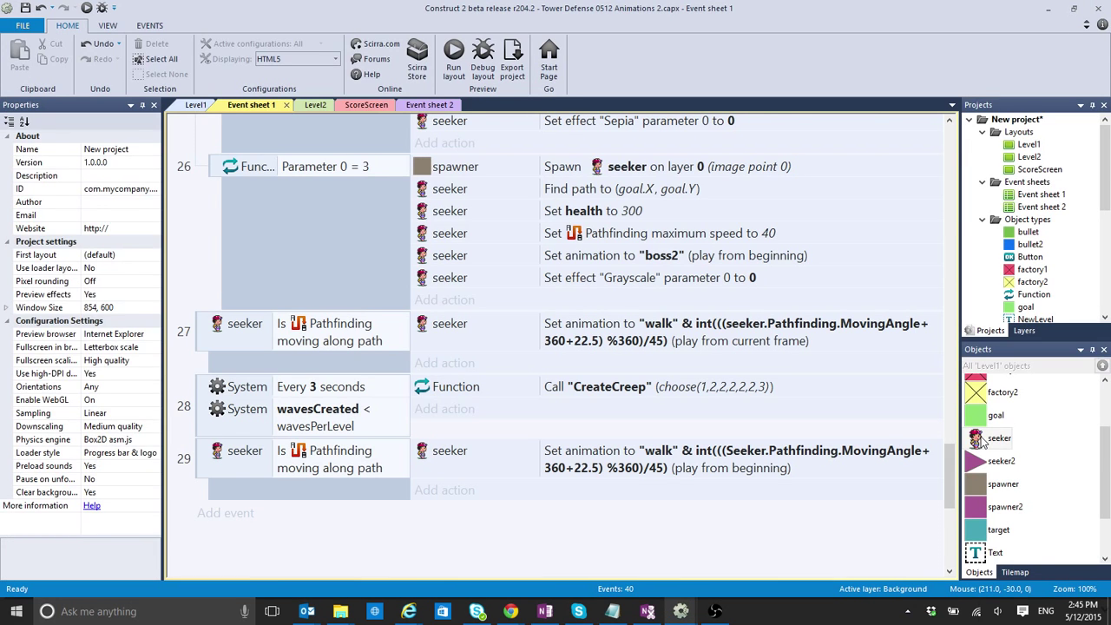
click(1000, 438)
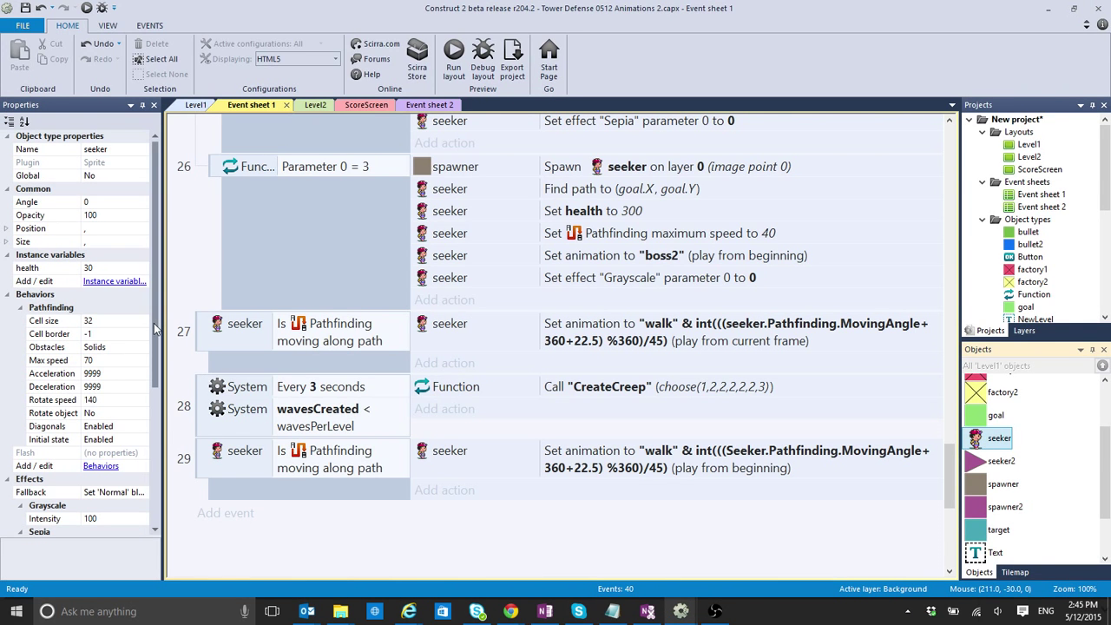
scroll(down, 3)
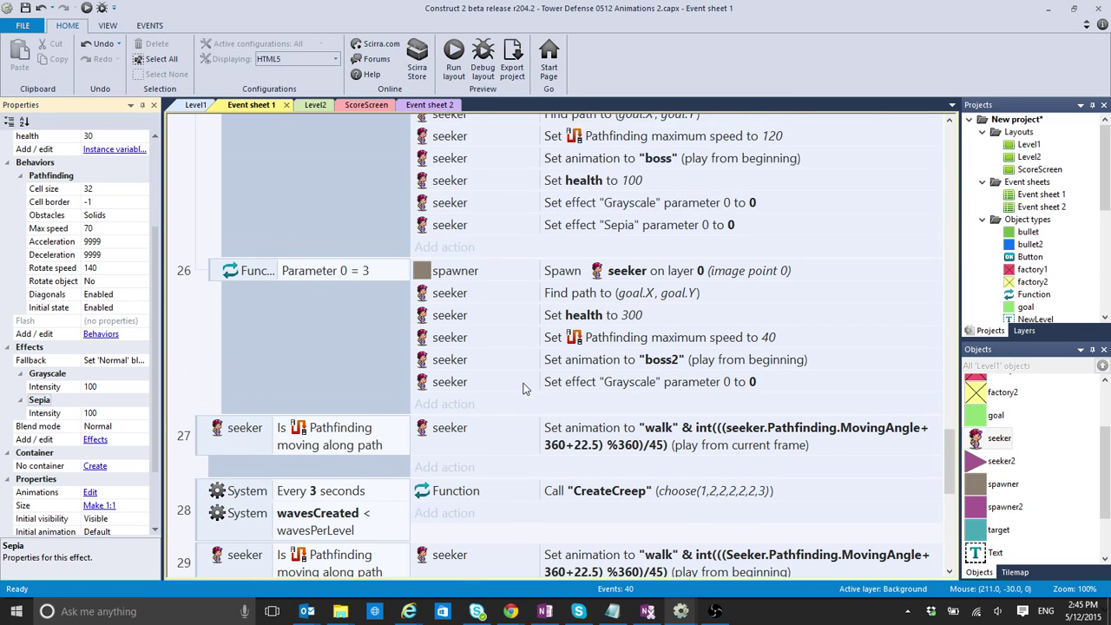
scroll(up, 3)
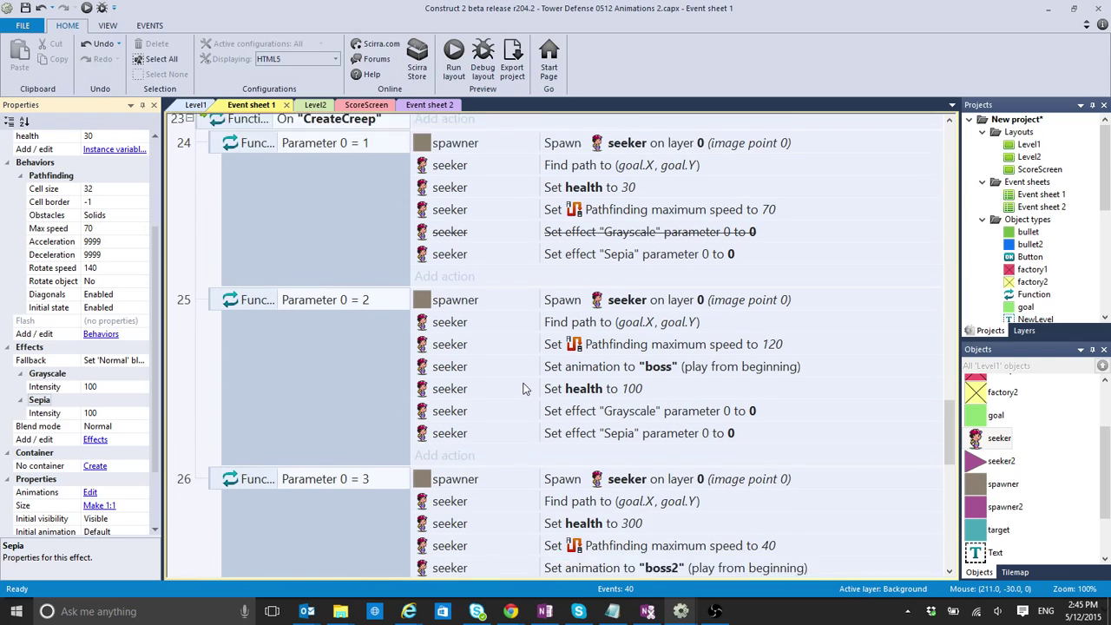
mouse_move(522, 237)
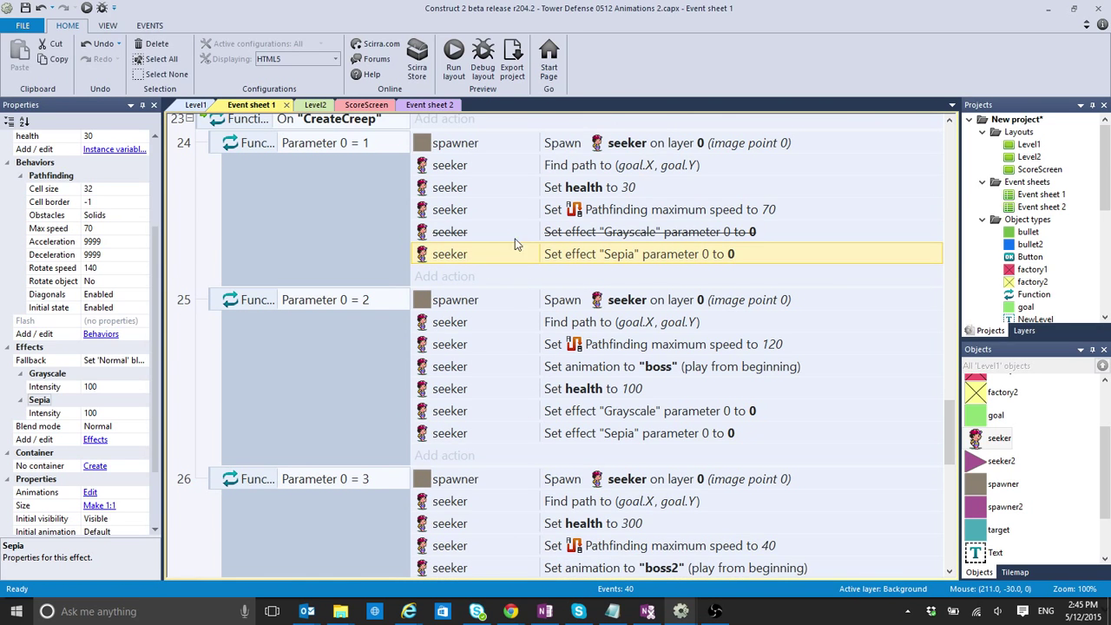
mouse_move(521, 417)
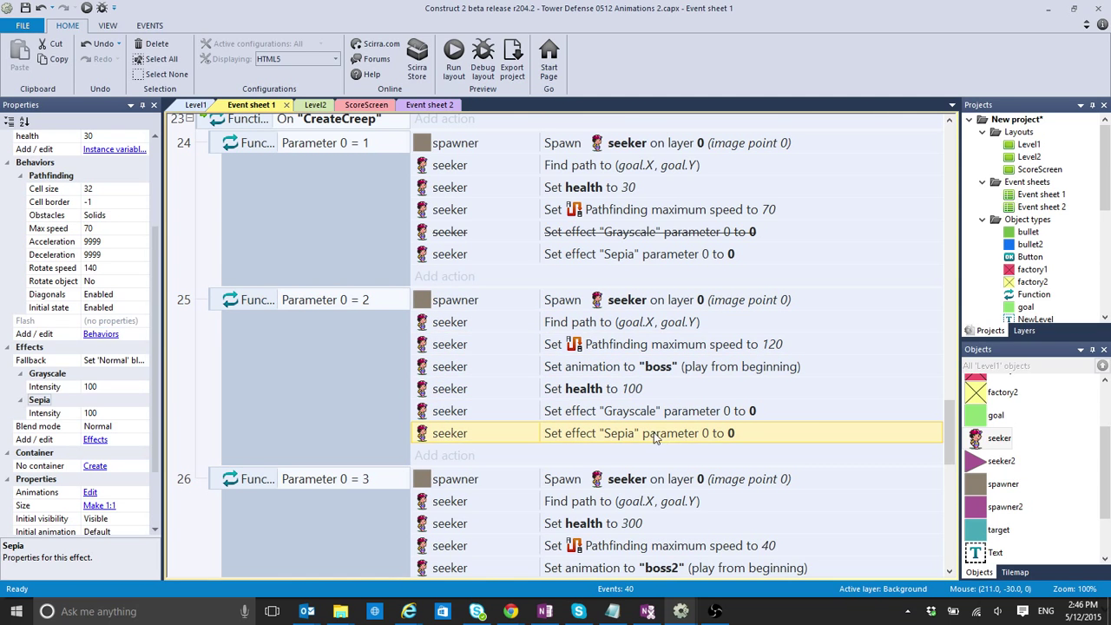
scroll(down, 3)
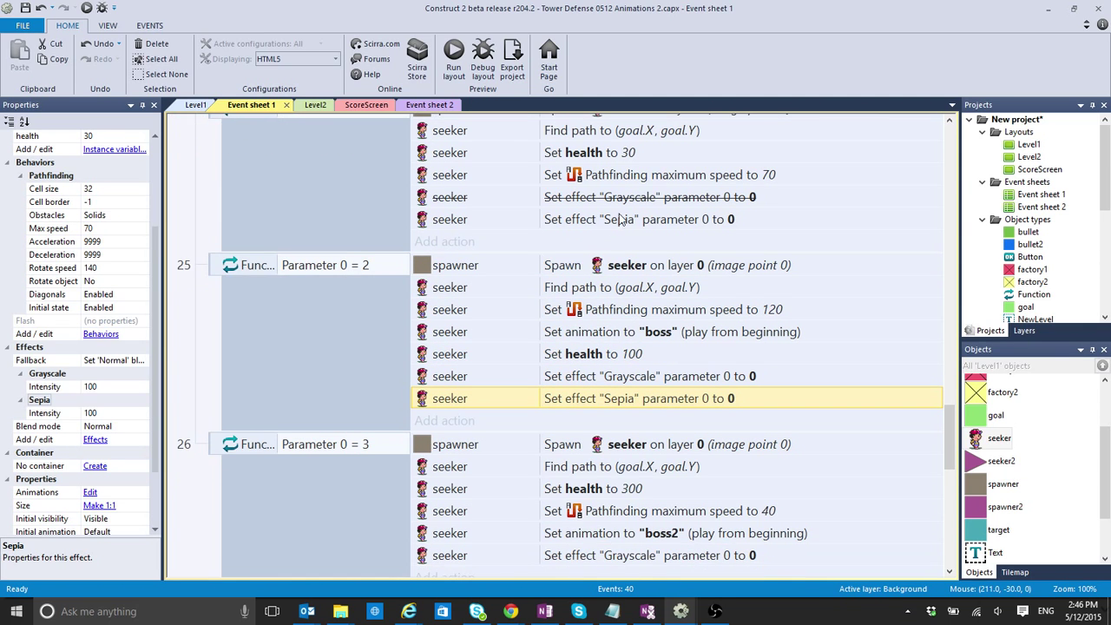
scroll(down, 3)
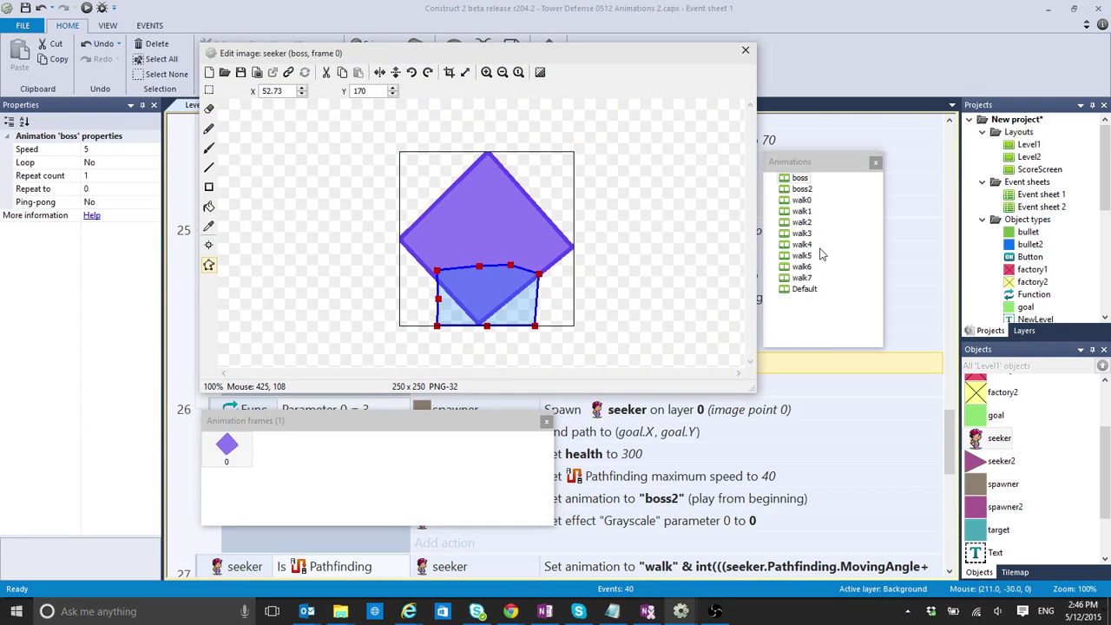
Select the boss animation to adjust its collision polygon around the diamond's lower part
click(801, 233)
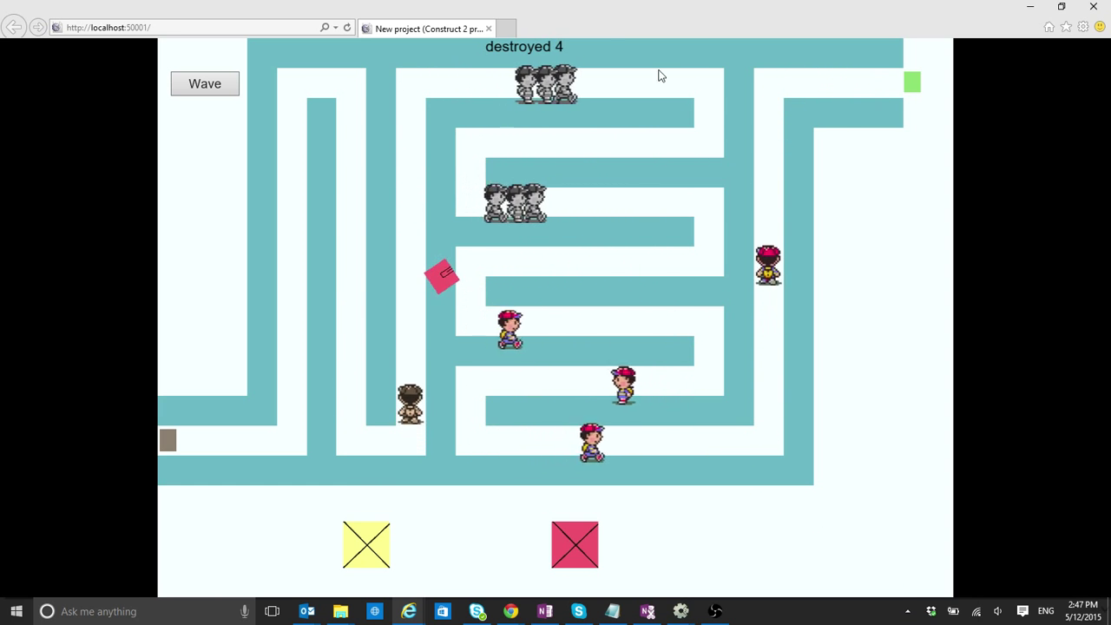
mouse_move(605, 151)
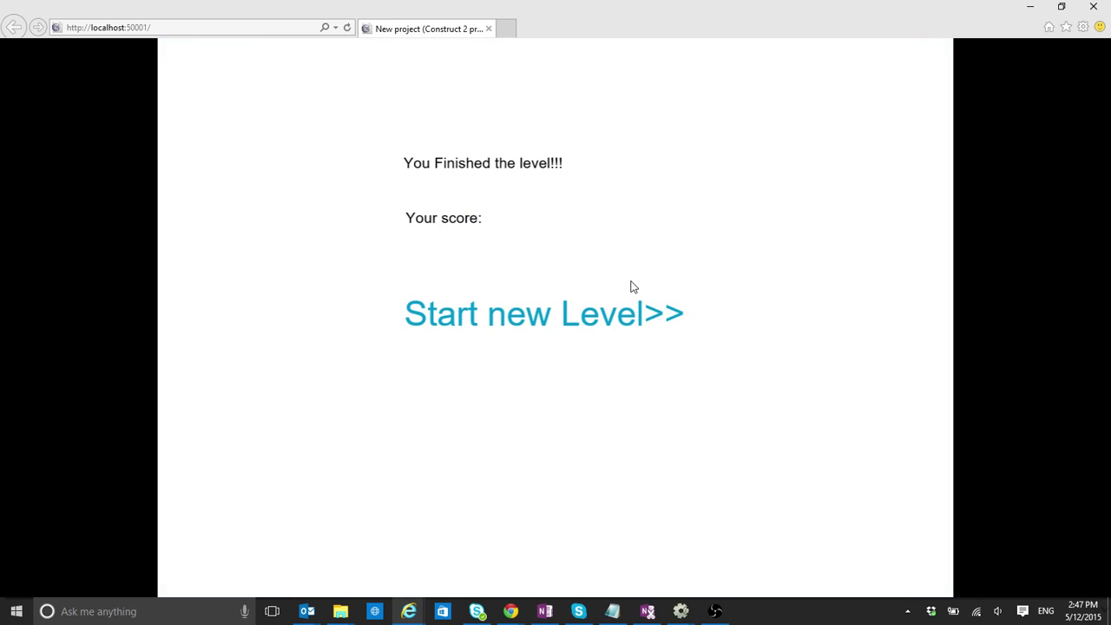
Start a wave in the preview so the tinted seekers walk the maze to the level-finished screen
click(545, 313)
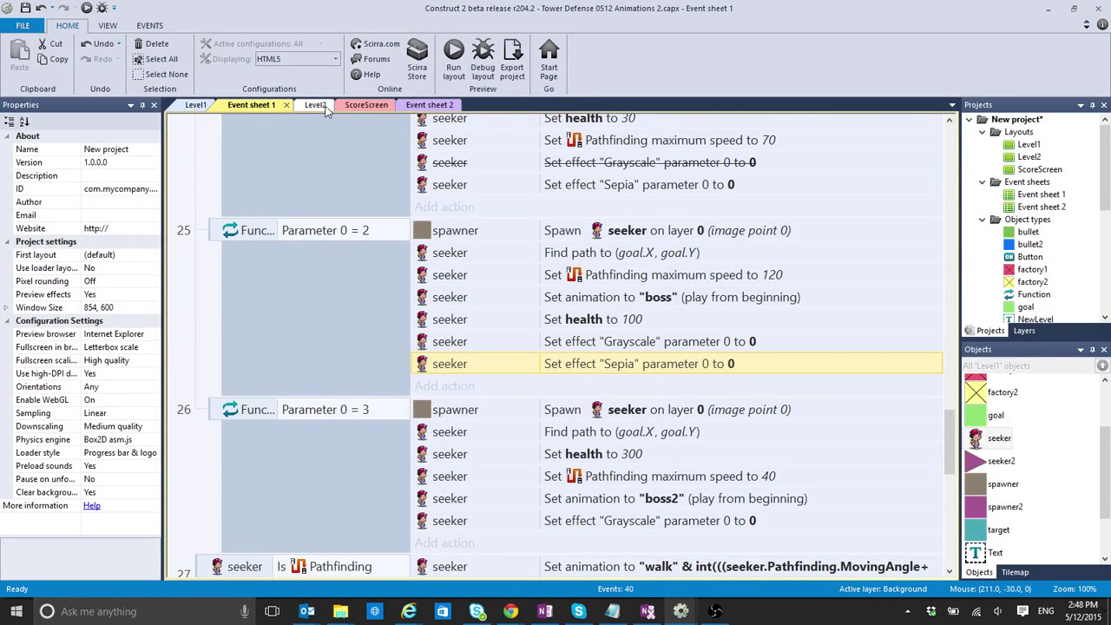
Show the Level1 layout, then switch windows to the GameDev Adventures closing slide
click(305, 104)
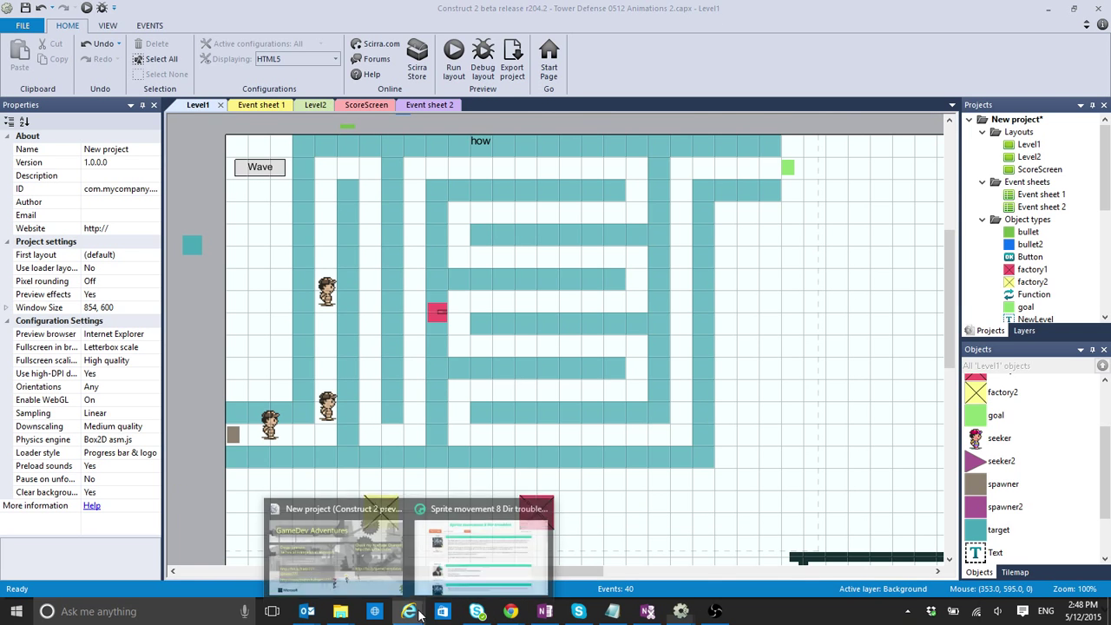
click(333, 538)
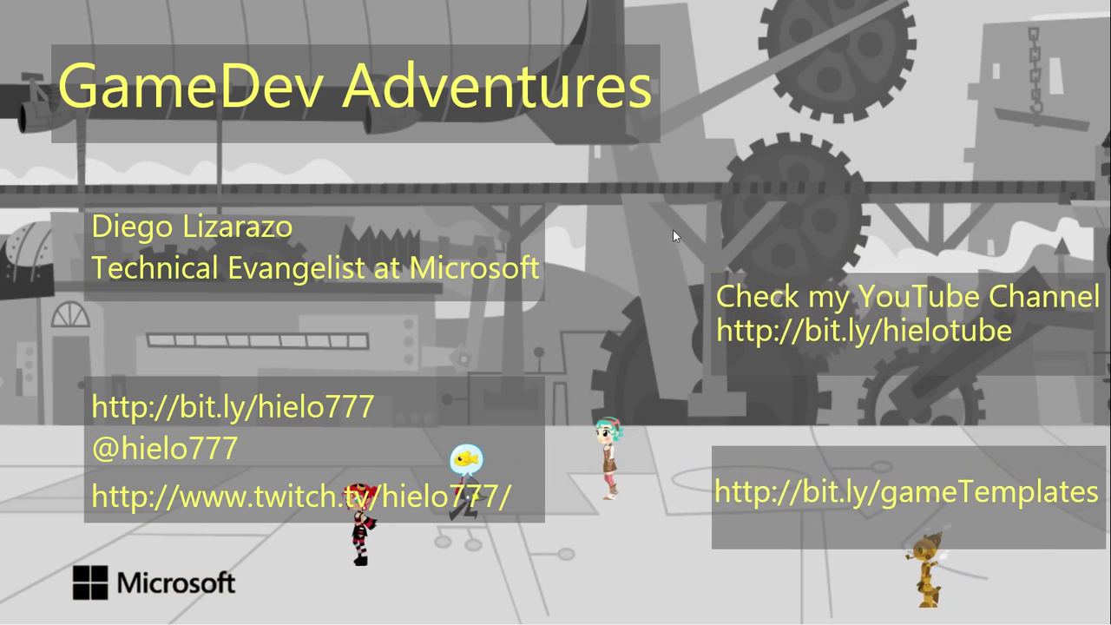